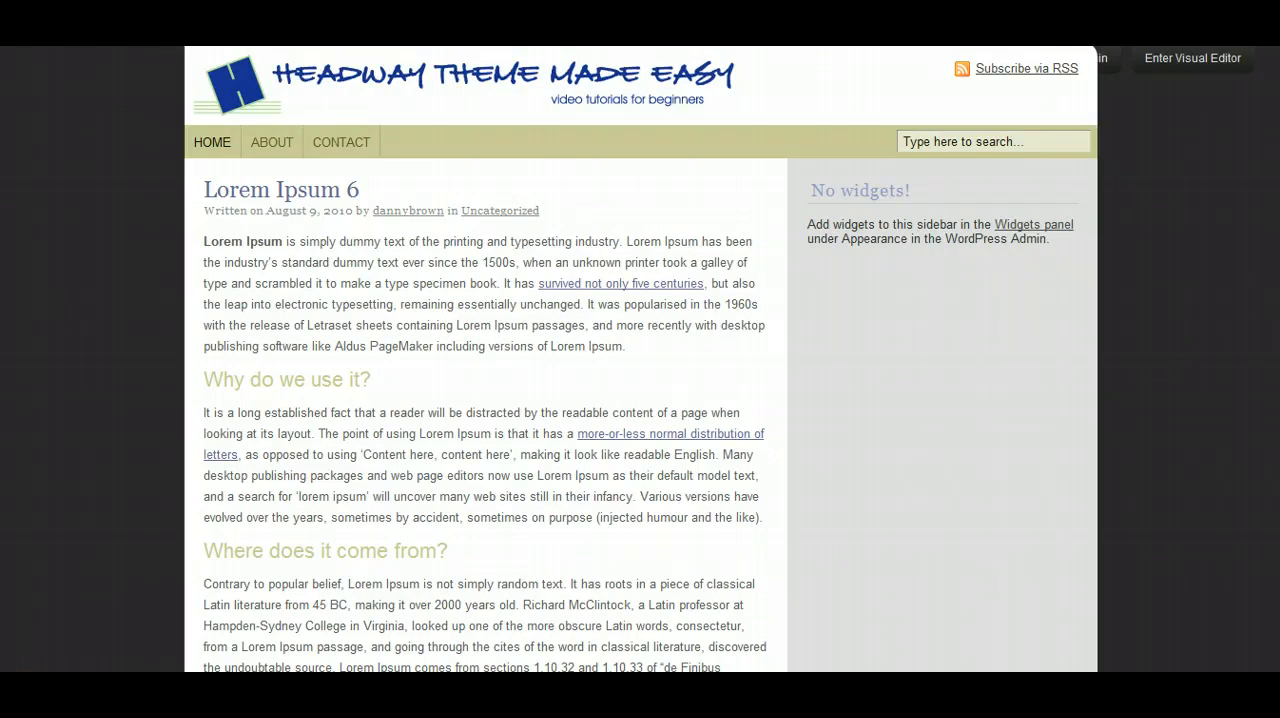
Enter the Visual Editor from the admin bar to edit the blog front page
{"action": "left_click", "coordinate": [1192, 58]}
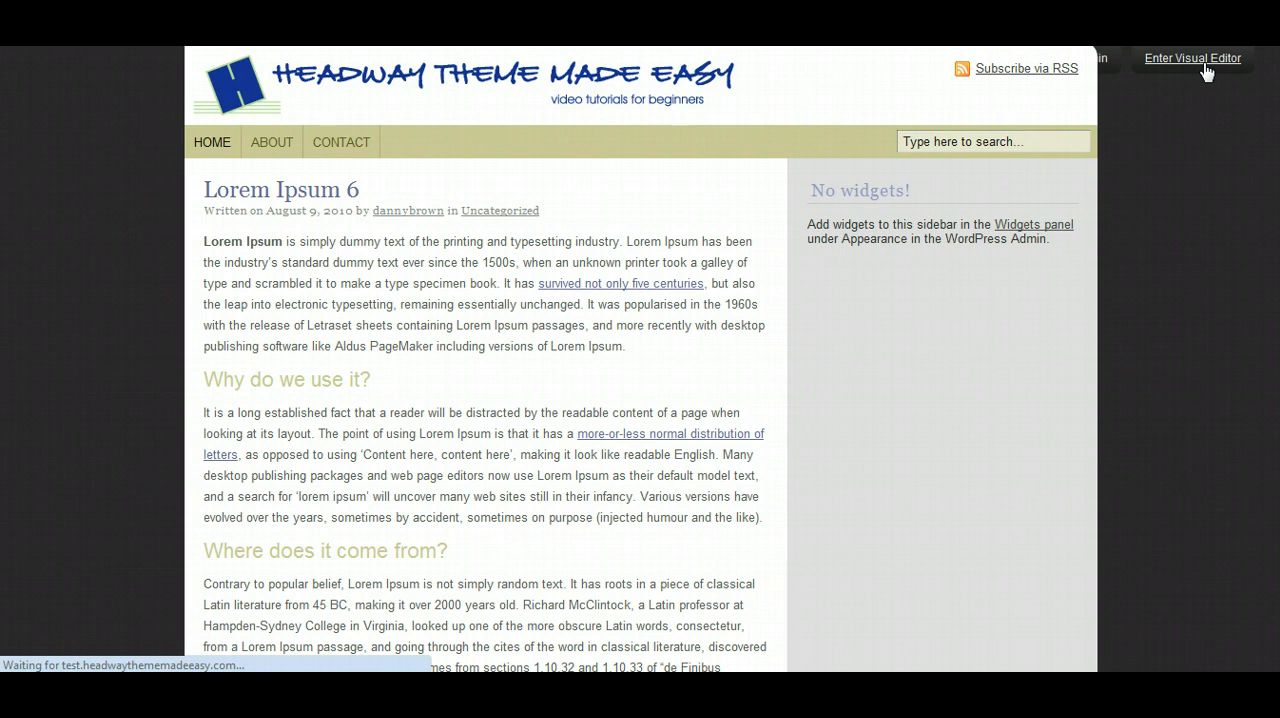
{"action": "left_click", "coordinate": [1192, 58]}
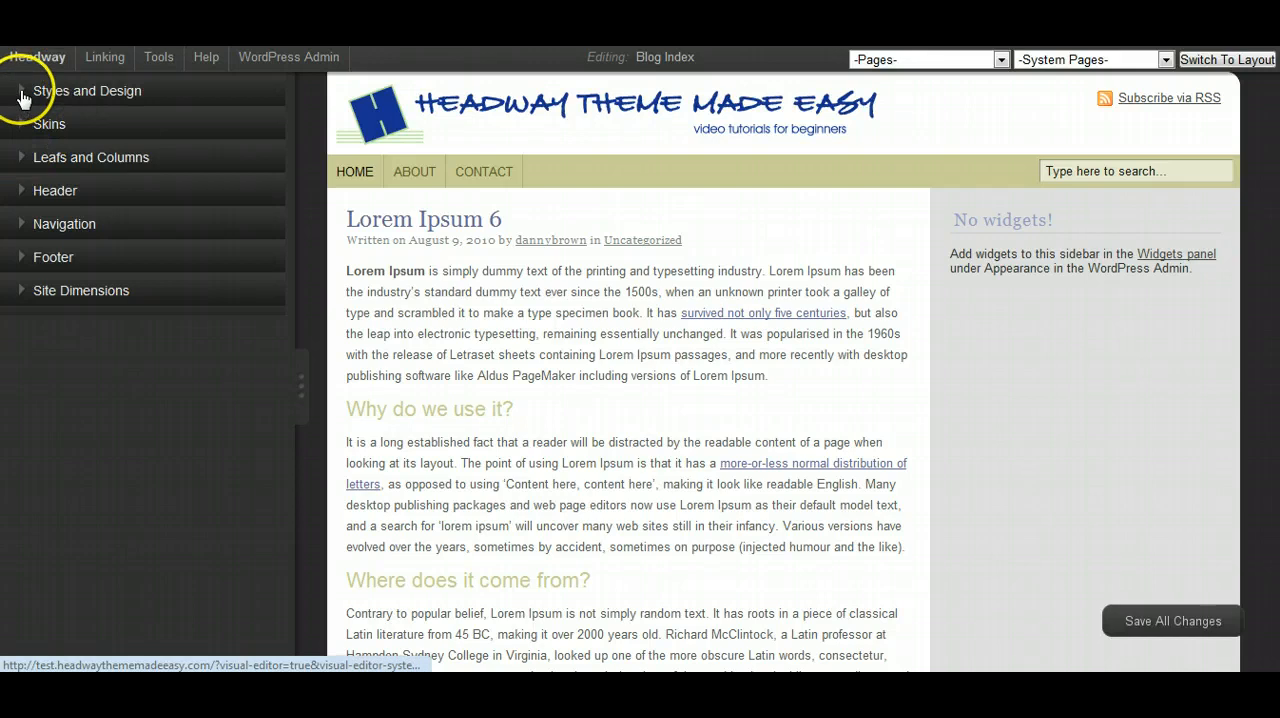
Show the saved styles list (Magazine, Feeling Blue, Cream, dannyblog) under Styles and Design
{"action": "left_click", "coordinate": [88, 90]}
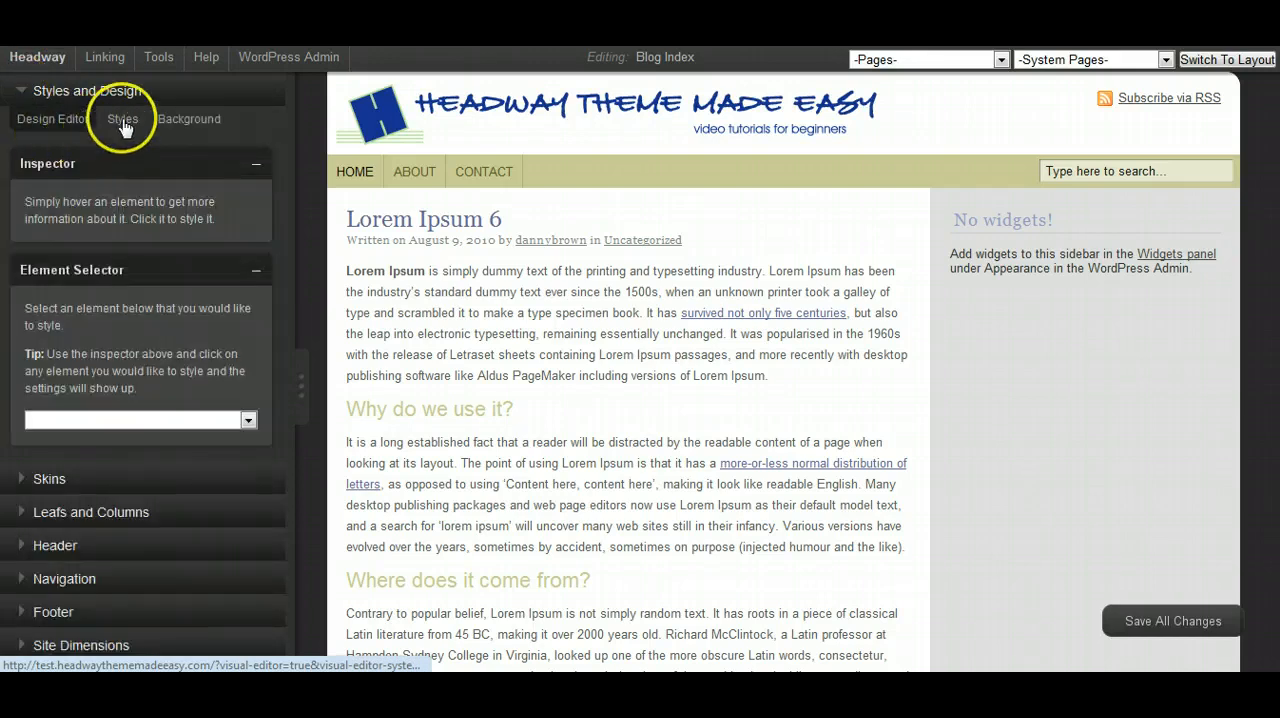
{"action": "left_click", "coordinate": [122, 118]}
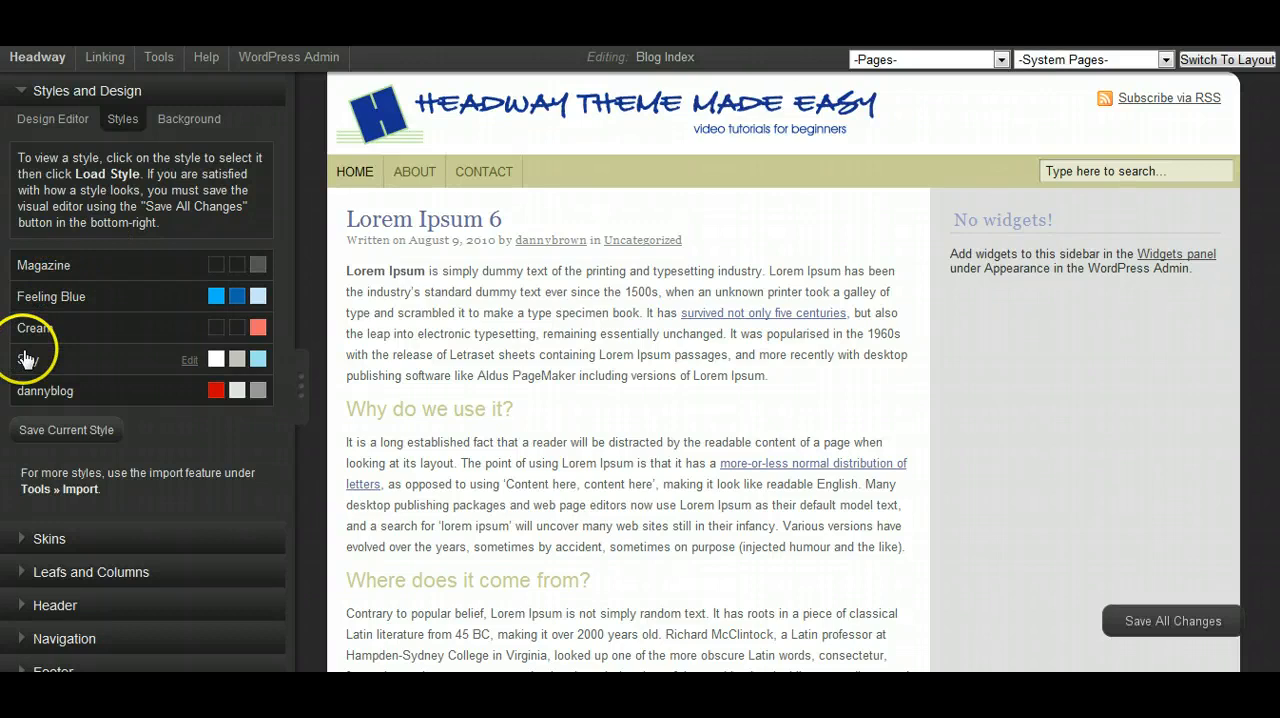
{"action": "mouse_move", "coordinate": [36, 328]}
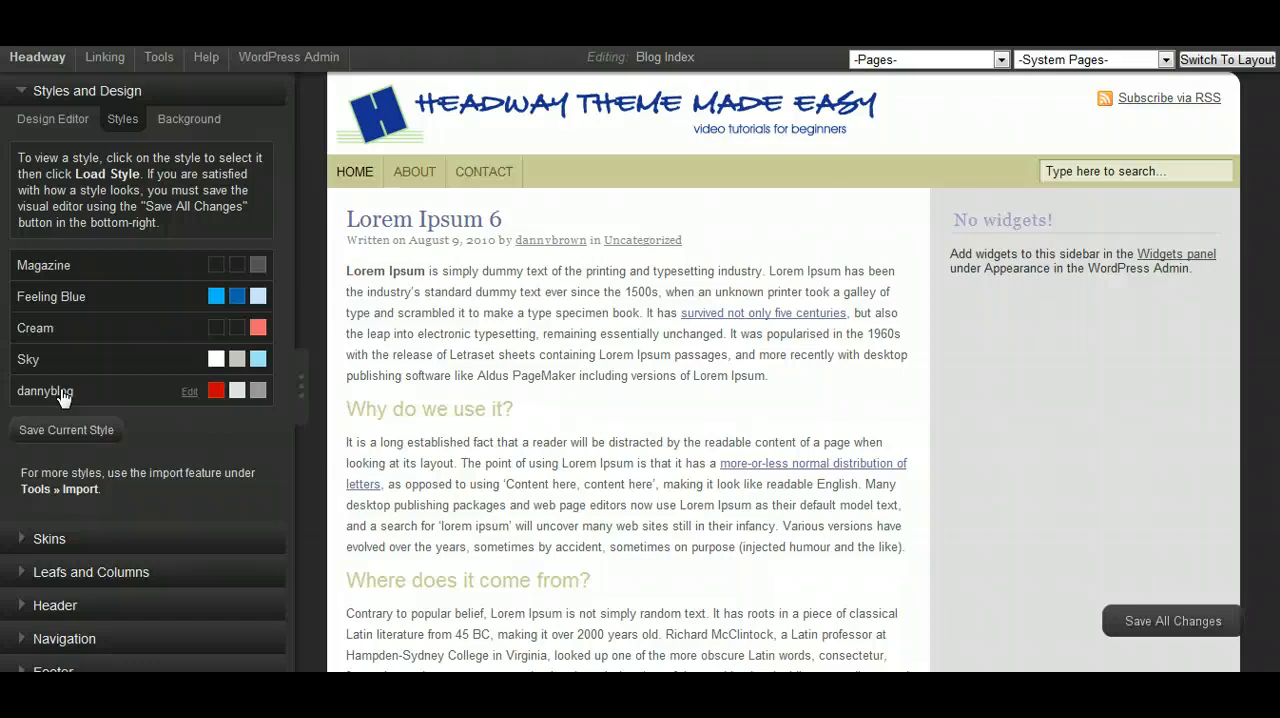
{"action": "mouse_move", "coordinate": [22, 96]}
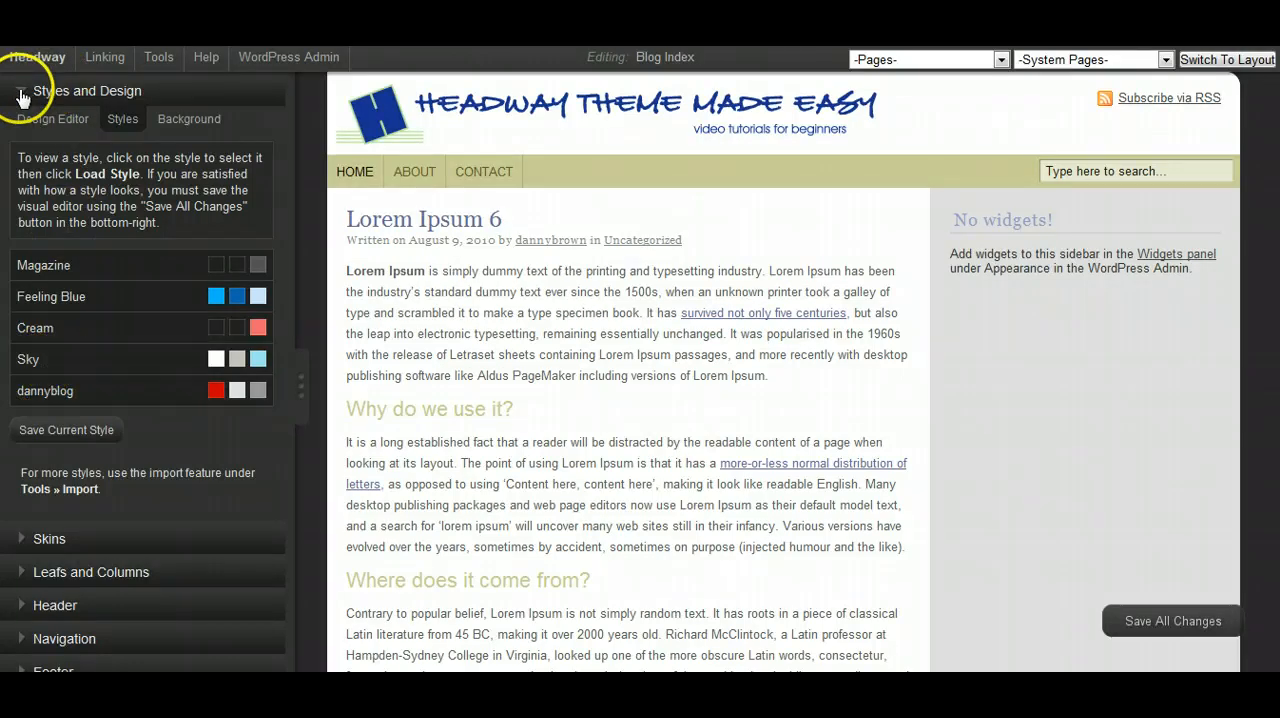
Delete the header logo image so 'Headway test site' shows as plain text
{"action": "left_click", "coordinate": [56, 190]}
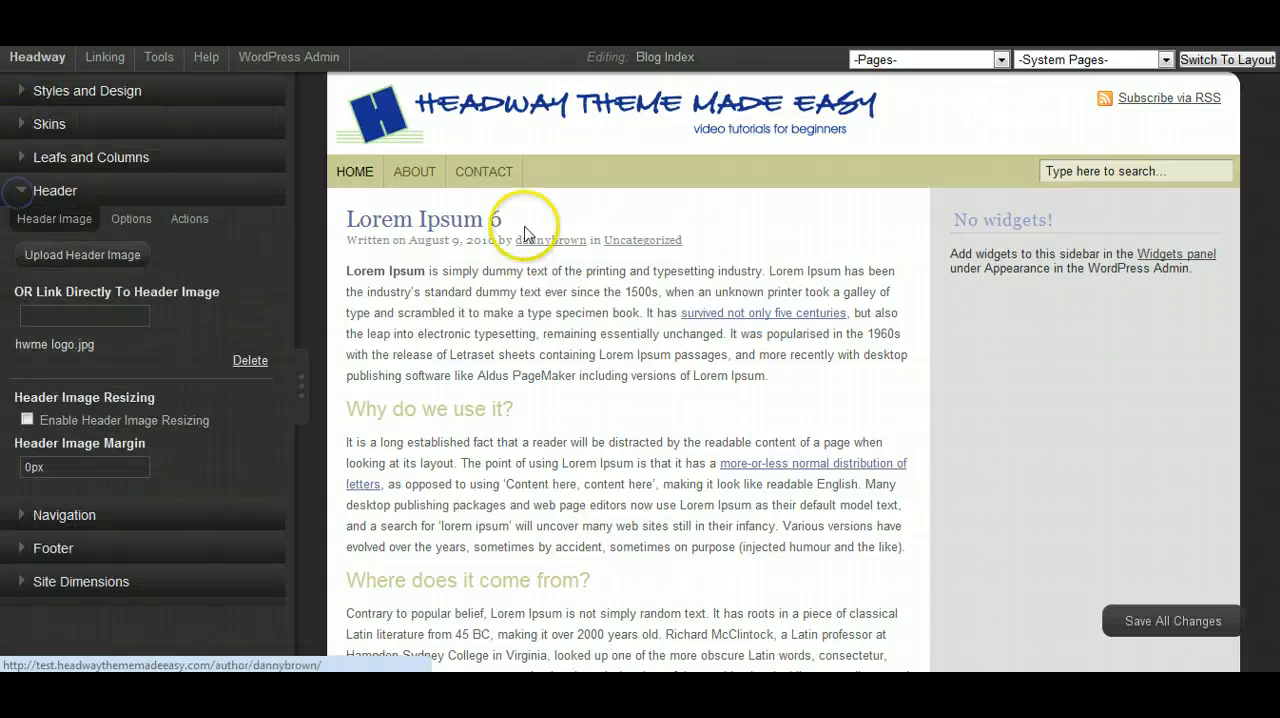
{"action": "mouse_move", "coordinate": [236, 396]}
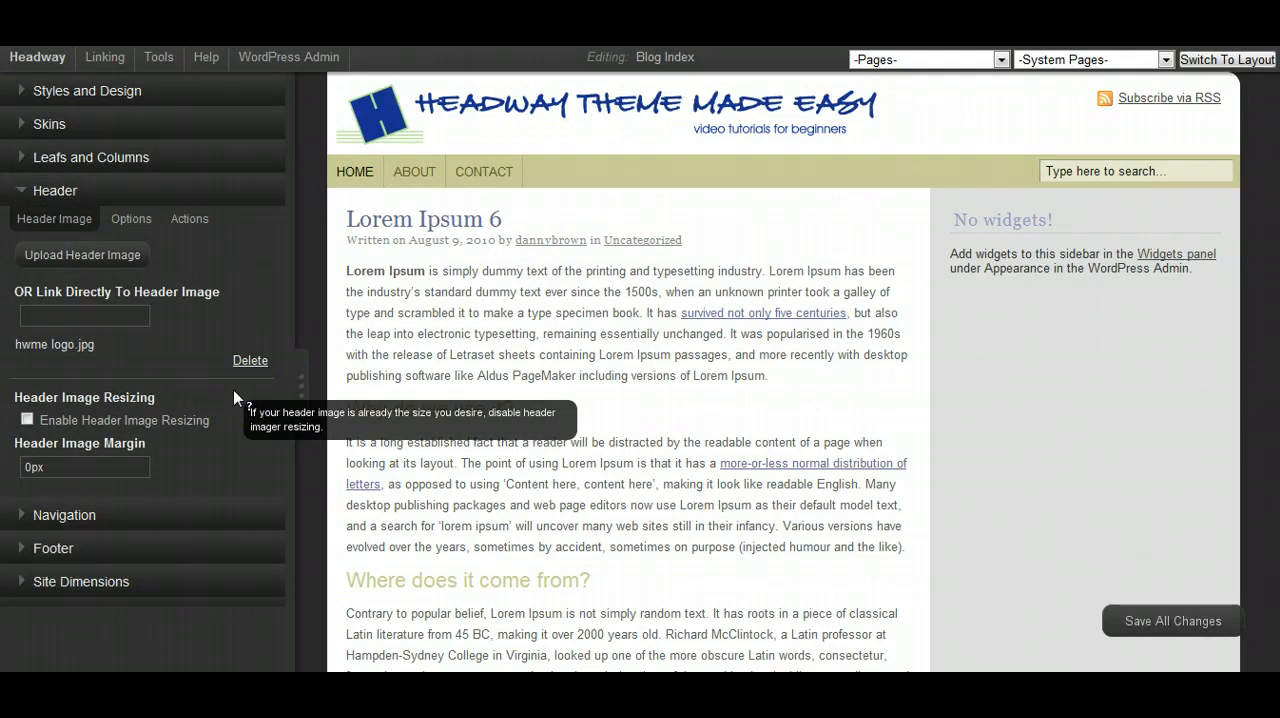
{"action": "left_click", "coordinate": [250, 360]}
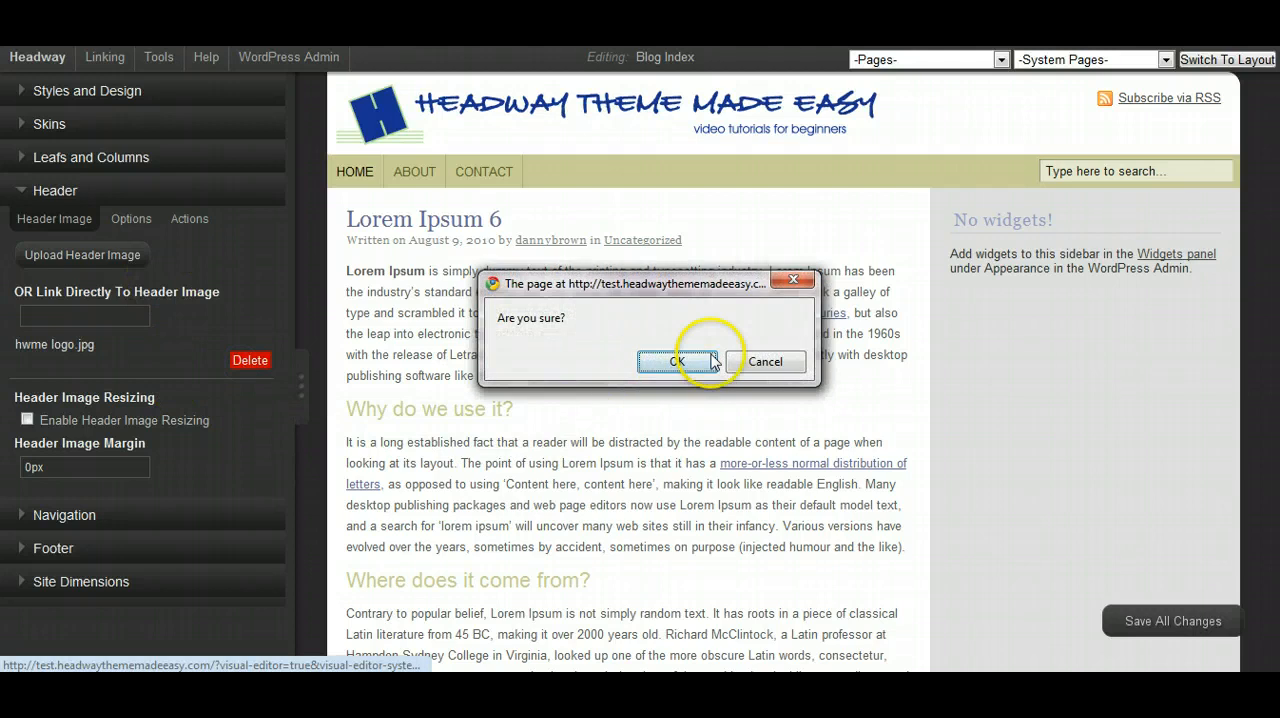
{"action": "left_click", "coordinate": [676, 360]}
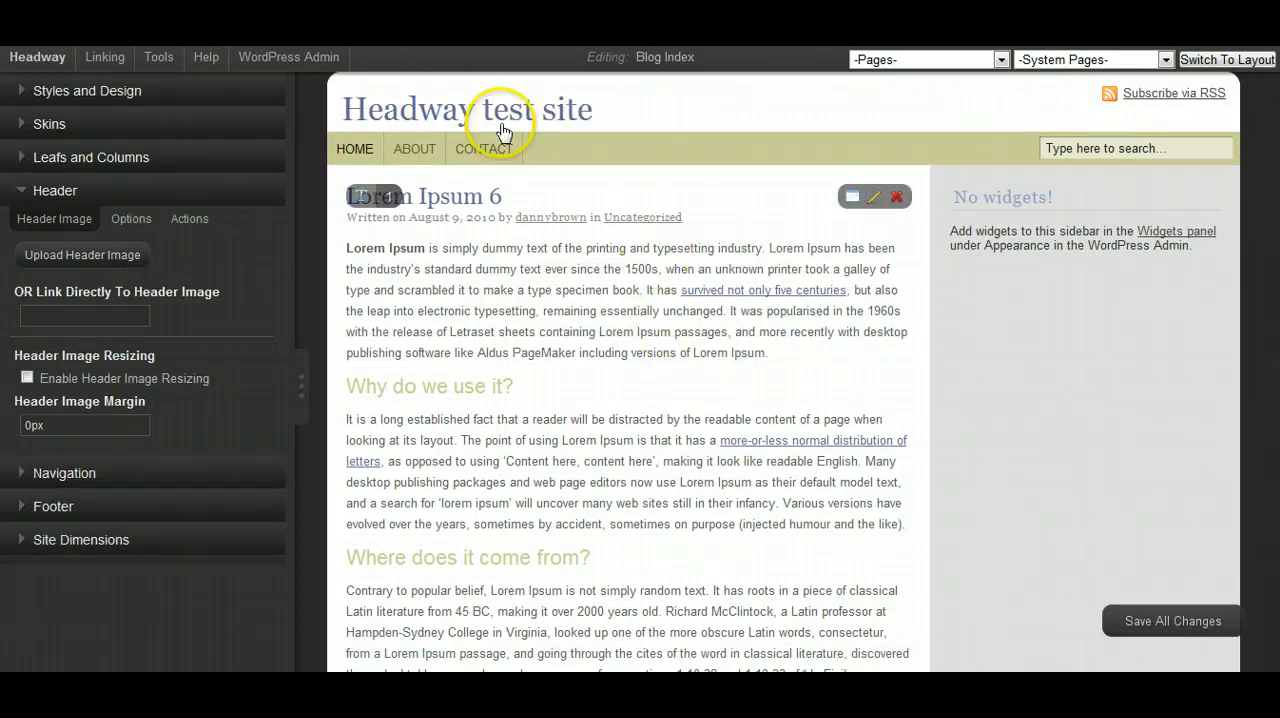
{"action": "mouse_move", "coordinate": [564, 124]}
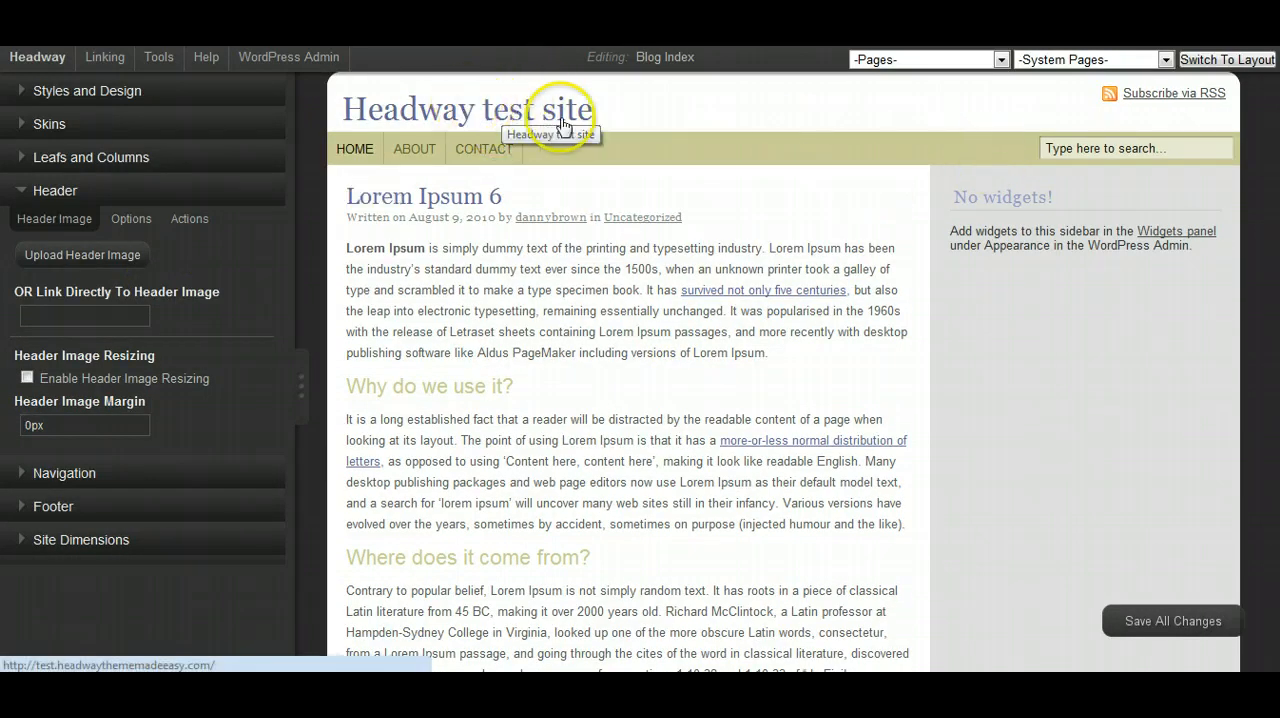
{"action": "left_click", "coordinate": [56, 190]}
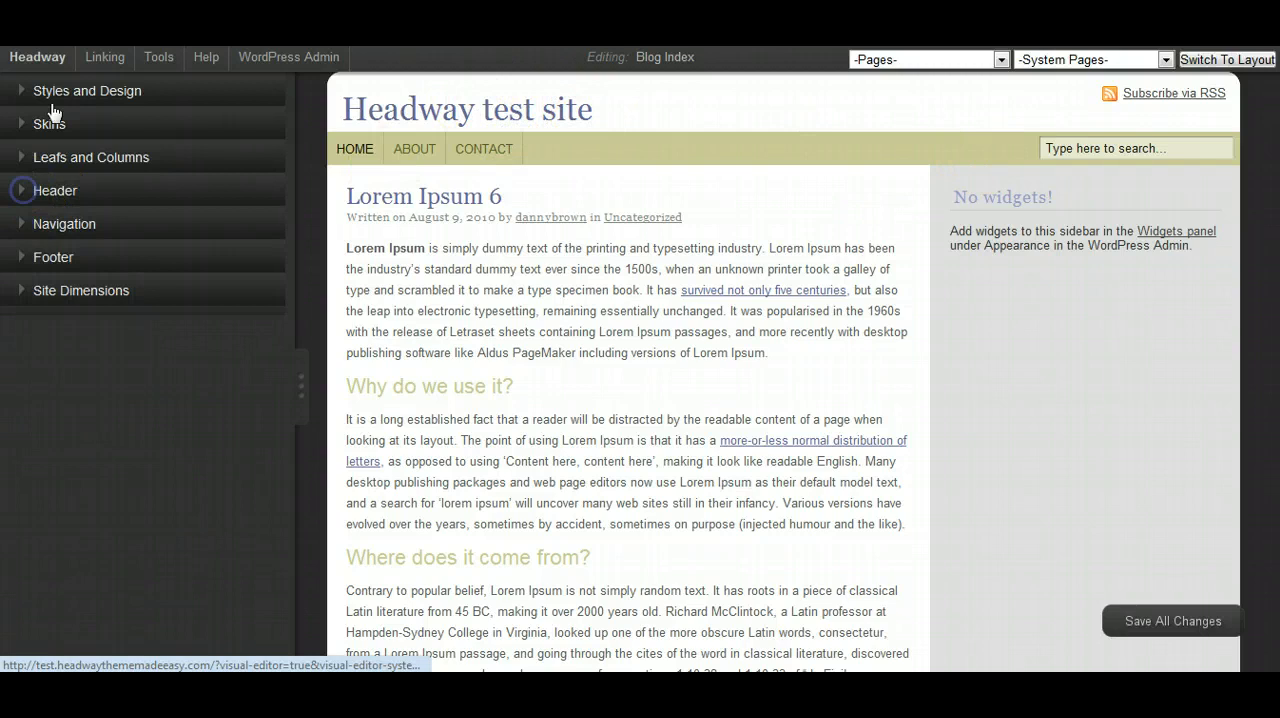
Load the Magazine style, giving the preview a dark navigation bar and serif headings
{"action": "left_click", "coordinate": [86, 90]}
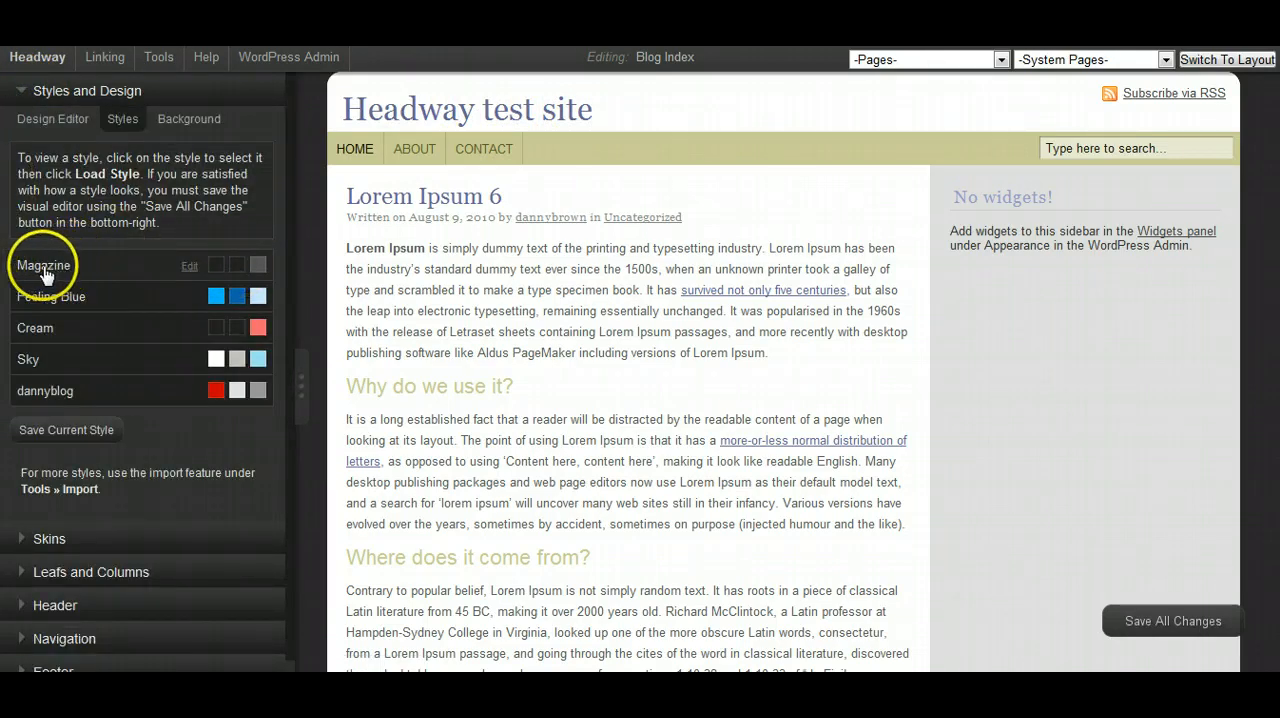
{"action": "mouse_move", "coordinate": [32, 360]}
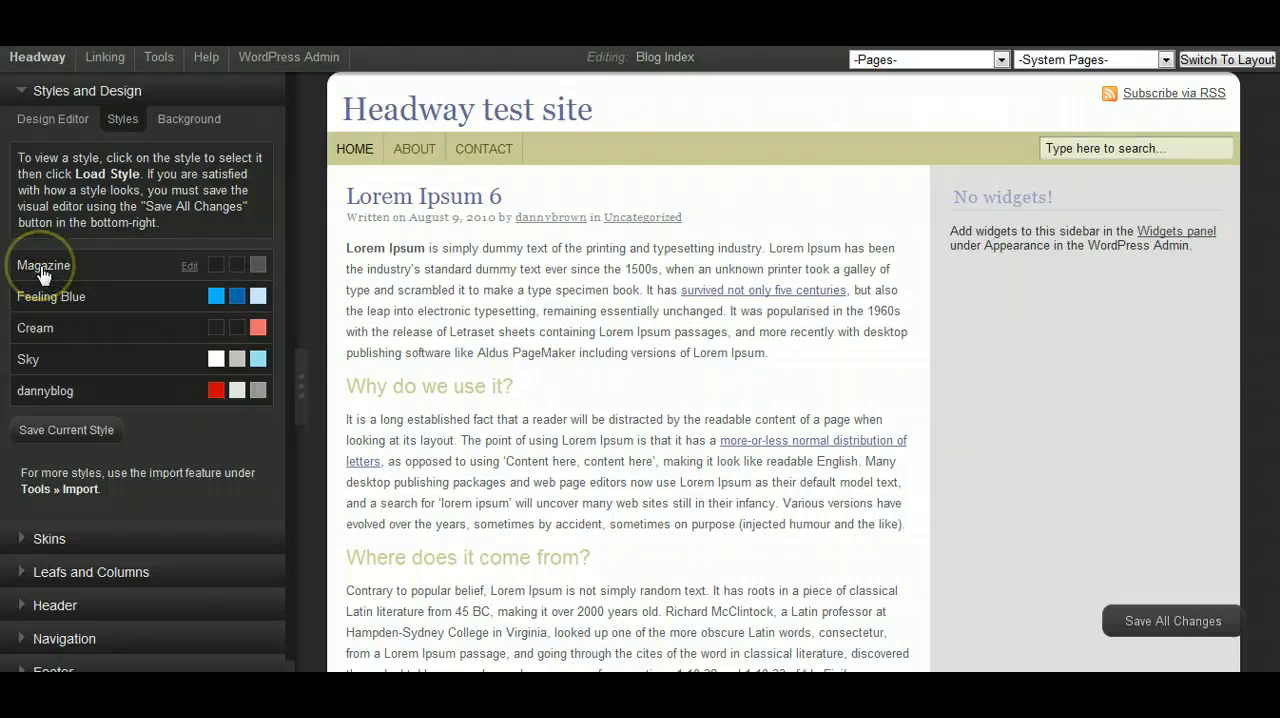
{"action": "left_click", "coordinate": [44, 264]}
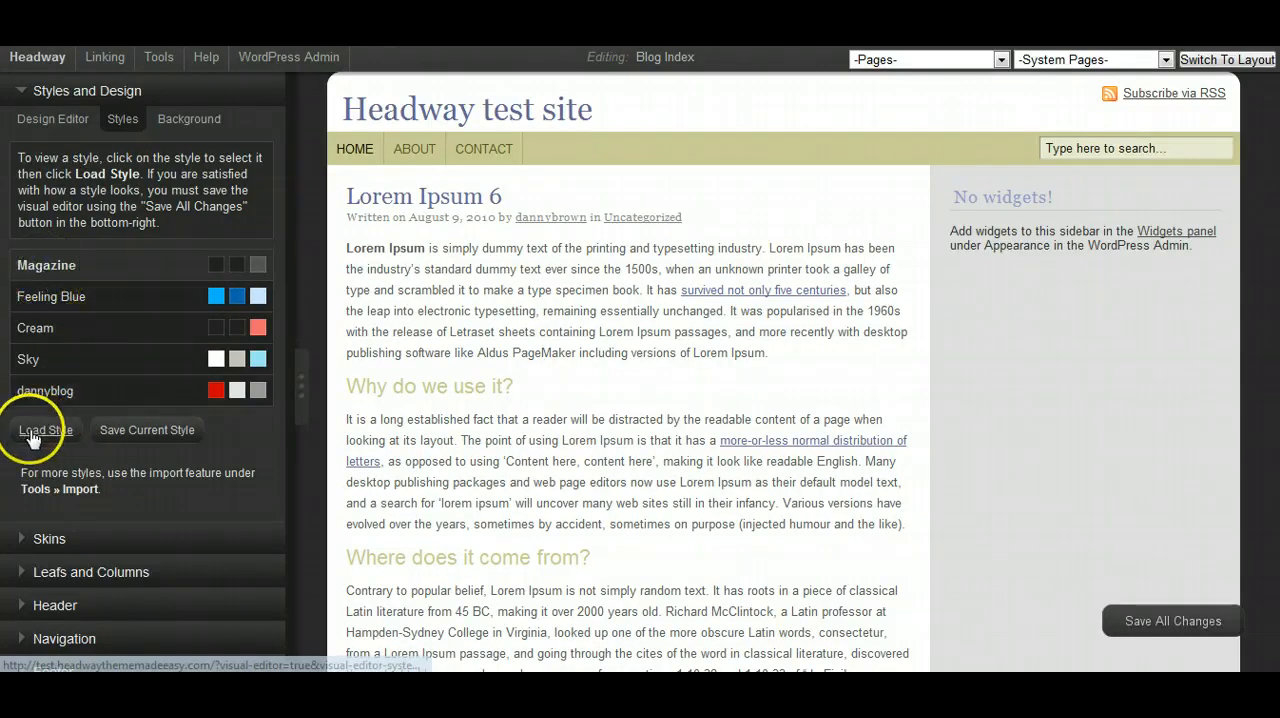
{"action": "left_click", "coordinate": [44, 430]}
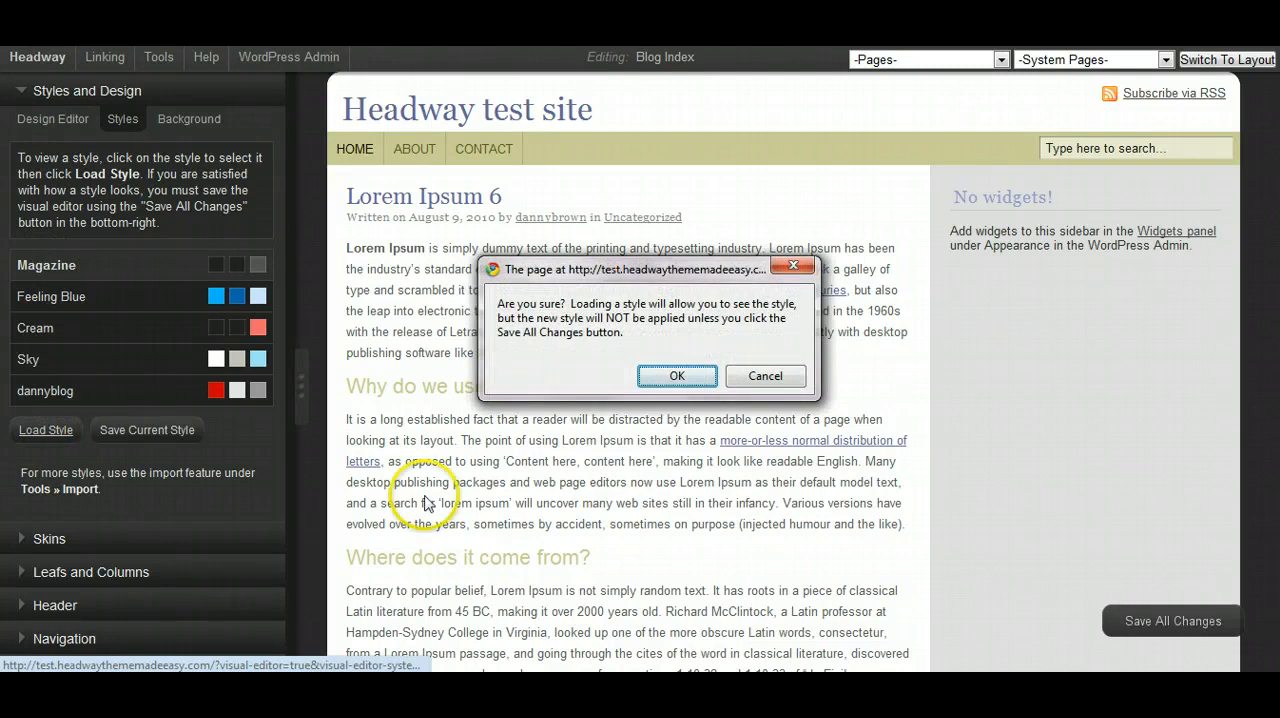
{"action": "mouse_move", "coordinate": [584, 312]}
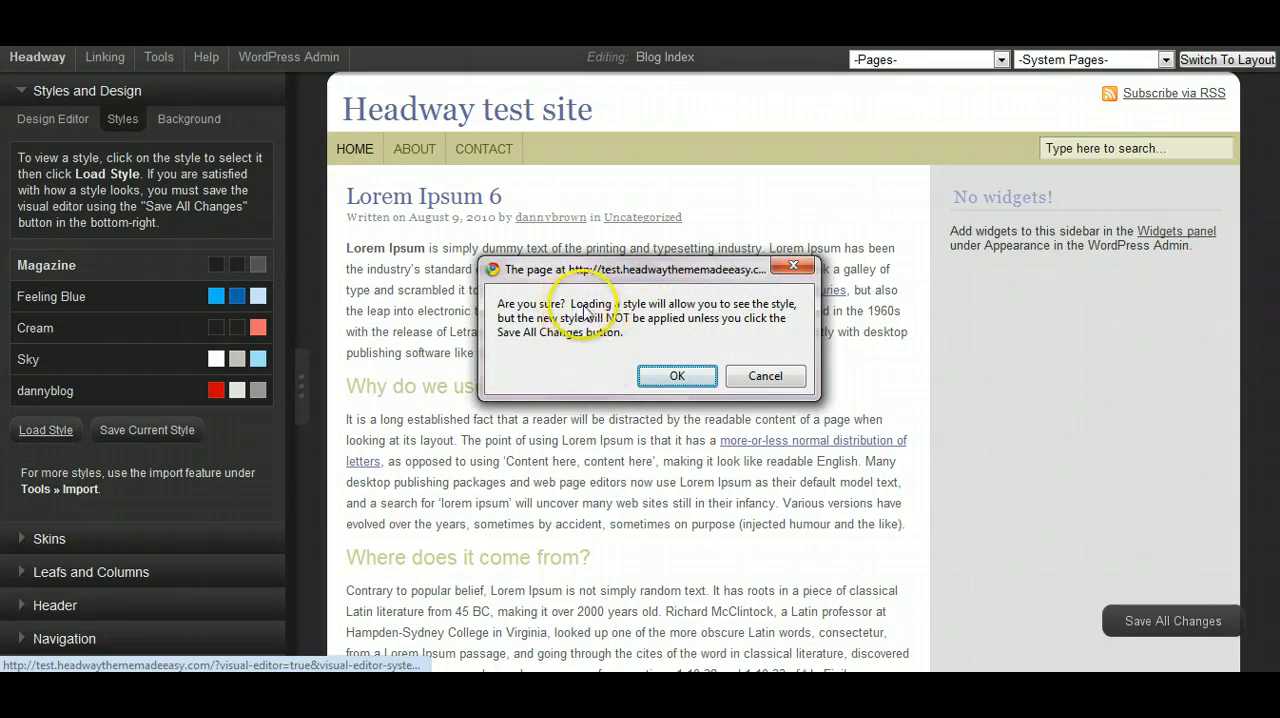
{"action": "mouse_move", "coordinate": [658, 328]}
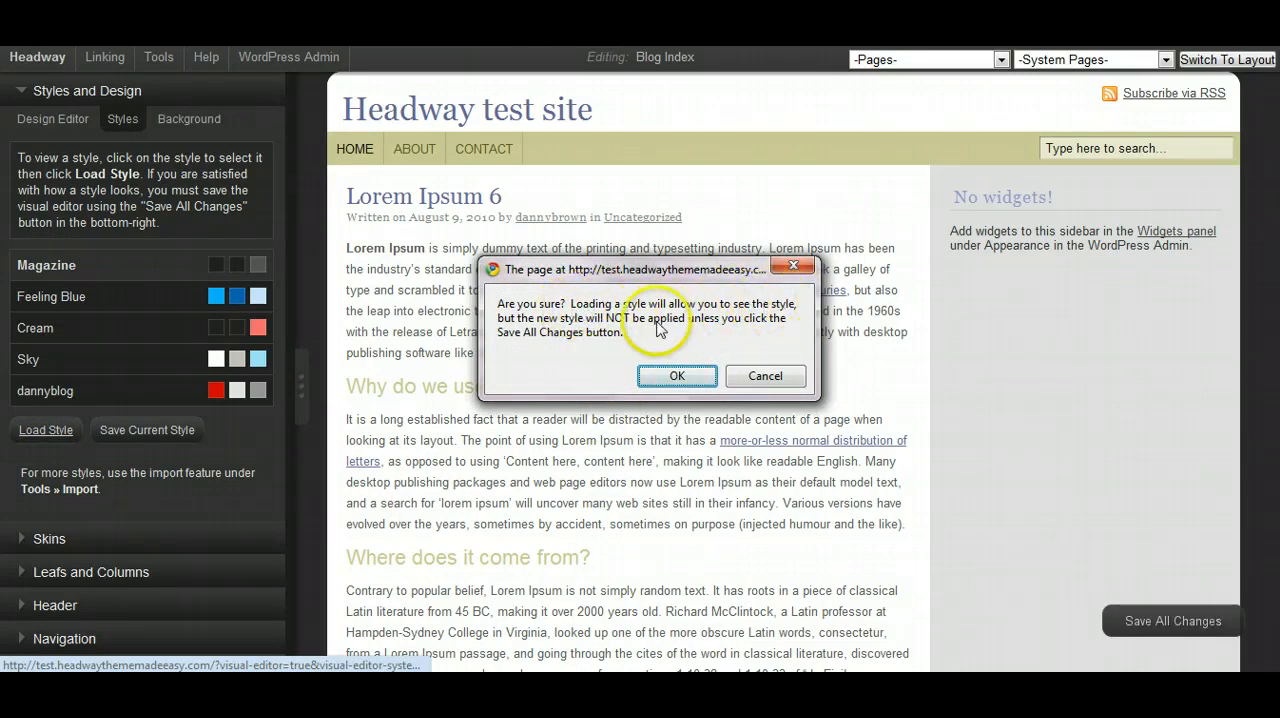
{"action": "mouse_move", "coordinate": [710, 336]}
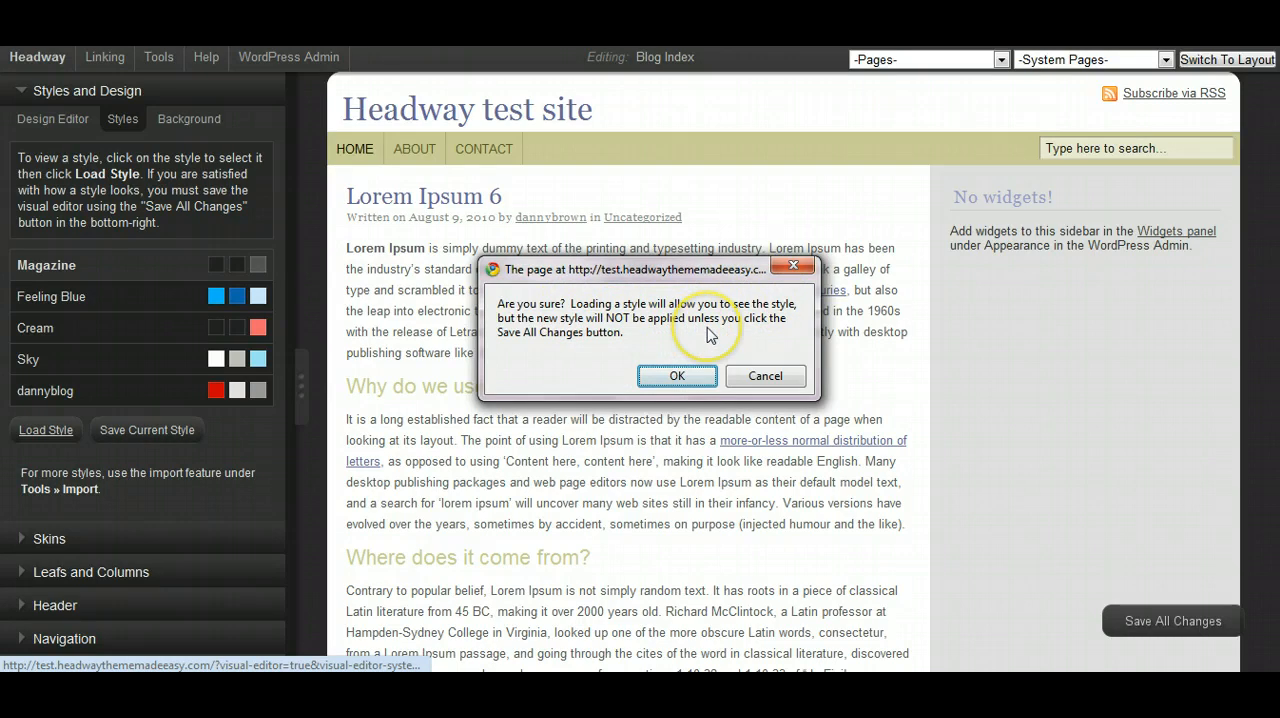
{"action": "mouse_move", "coordinate": [710, 336]}
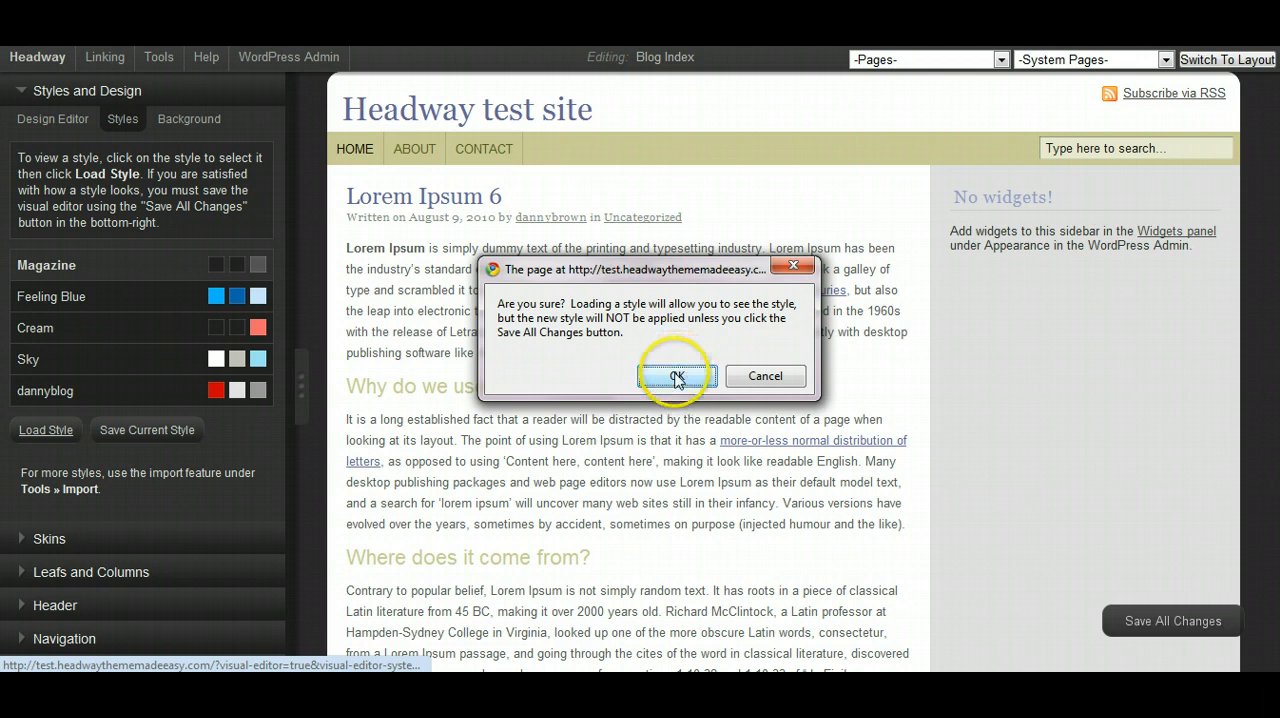
{"action": "left_click", "coordinate": [676, 376]}
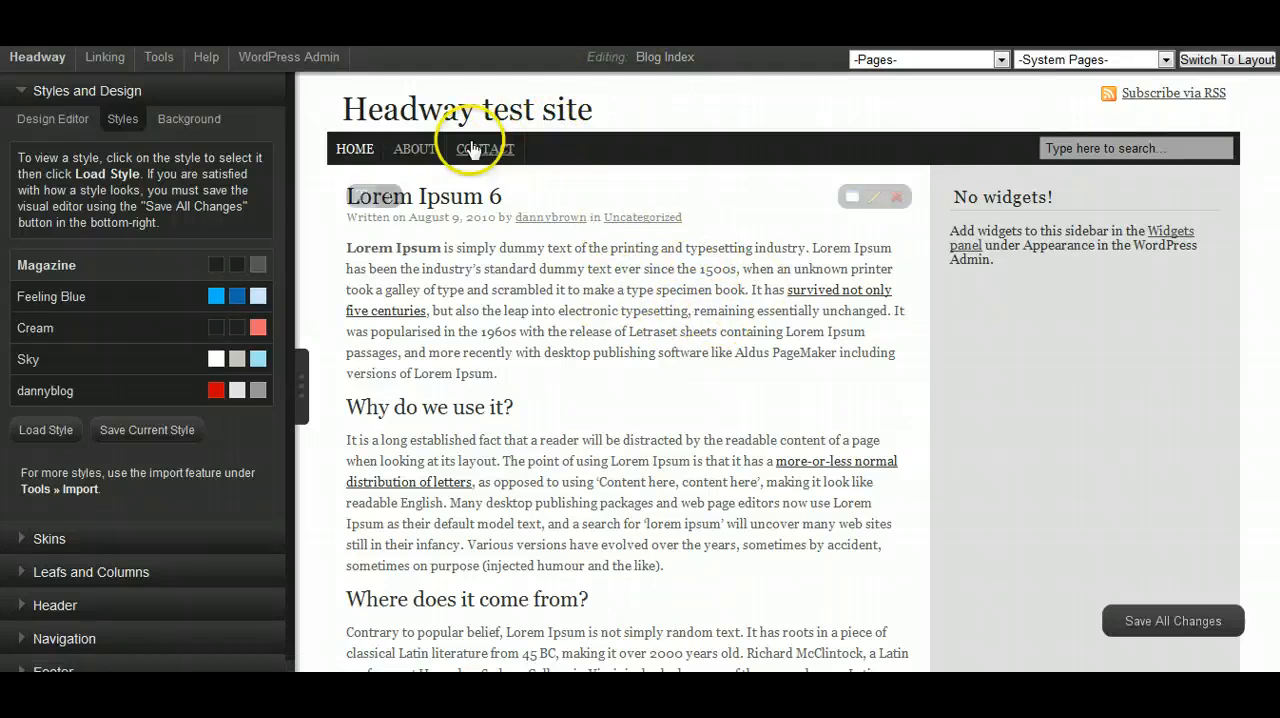
{"action": "mouse_move", "coordinate": [700, 184]}
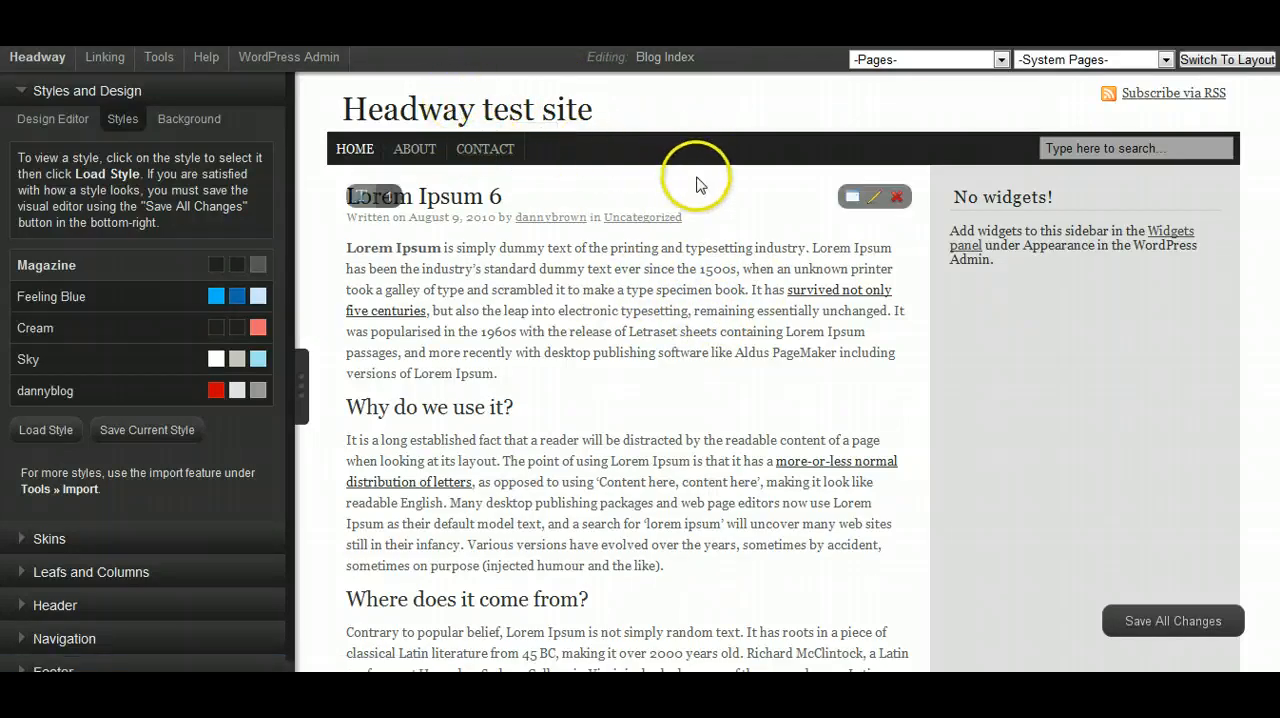
{"action": "mouse_move", "coordinate": [704, 218]}
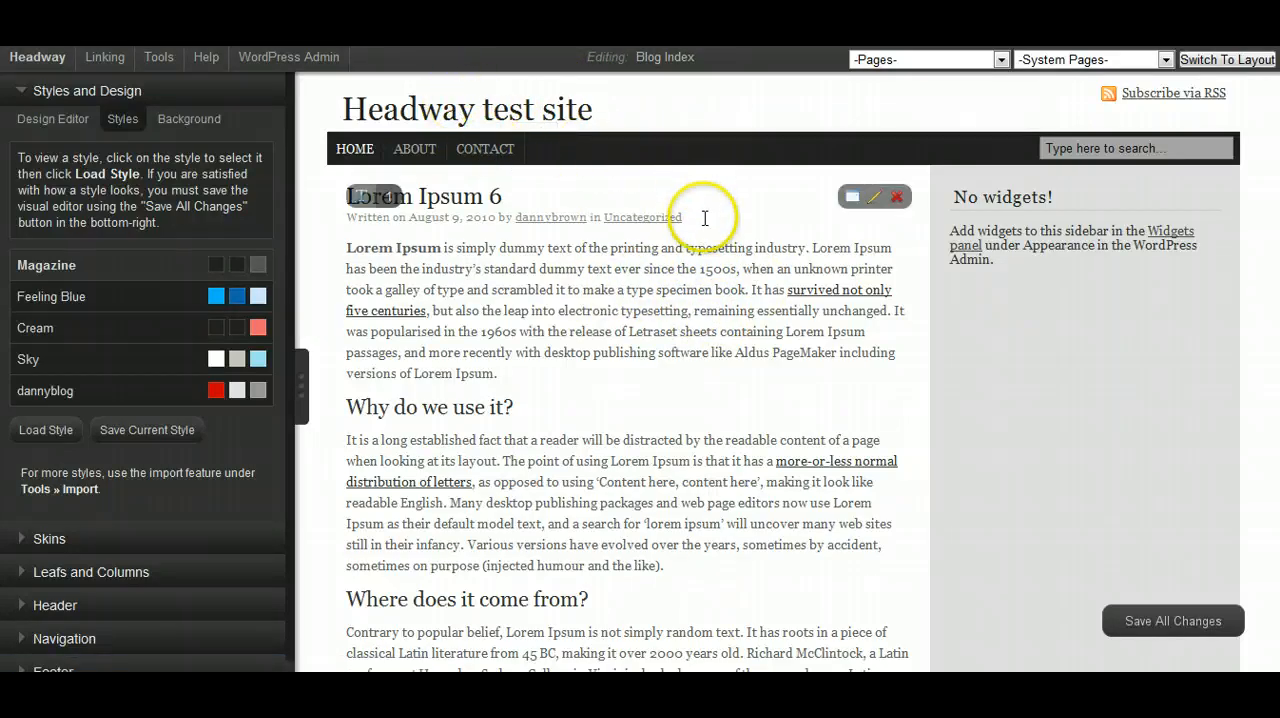
{"action": "mouse_move", "coordinate": [704, 238]}
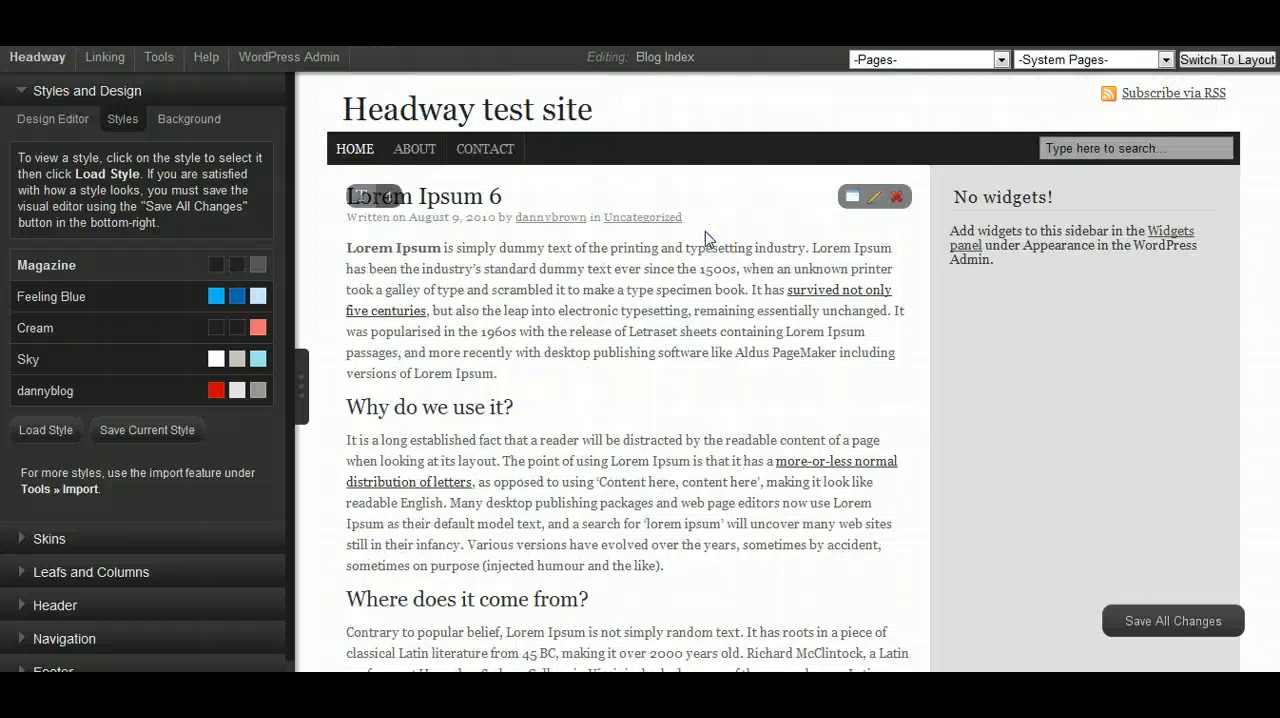
{"action": "mouse_move", "coordinate": [592, 290]}
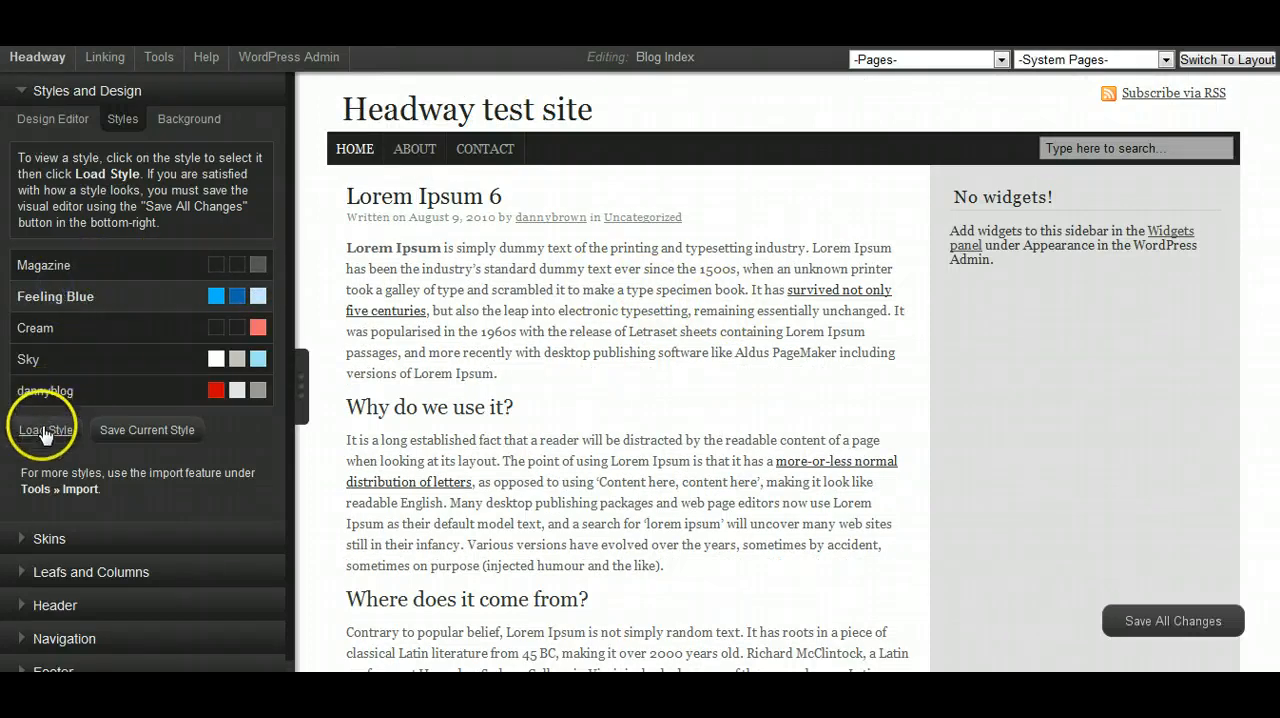
Load the Feeling Blue style, review the blue-themed page, and reopen the styles list
{"action": "left_click", "coordinate": [44, 428]}
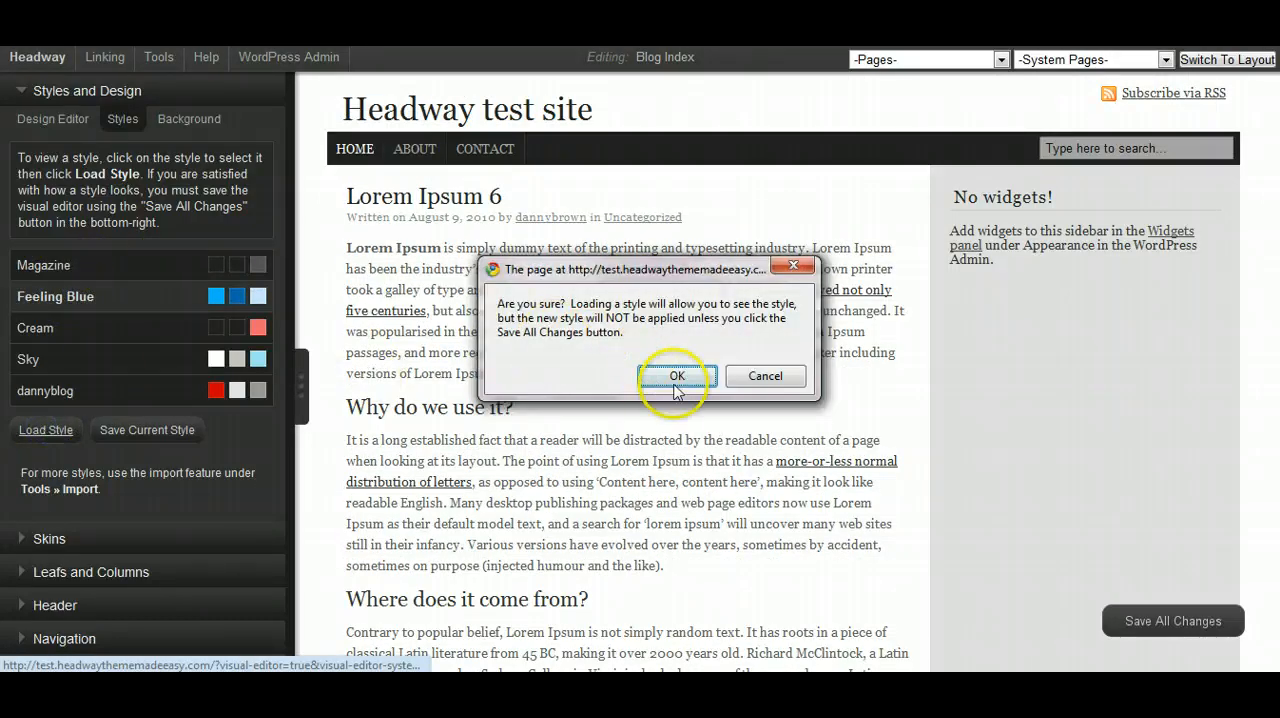
{"action": "left_click", "coordinate": [676, 376]}
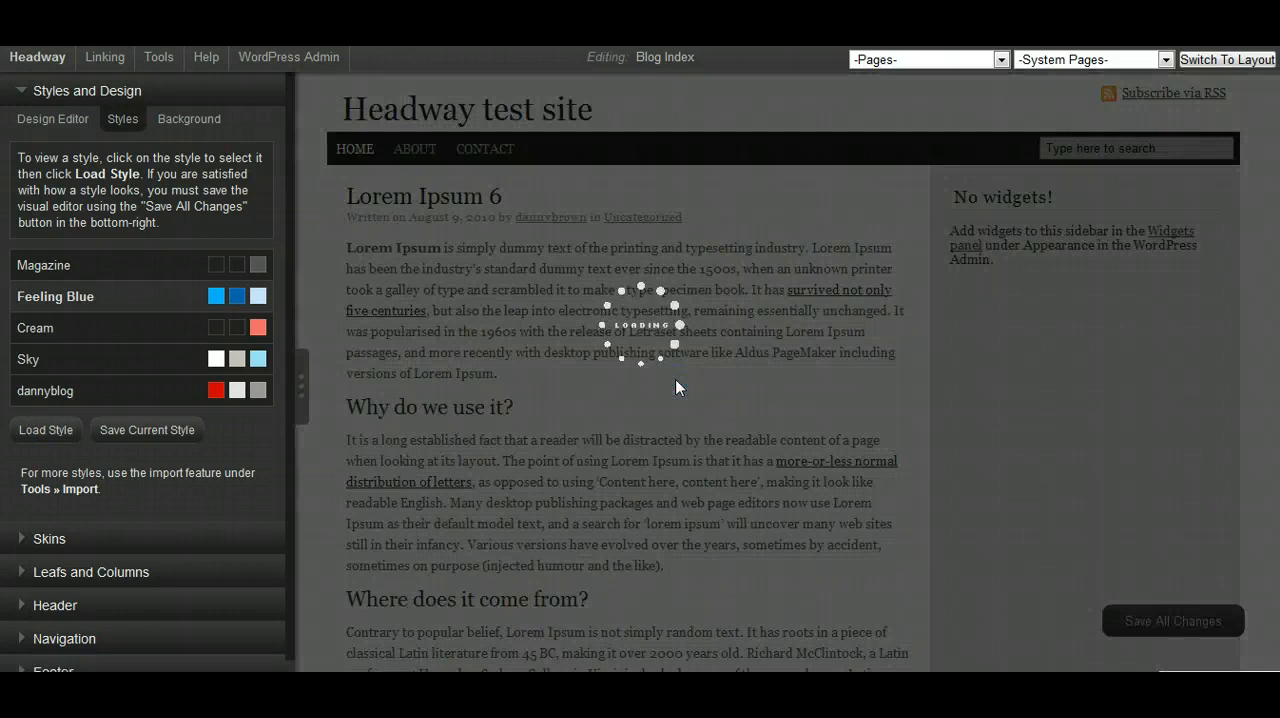
{"action": "left_click", "coordinate": [44, 428]}
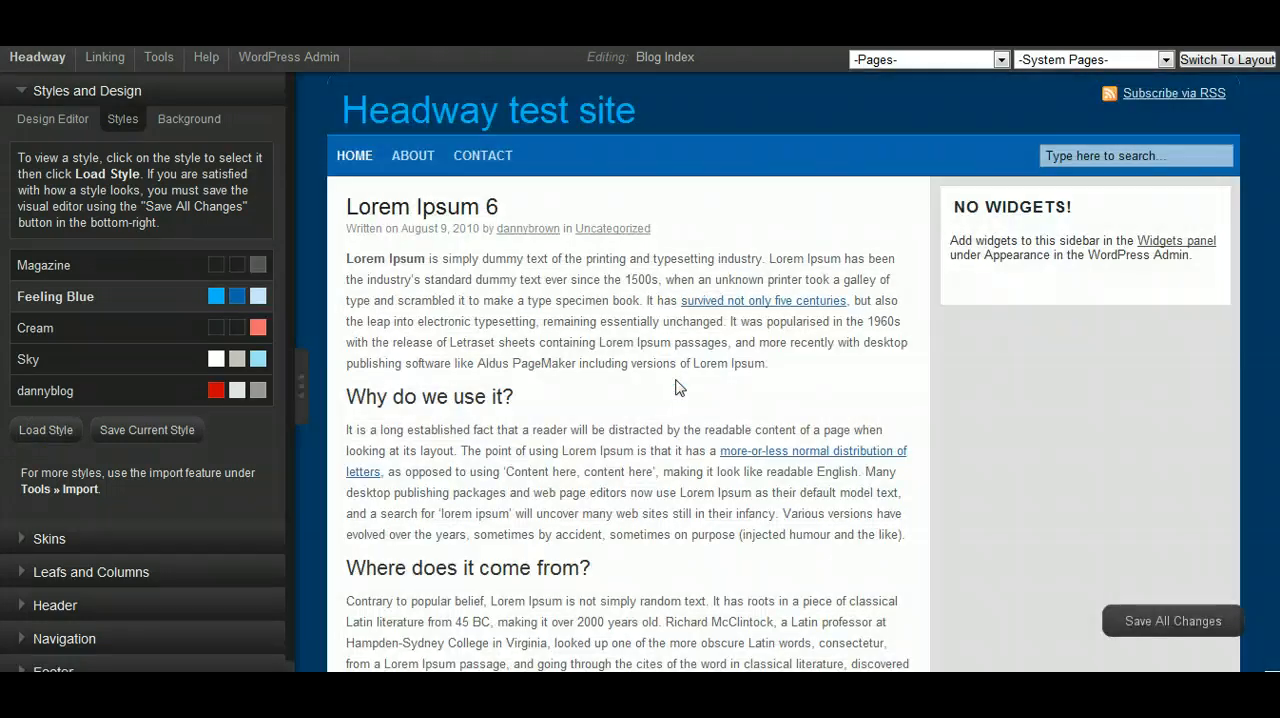
{"action": "mouse_move", "coordinate": [640, 150]}
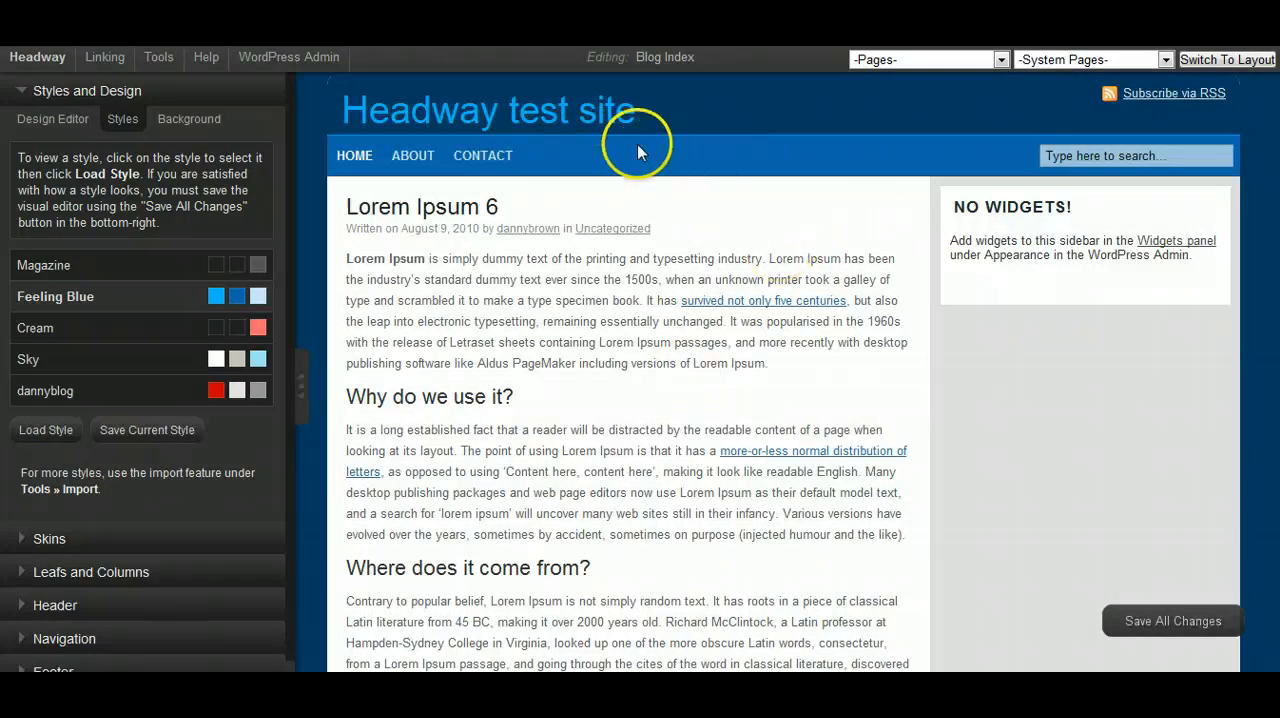
{"action": "mouse_move", "coordinate": [412, 156]}
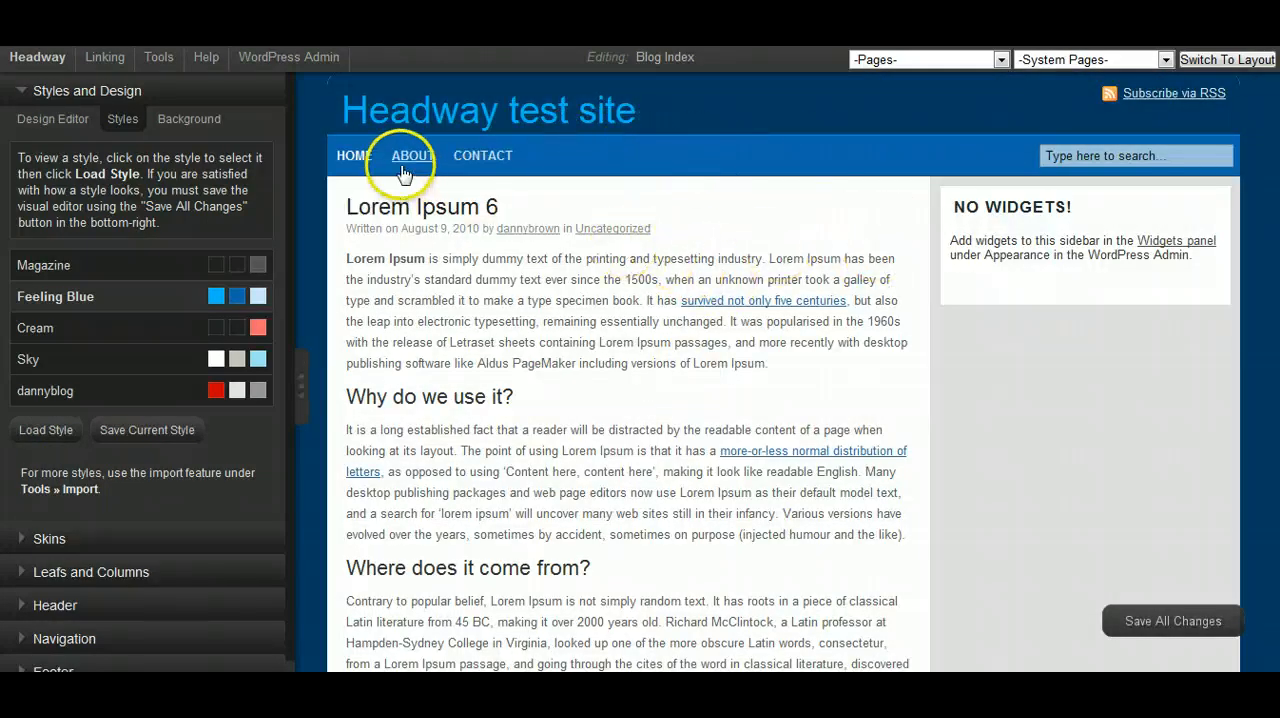
{"action": "scroll", "scroll_direction": "down", "scroll_amount": 3}
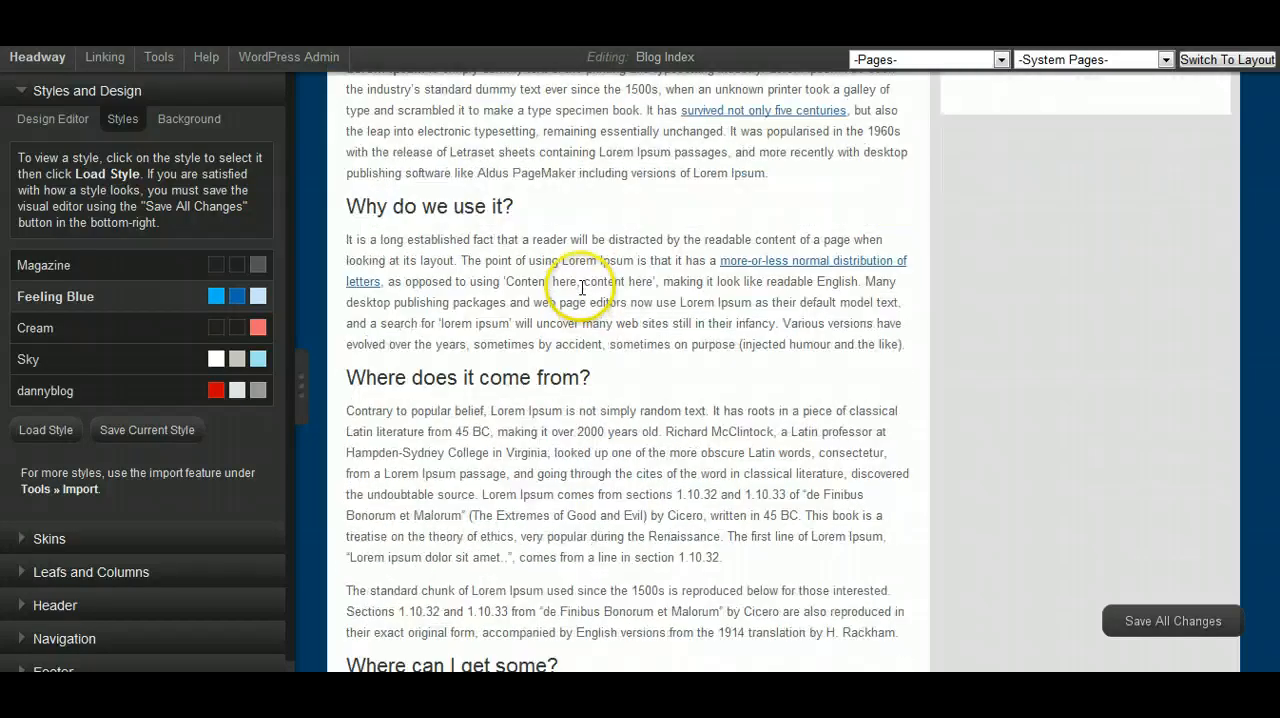
{"action": "scroll", "scroll_direction": "up", "scroll_amount": 3}
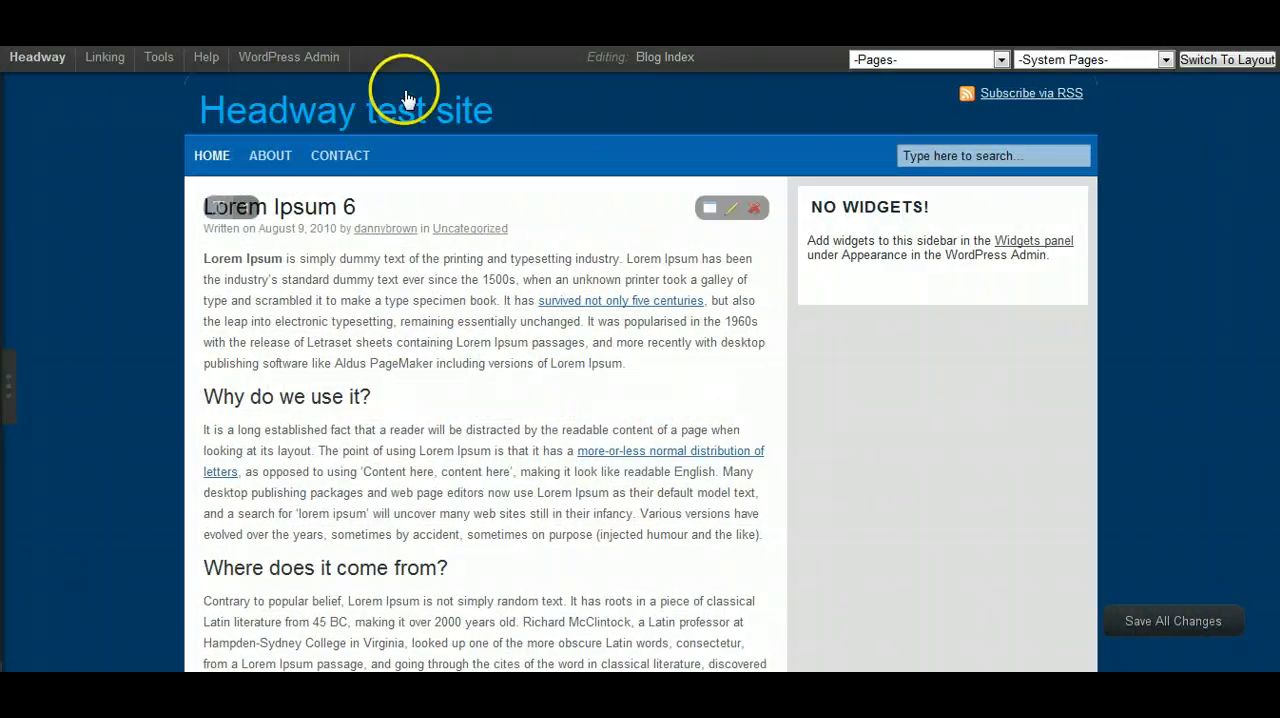
{"action": "mouse_move", "coordinate": [700, 264]}
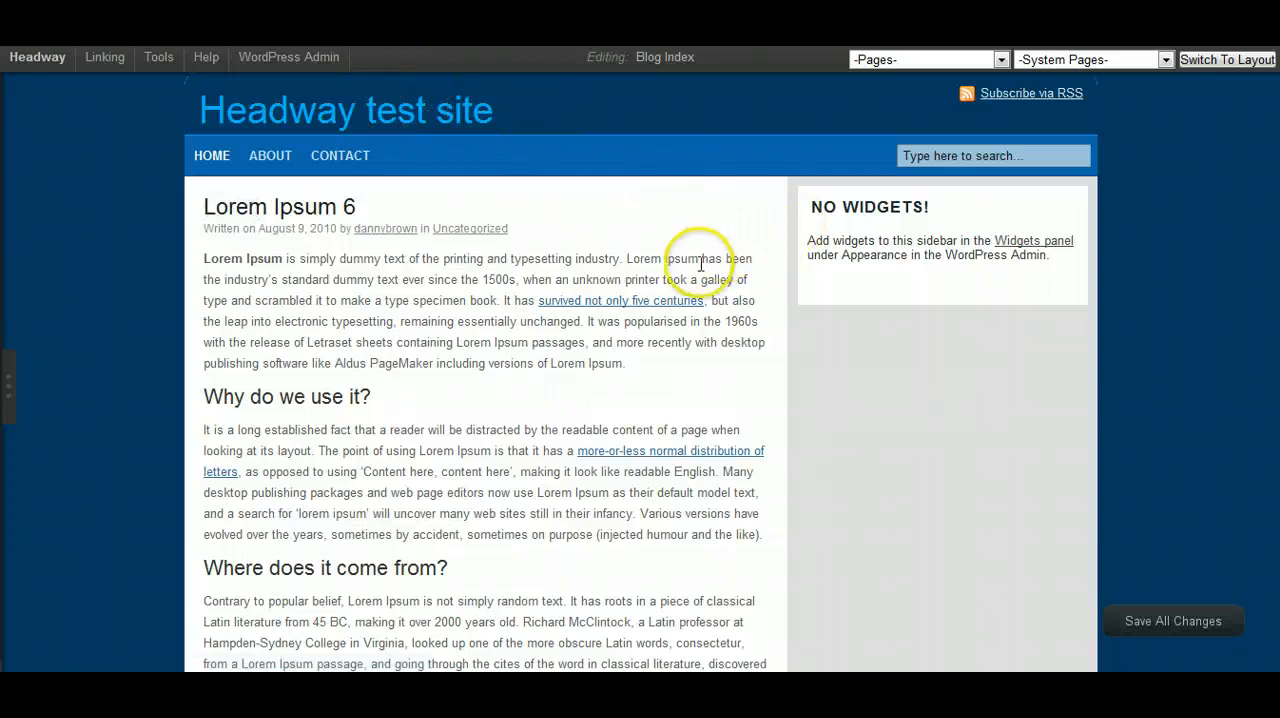
{"action": "scroll", "scroll_direction": "down", "scroll_amount": 3}
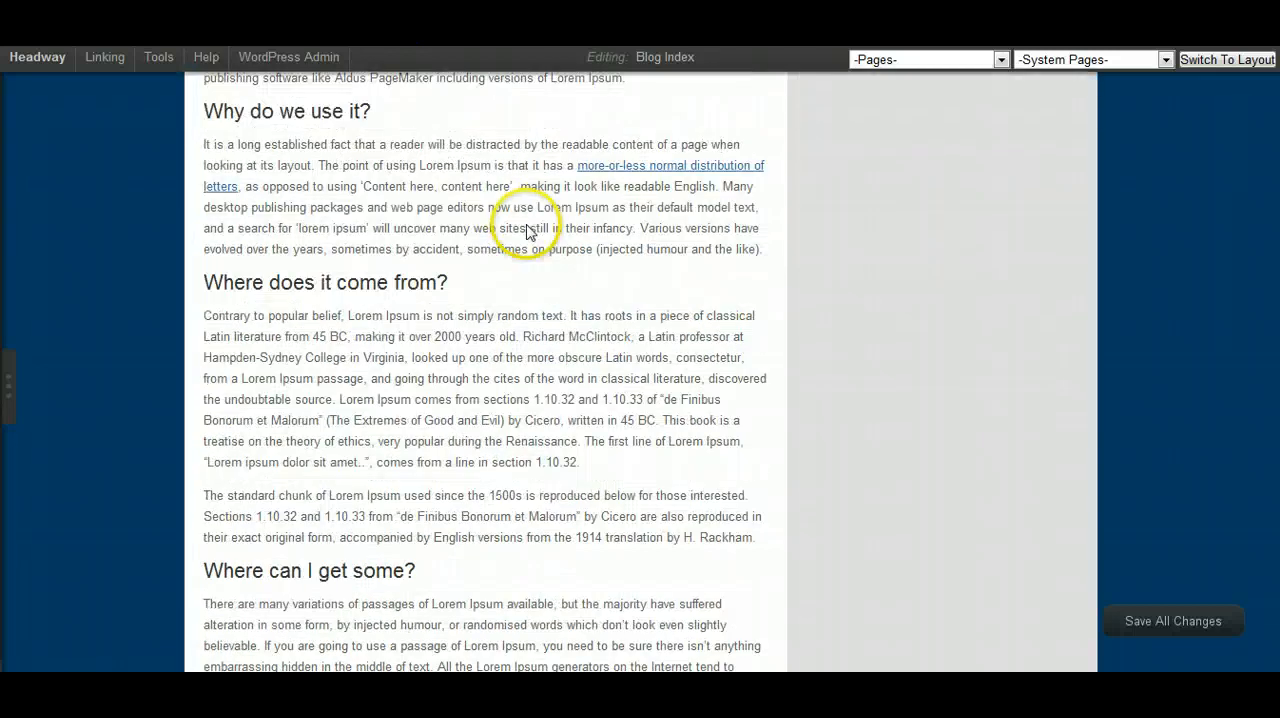
{"action": "scroll", "scroll_direction": "up", "scroll_amount": 3}
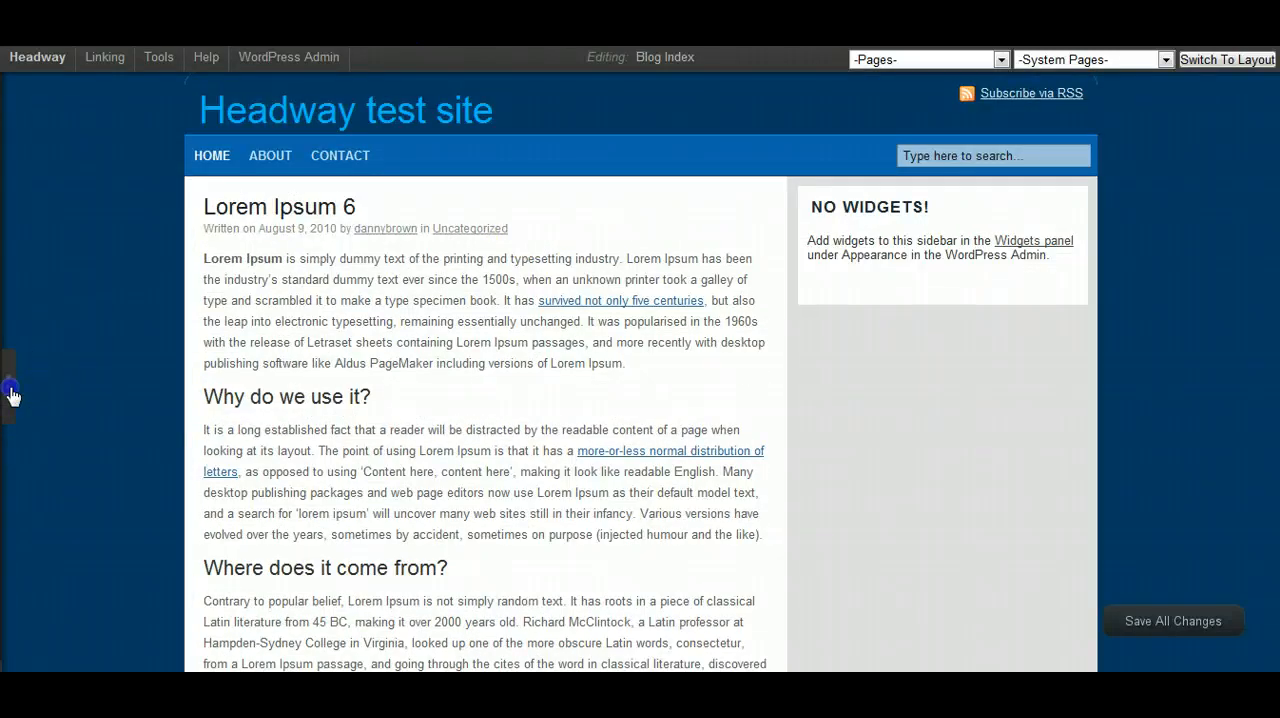
{"action": "left_click", "coordinate": [10, 390]}
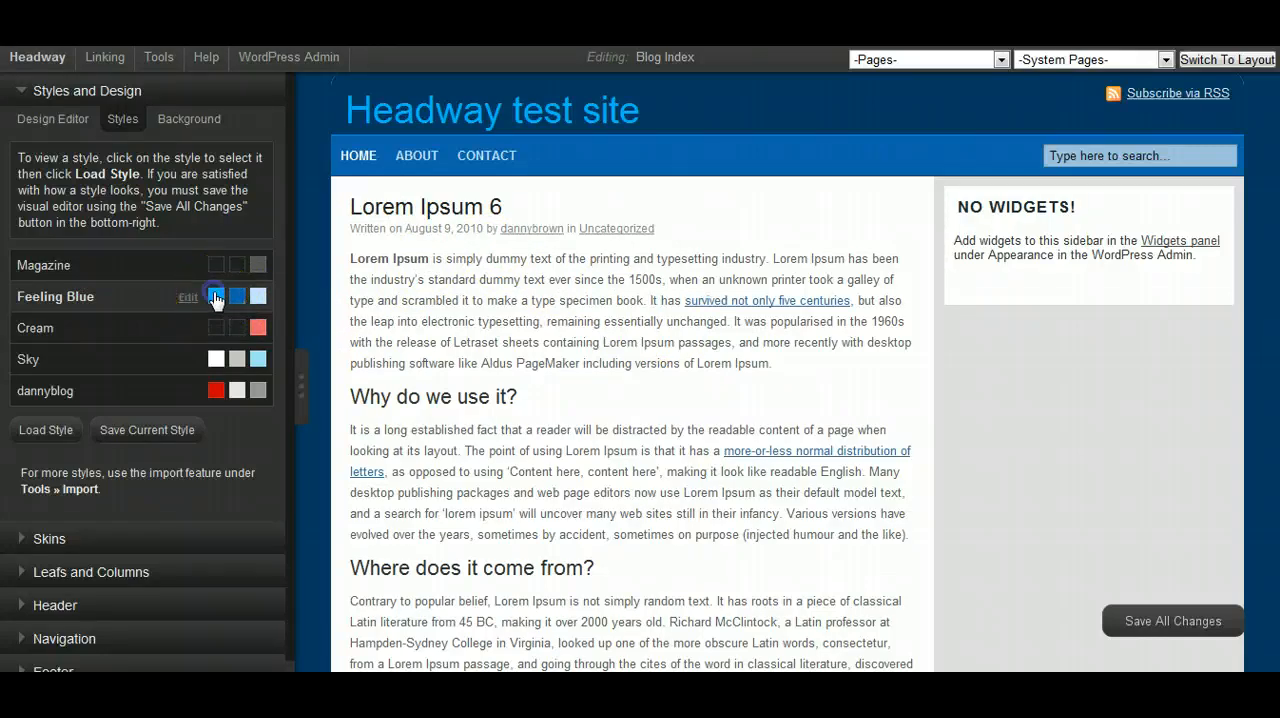
{"action": "mouse_move", "coordinate": [70, 328]}
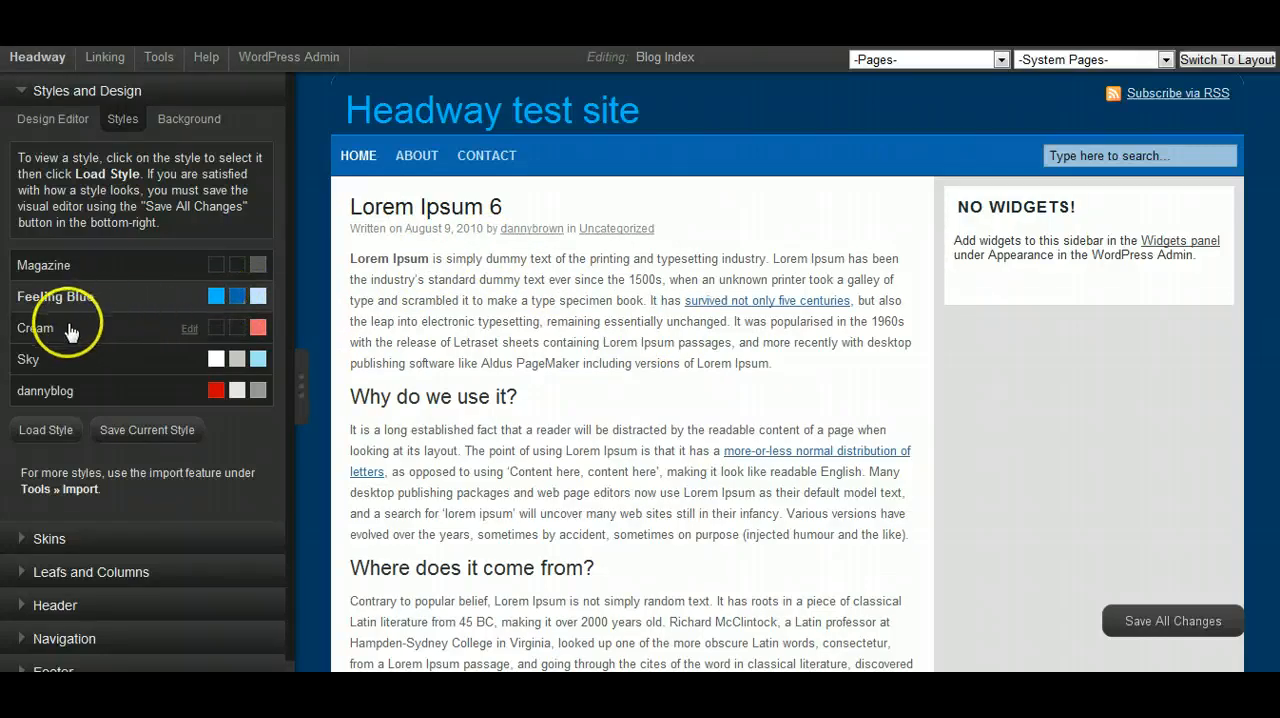
{"action": "mouse_move", "coordinate": [324, 332]}
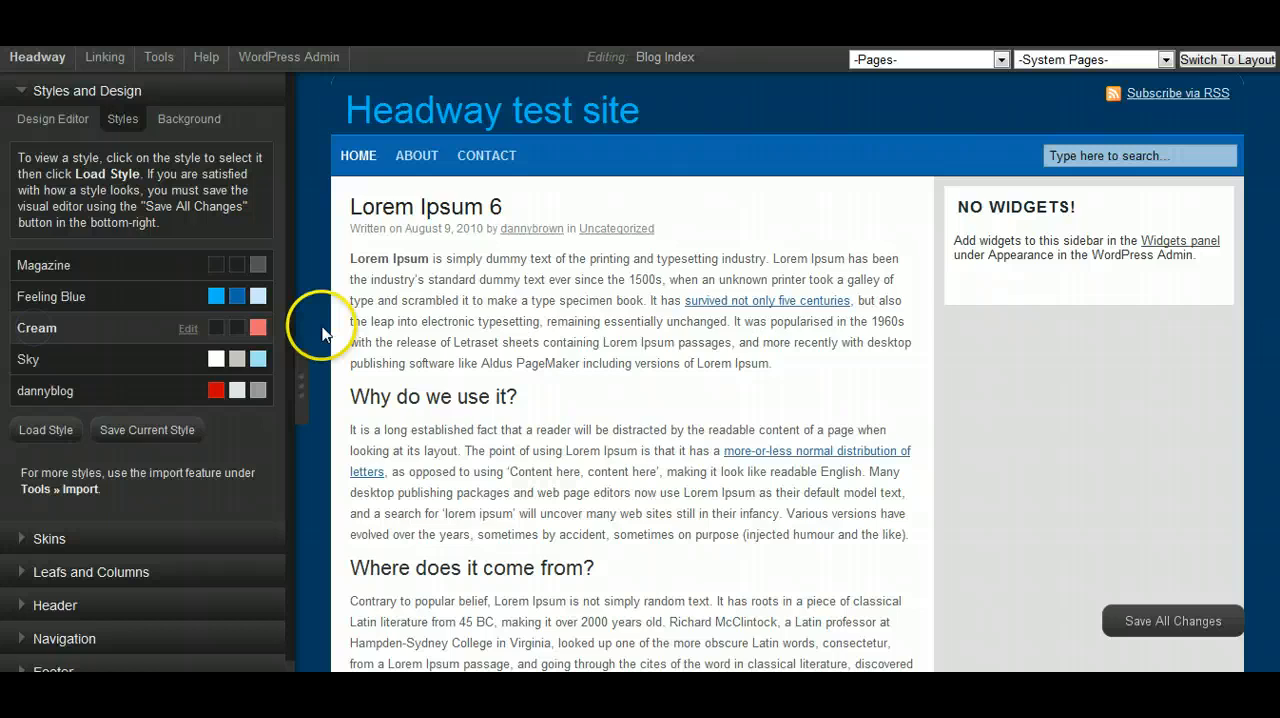
{"action": "mouse_move", "coordinate": [68, 384]}
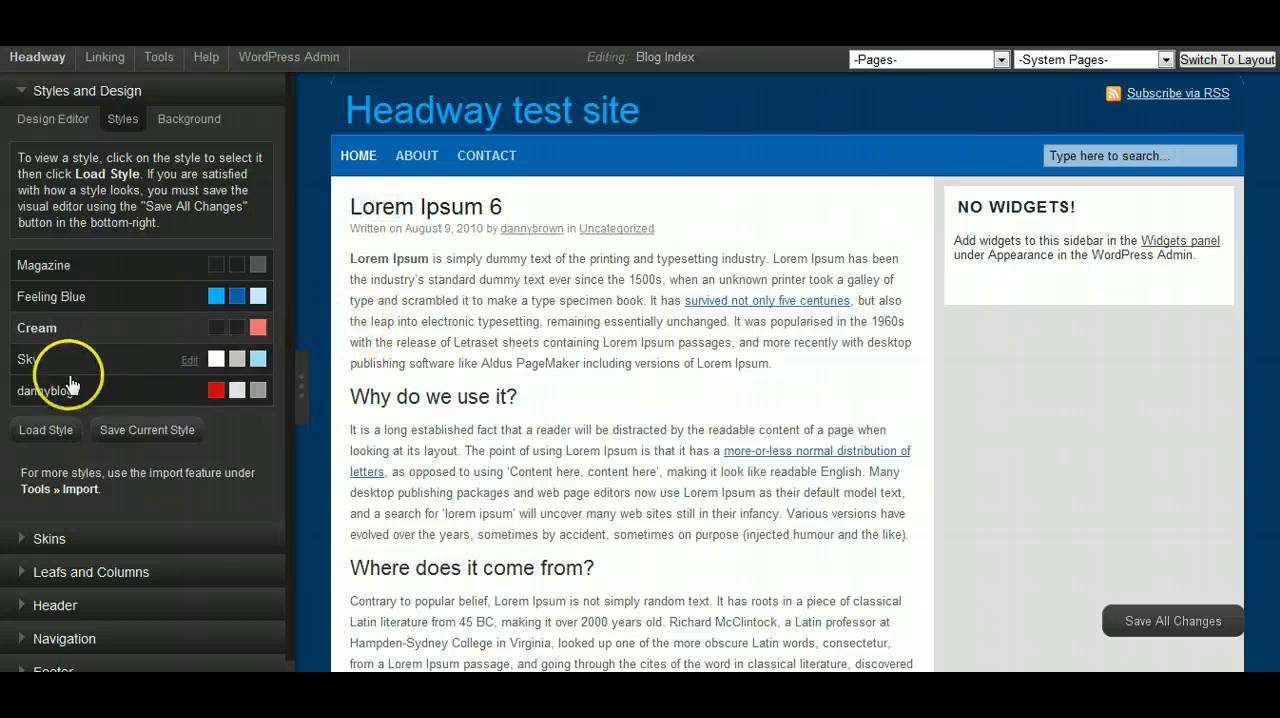
Load the Cream style, review the beige page with dark navigation, and reopen the styles list
{"action": "left_click", "coordinate": [44, 428]}
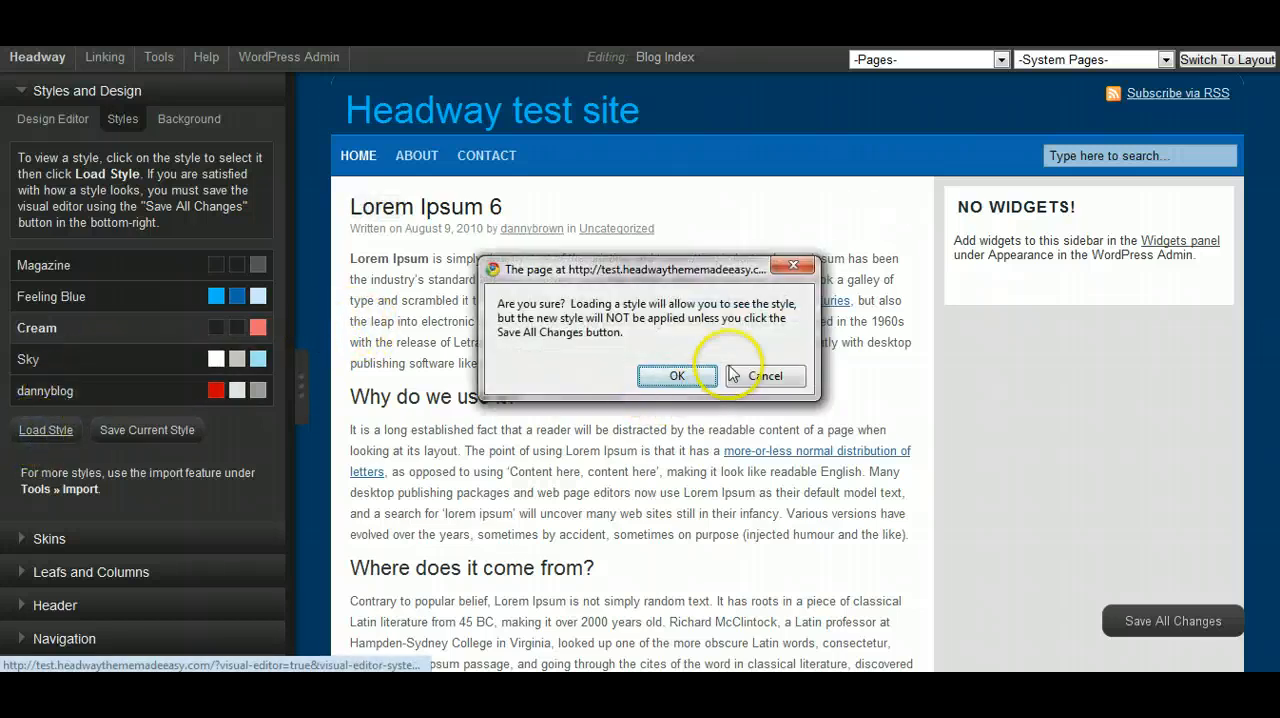
{"action": "left_click", "coordinate": [676, 376]}
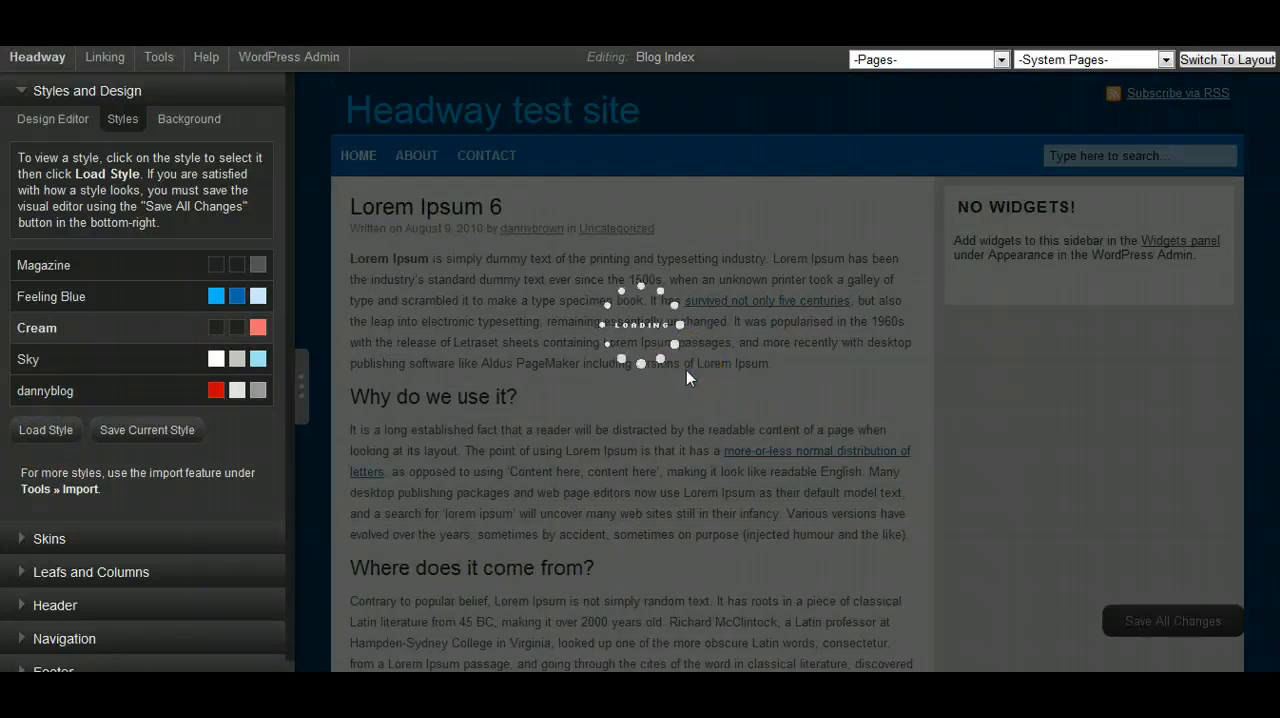
{"action": "left_click", "coordinate": [44, 430]}
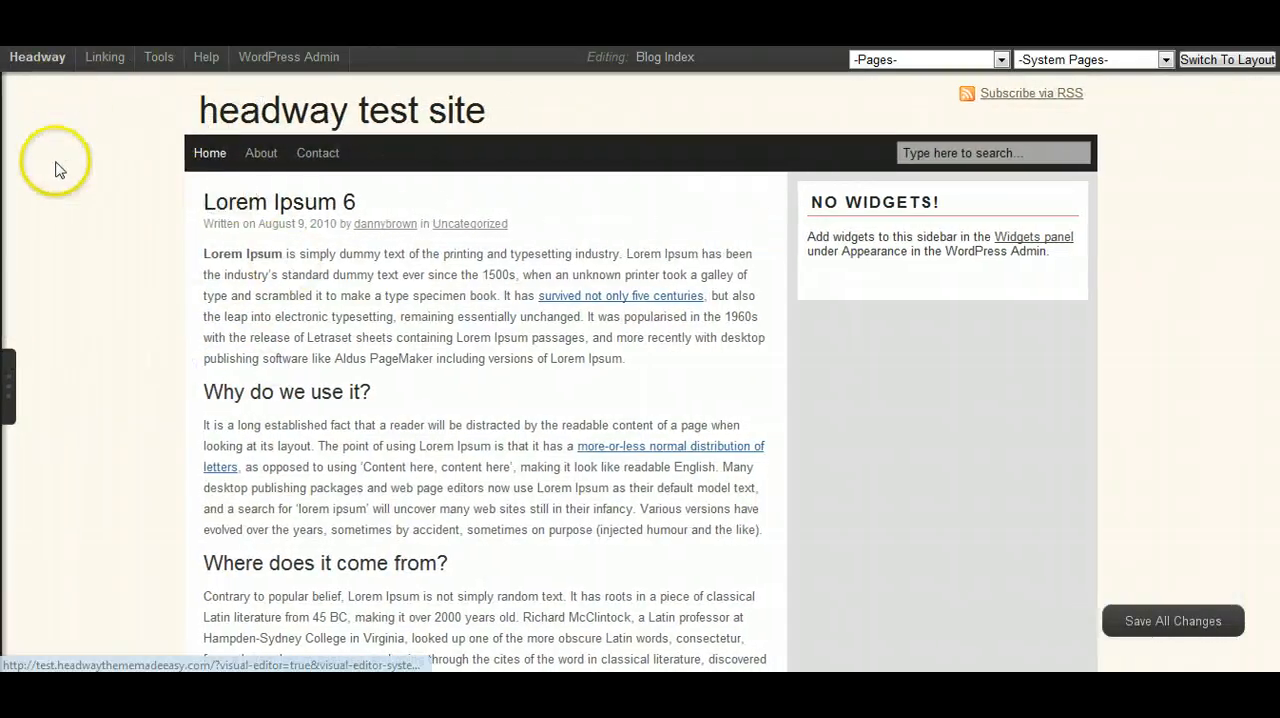
{"action": "scroll", "scroll_direction": "down", "scroll_amount": 3}
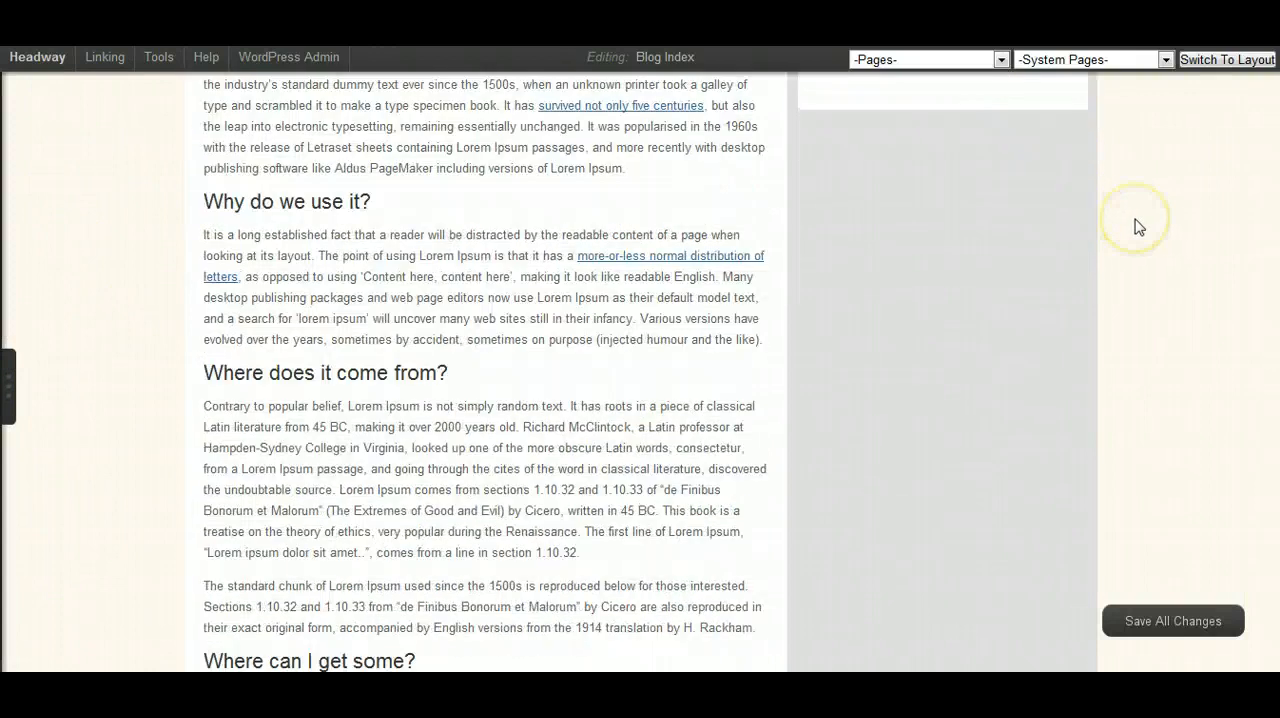
{"action": "scroll", "scroll_direction": "up", "scroll_amount": 3}
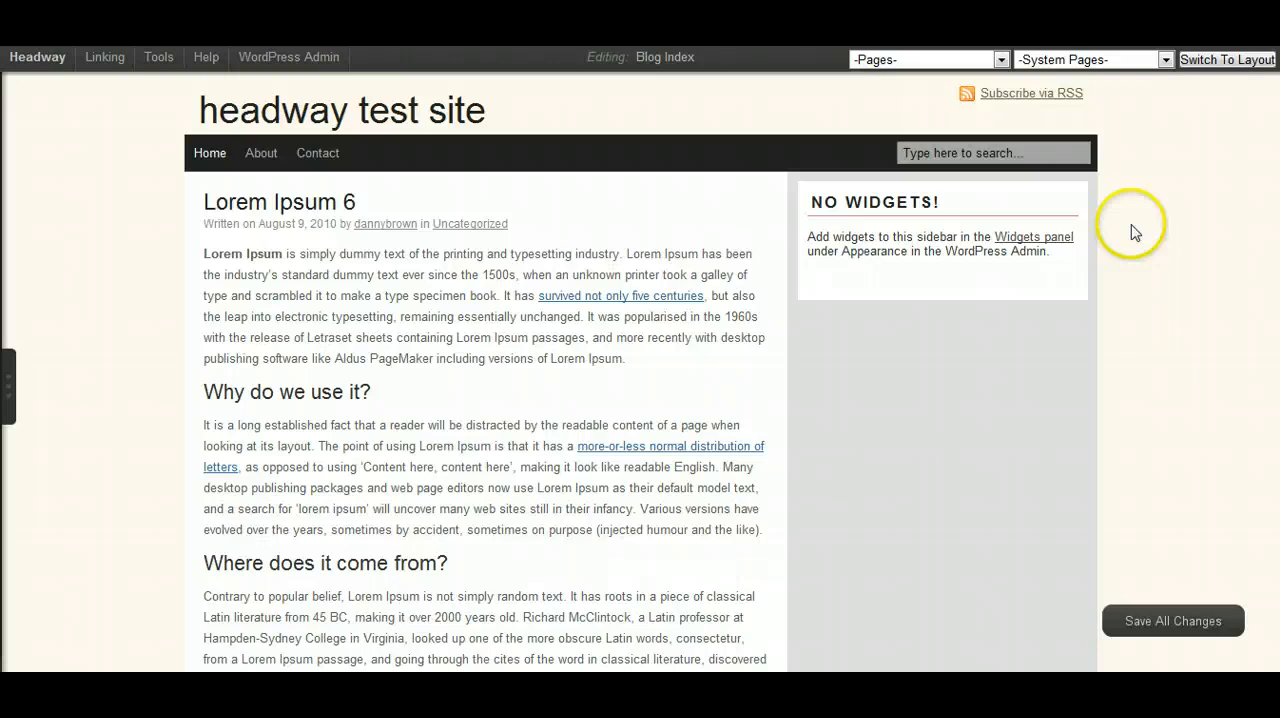
{"action": "mouse_move", "coordinate": [1136, 236]}
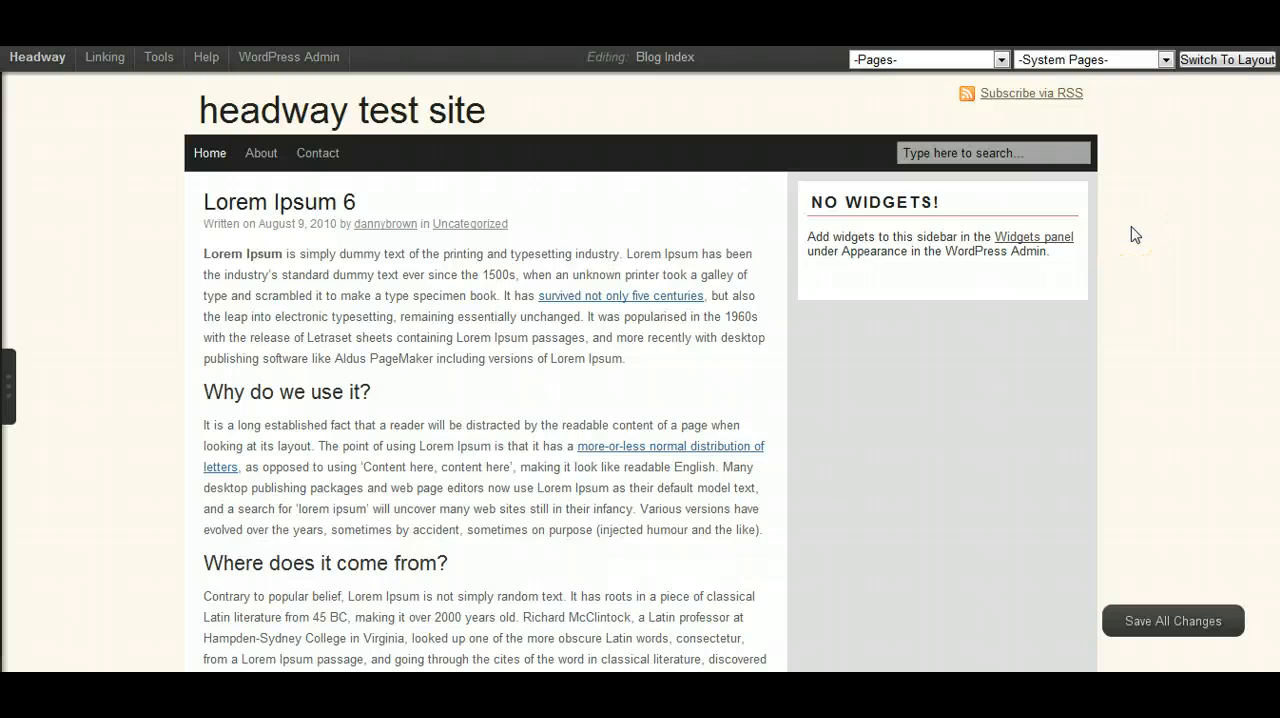
{"action": "mouse_move", "coordinate": [1144, 248]}
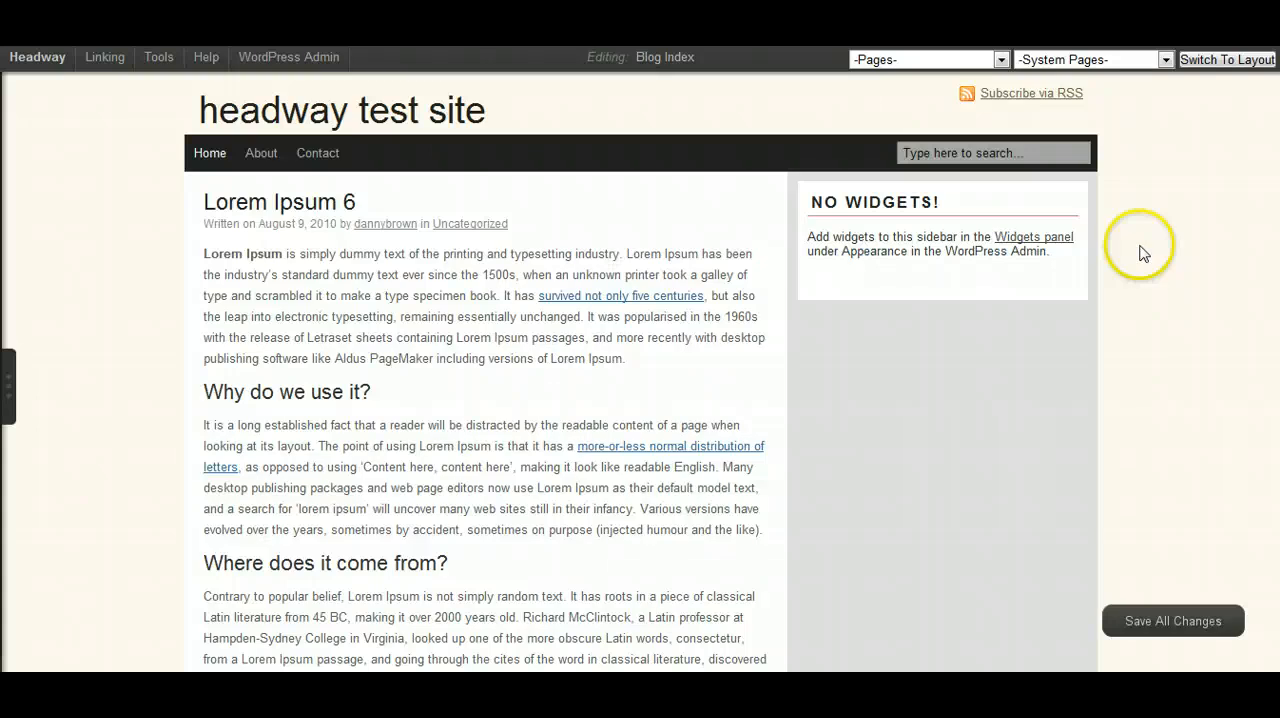
{"action": "mouse_move", "coordinate": [1186, 280]}
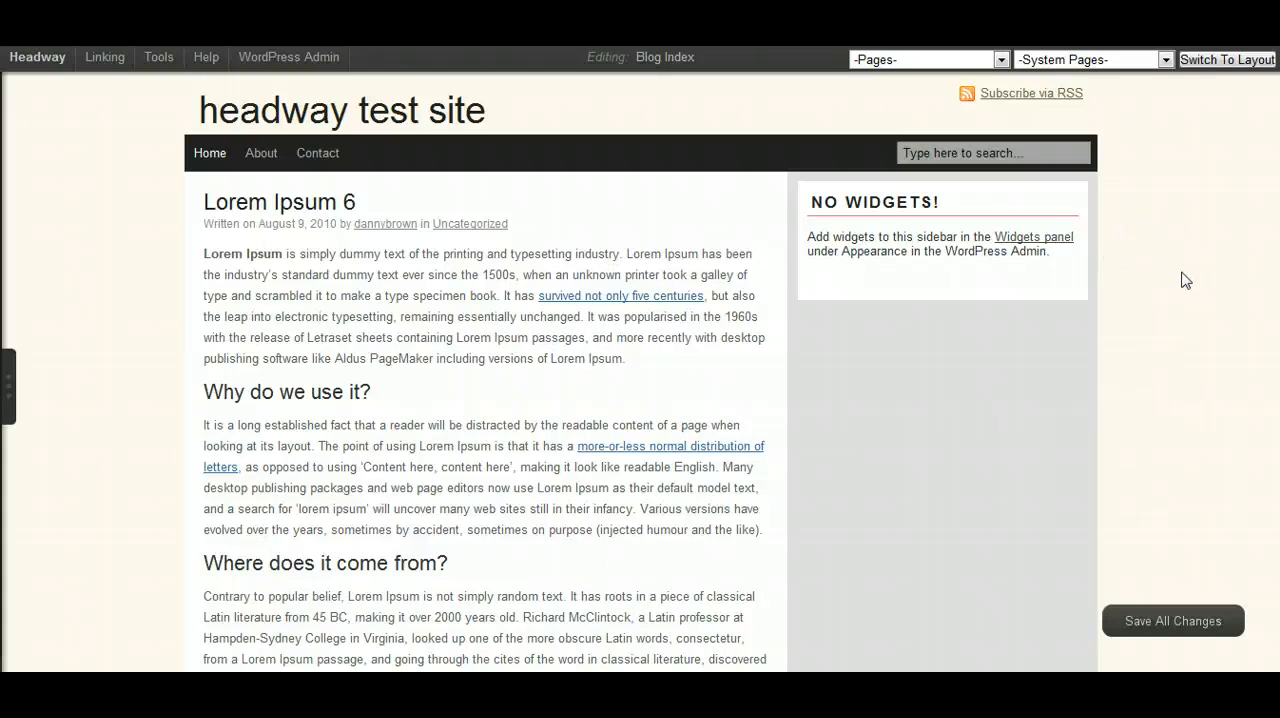
{"action": "mouse_move", "coordinate": [432, 178]}
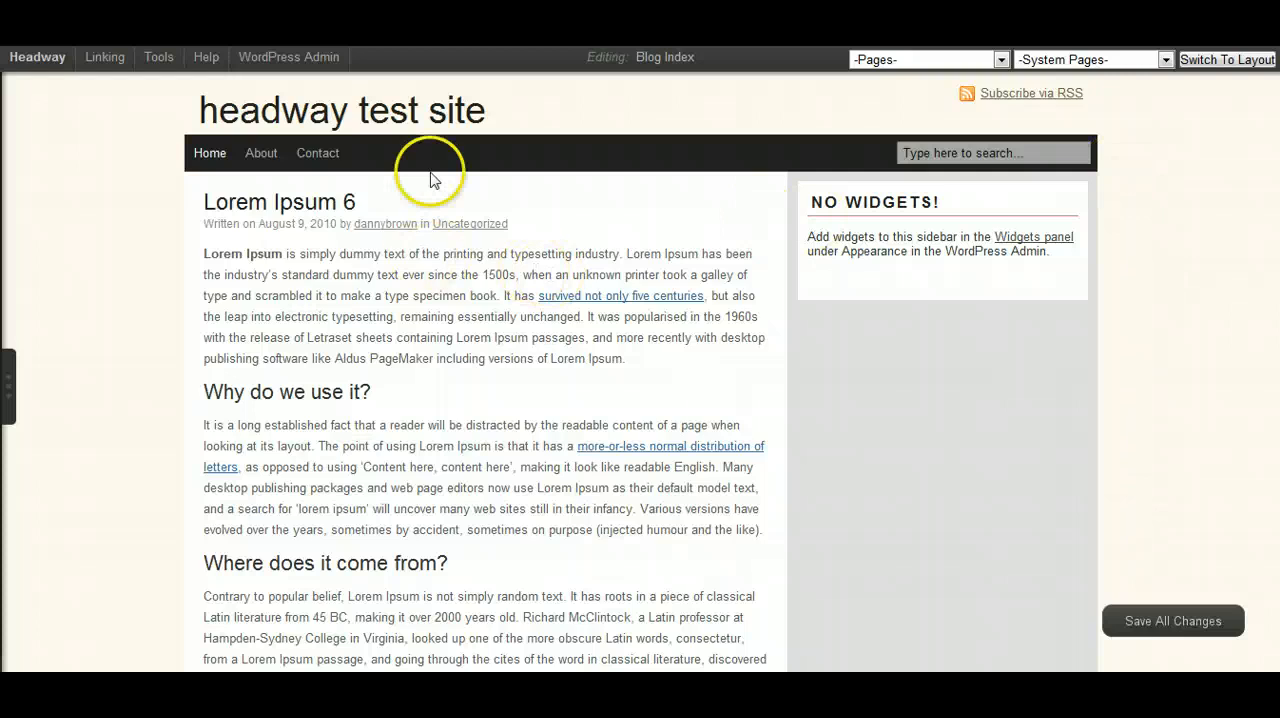
{"action": "mouse_move", "coordinate": [1196, 276]}
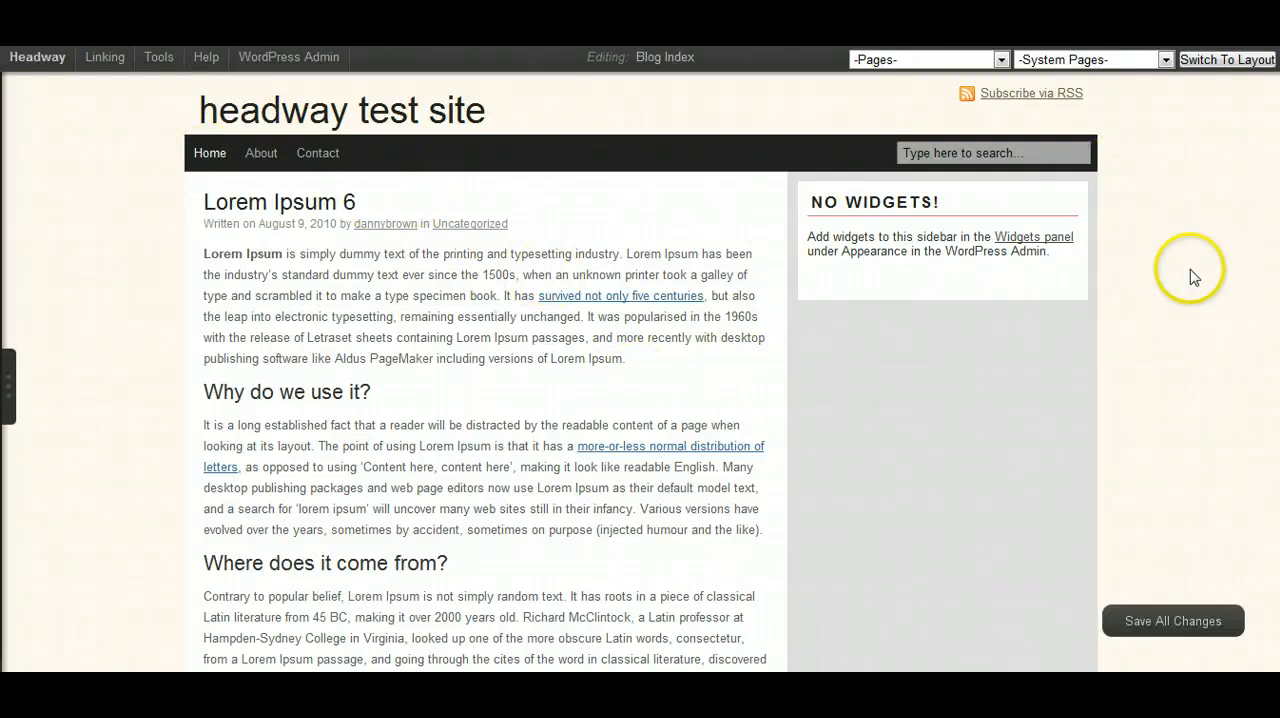
{"action": "mouse_move", "coordinate": [778, 356]}
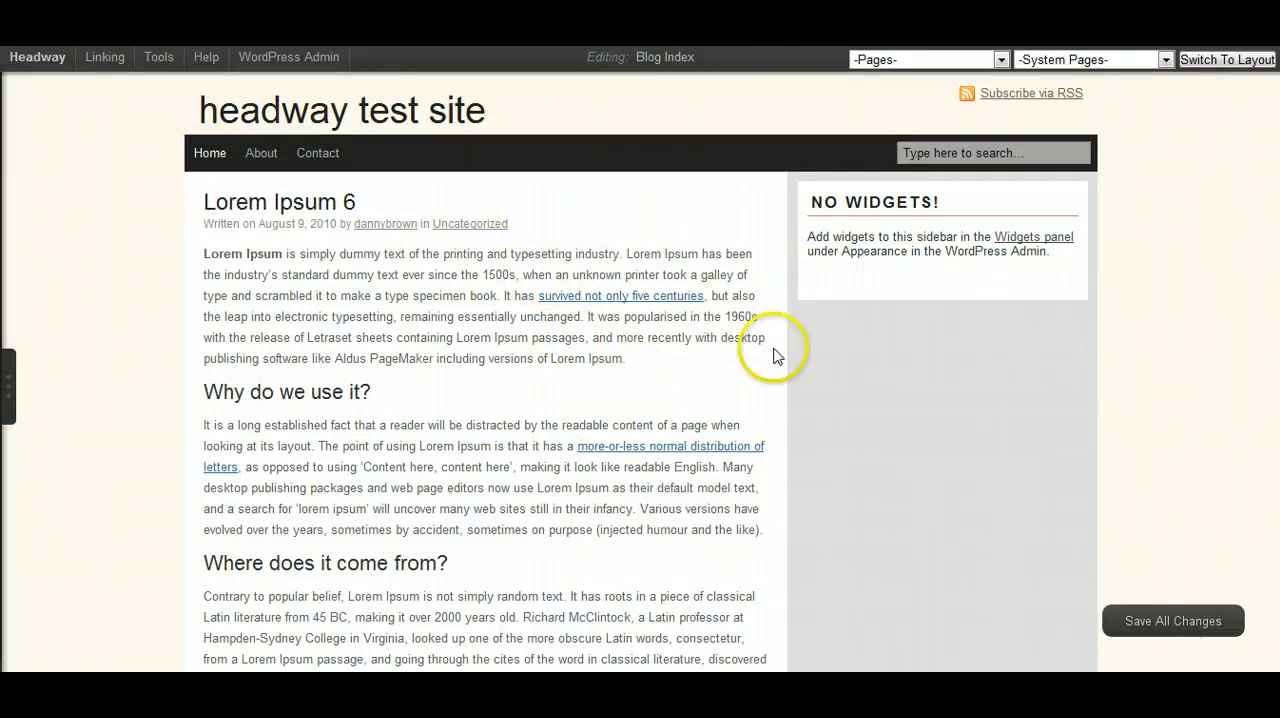
{"action": "left_click", "coordinate": [8, 384]}
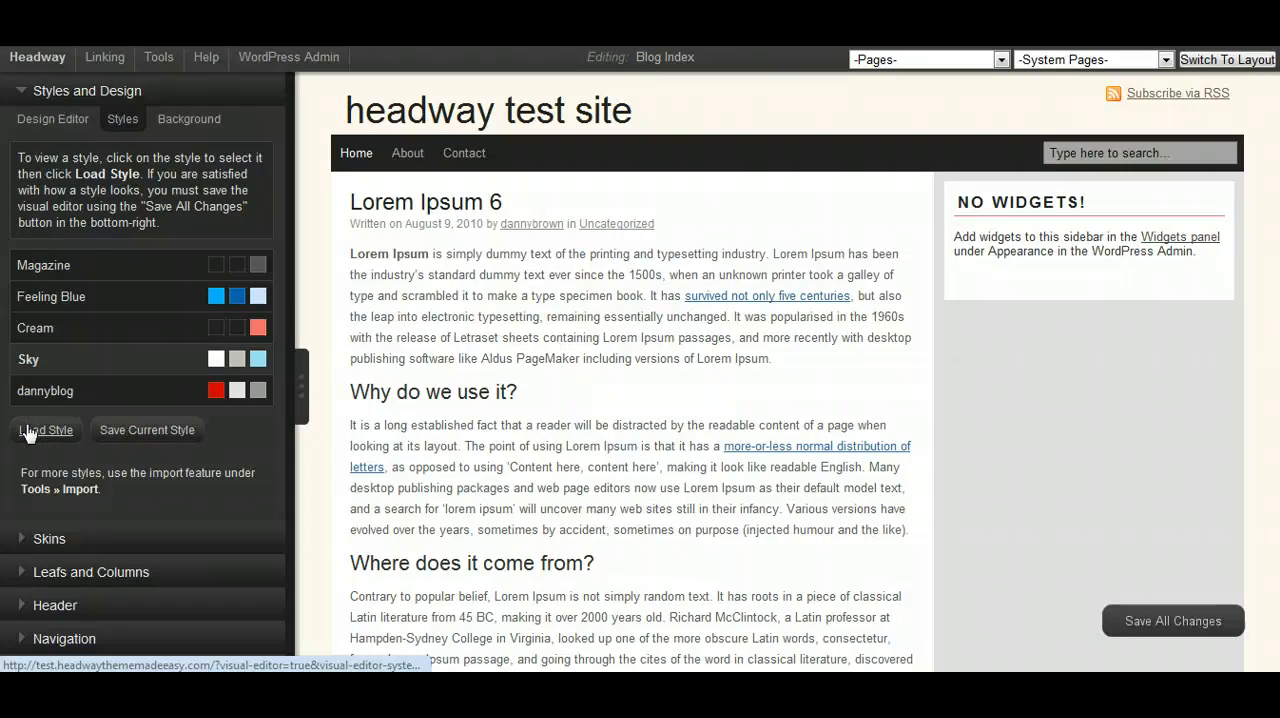
Load the Sky style, review the light blue page, then select dannyblog in the styles list
{"action": "left_click", "coordinate": [44, 430]}
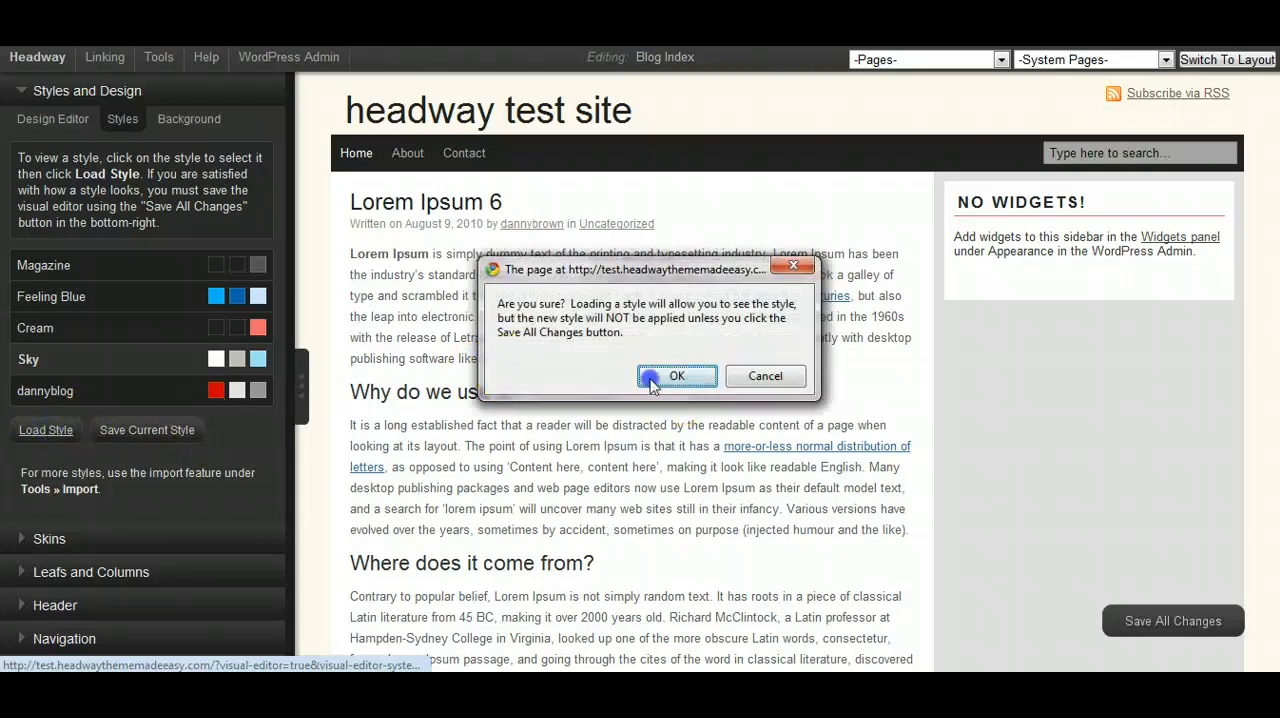
{"action": "left_click", "coordinate": [676, 376]}
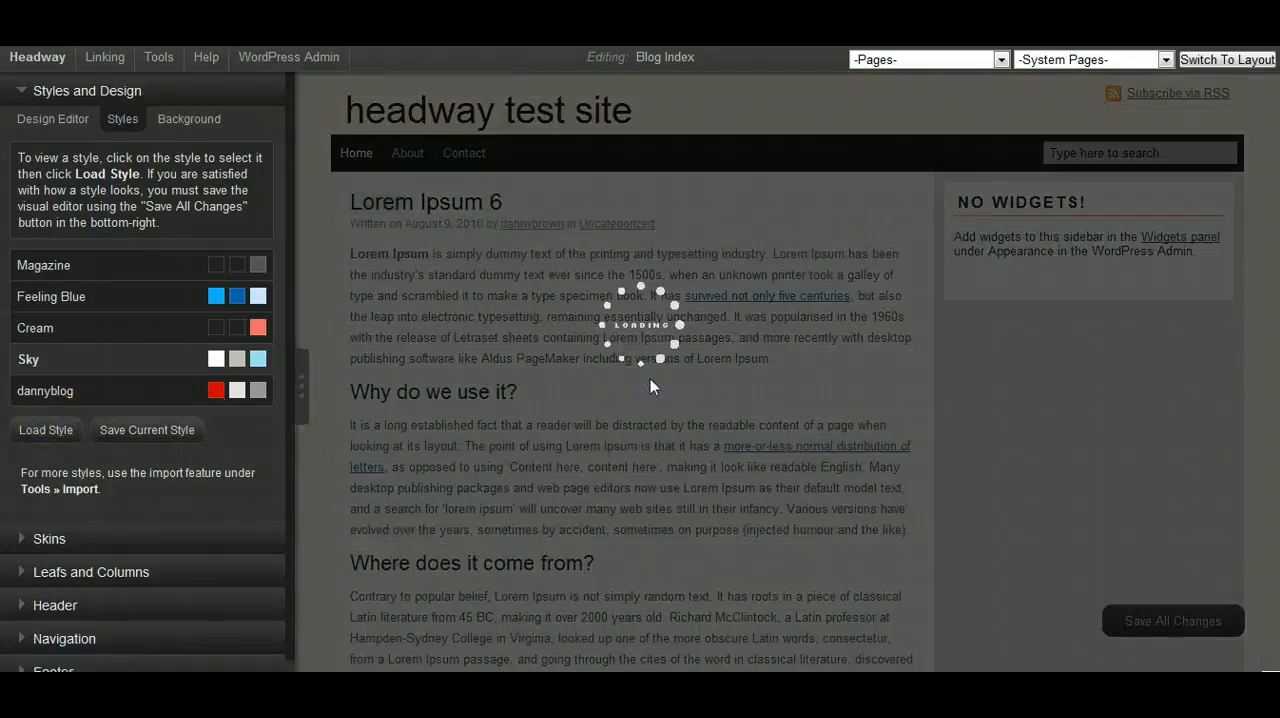
{"action": "left_click", "coordinate": [46, 428]}
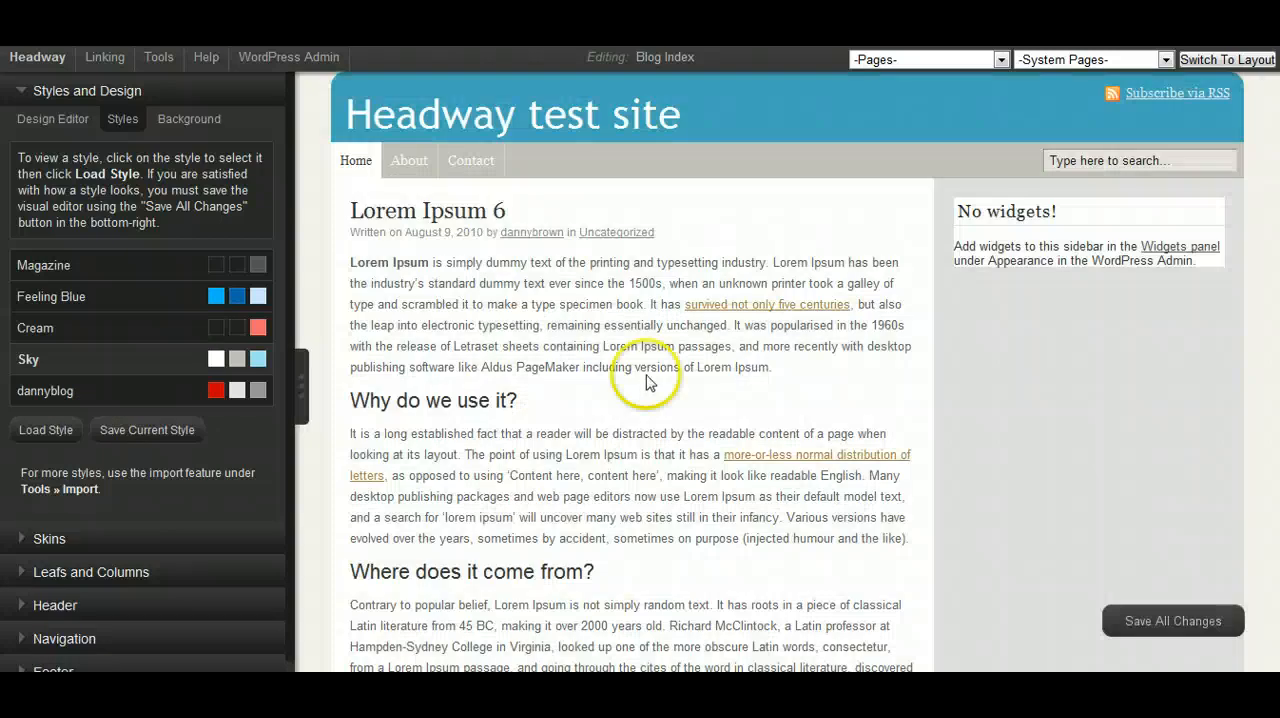
{"action": "mouse_move", "coordinate": [716, 120]}
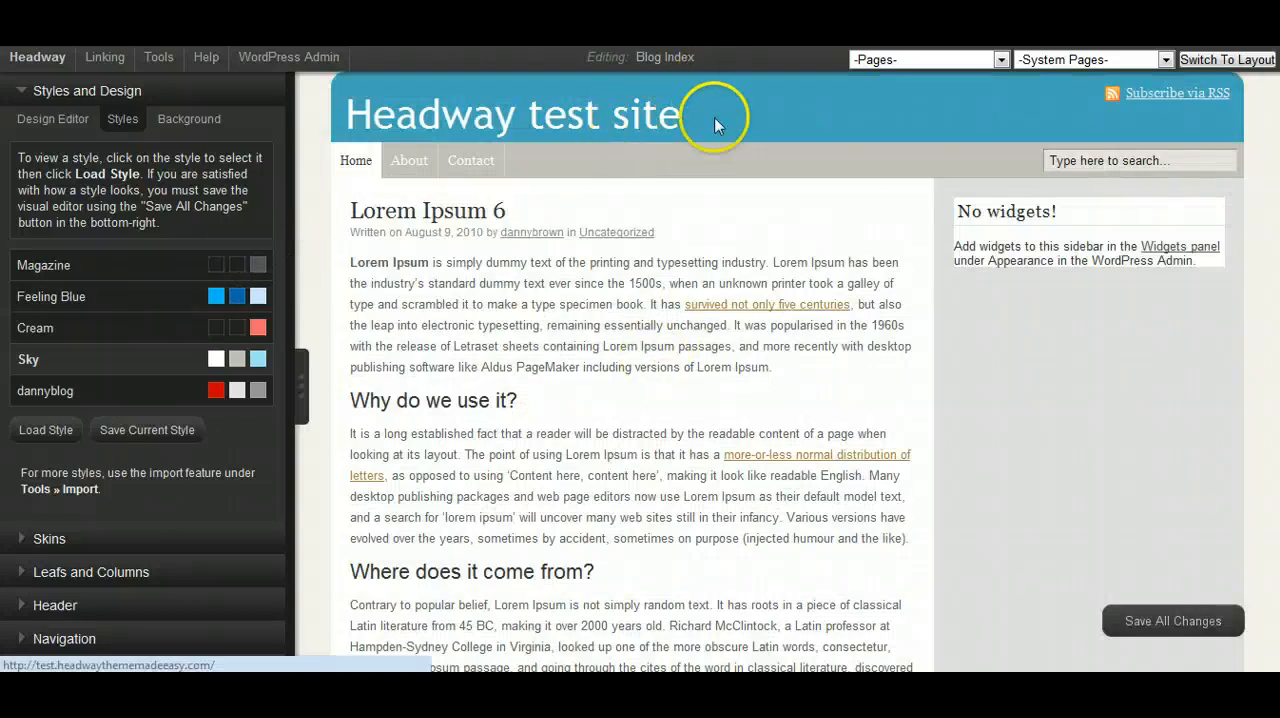
{"action": "mouse_move", "coordinate": [378, 116]}
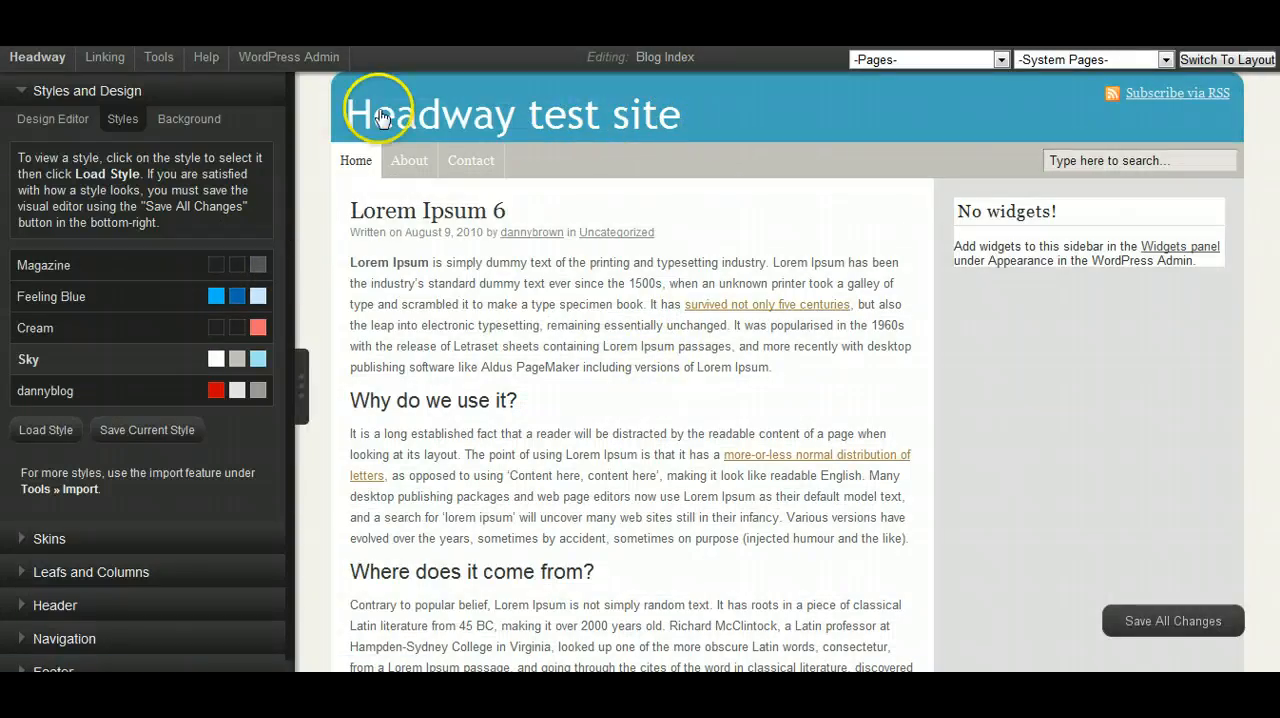
{"action": "mouse_move", "coordinate": [1256, 92]}
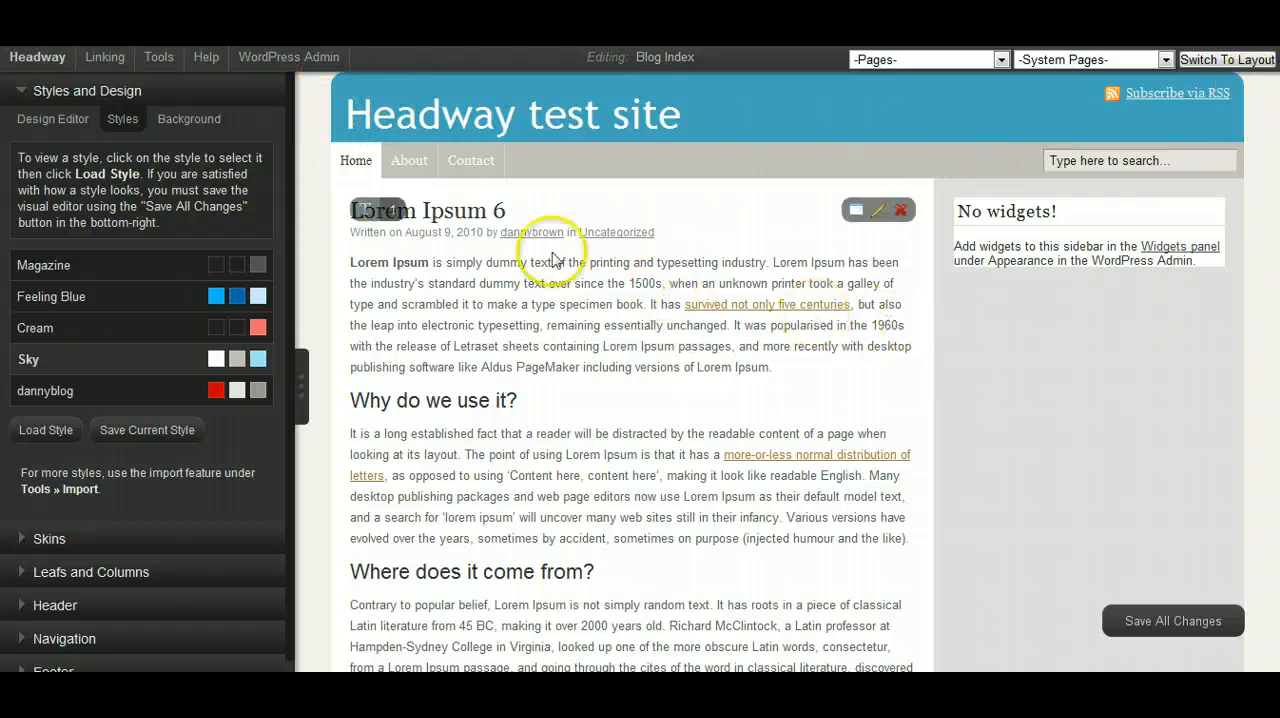
{"action": "mouse_move", "coordinate": [878, 160]}
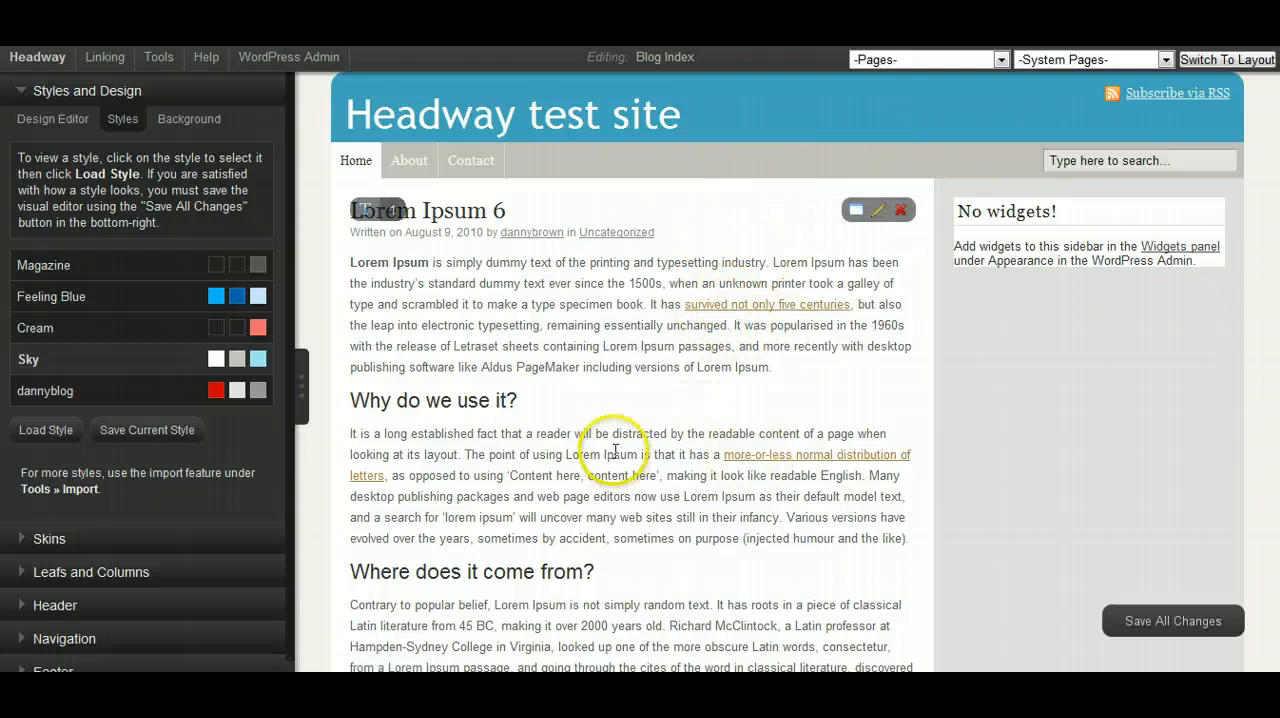
{"action": "mouse_move", "coordinate": [600, 410]}
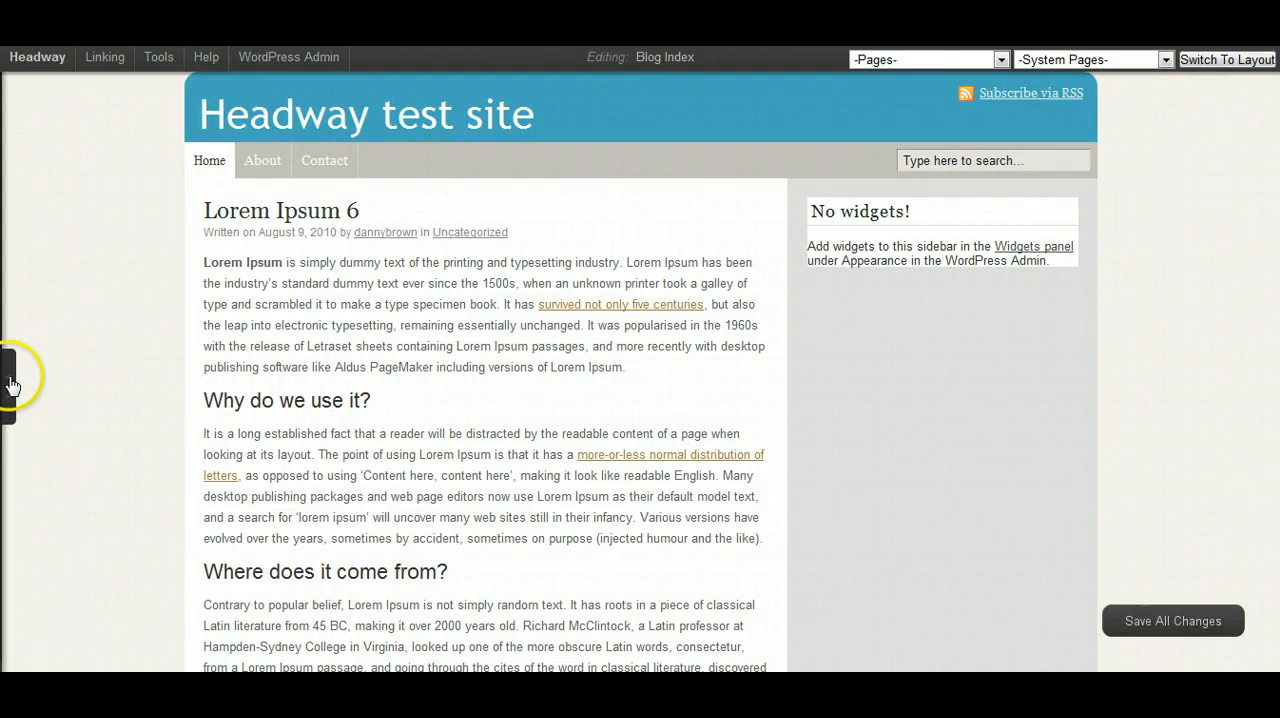
{"action": "left_click", "coordinate": [8, 380]}
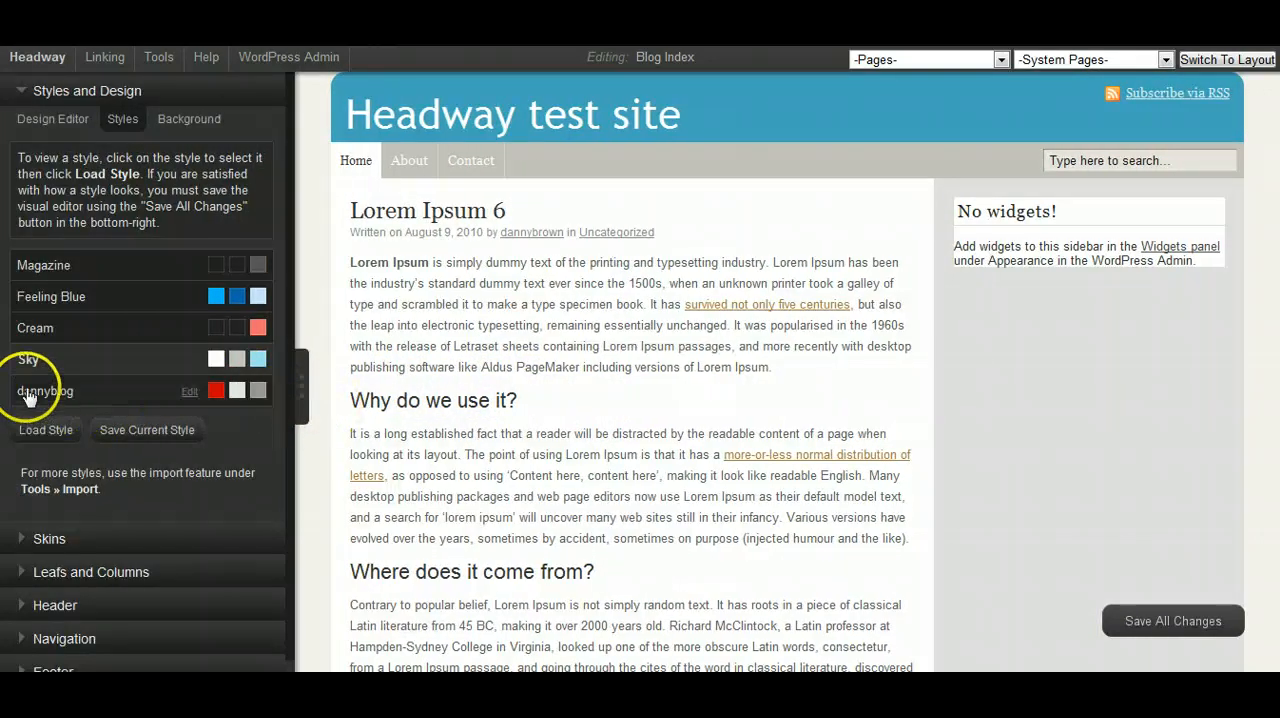
{"action": "left_click", "coordinate": [44, 430]}
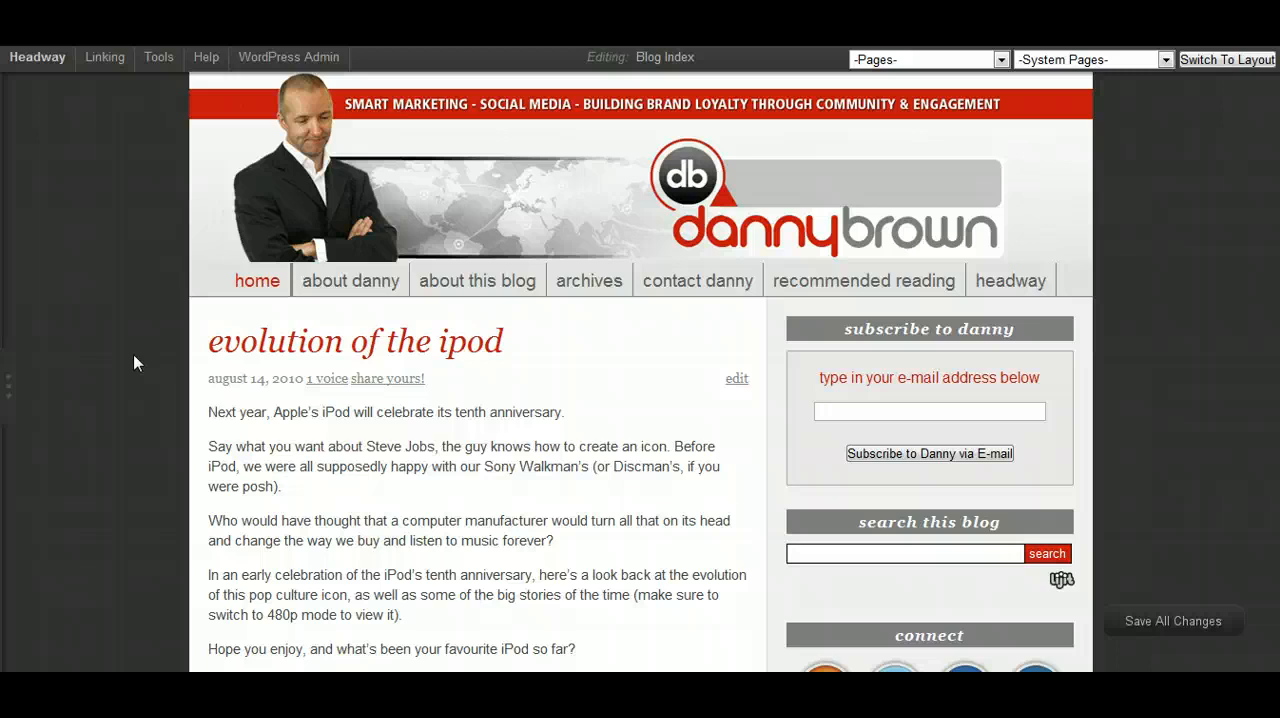
{"action": "mouse_move", "coordinate": [210, 318]}
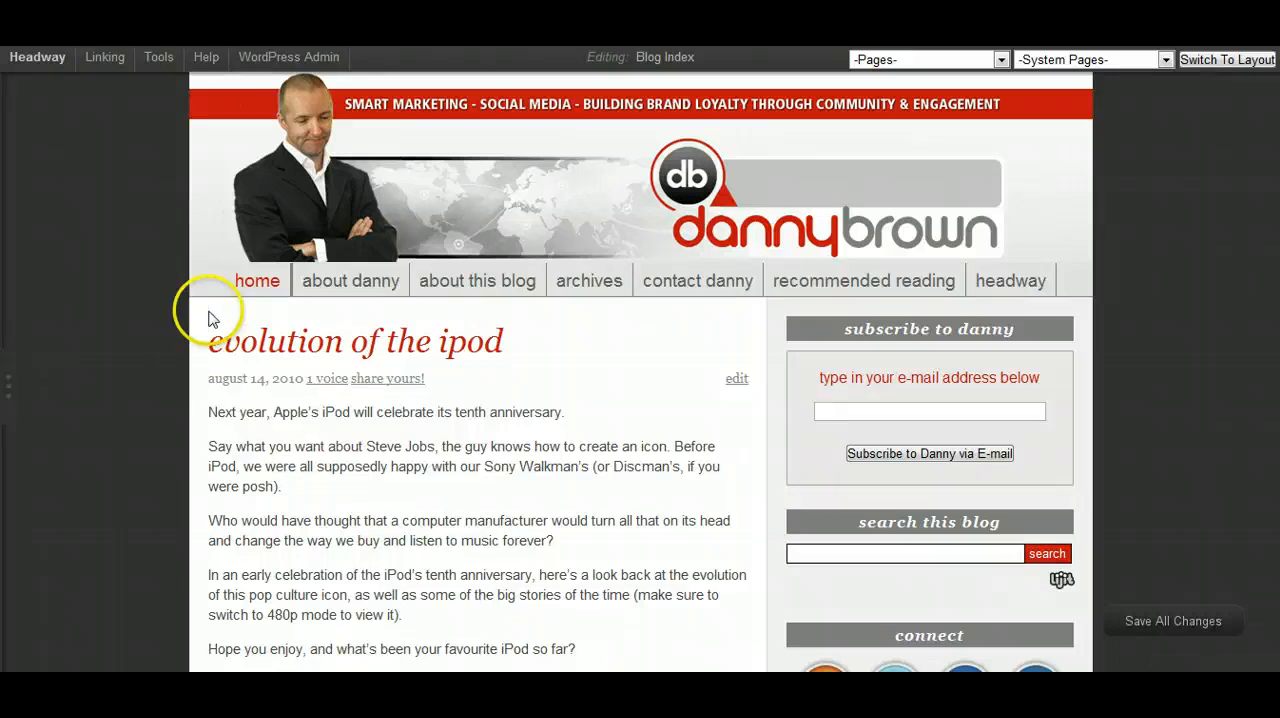
In Tools > Export, choose dannyblog as the style to export
{"action": "left_click", "coordinate": [158, 56]}
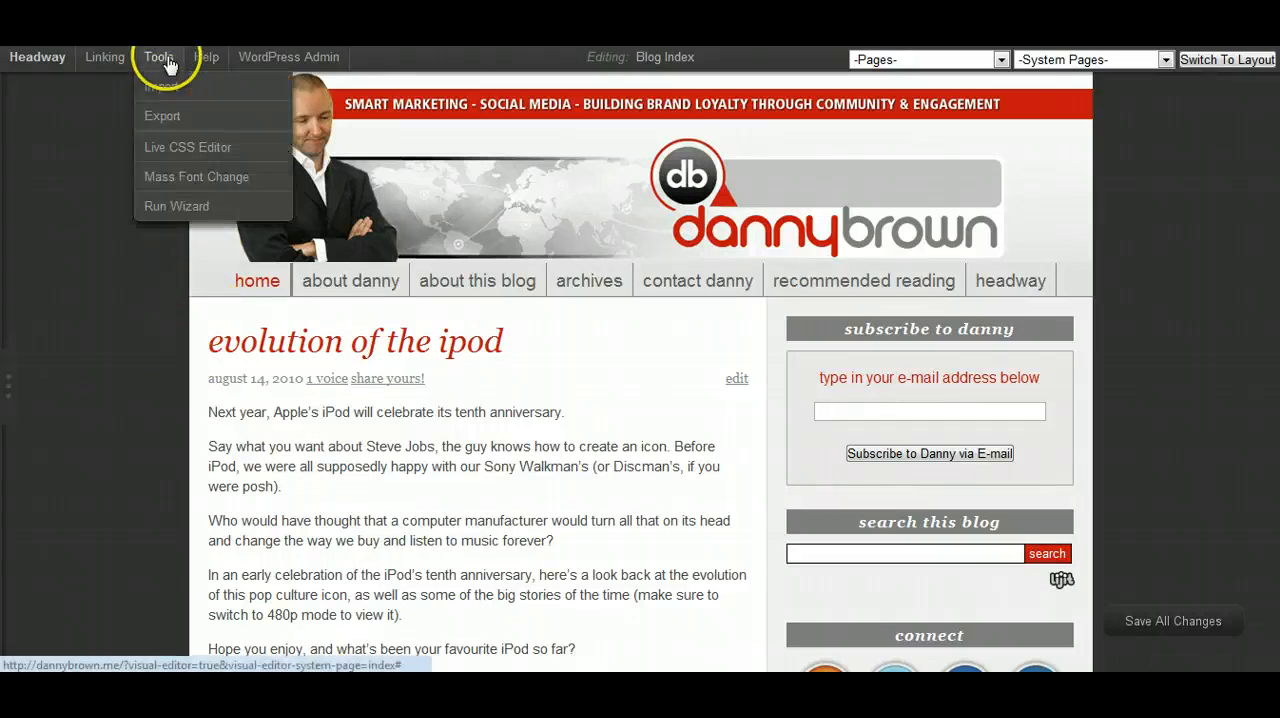
{"action": "left_click", "coordinate": [162, 116]}
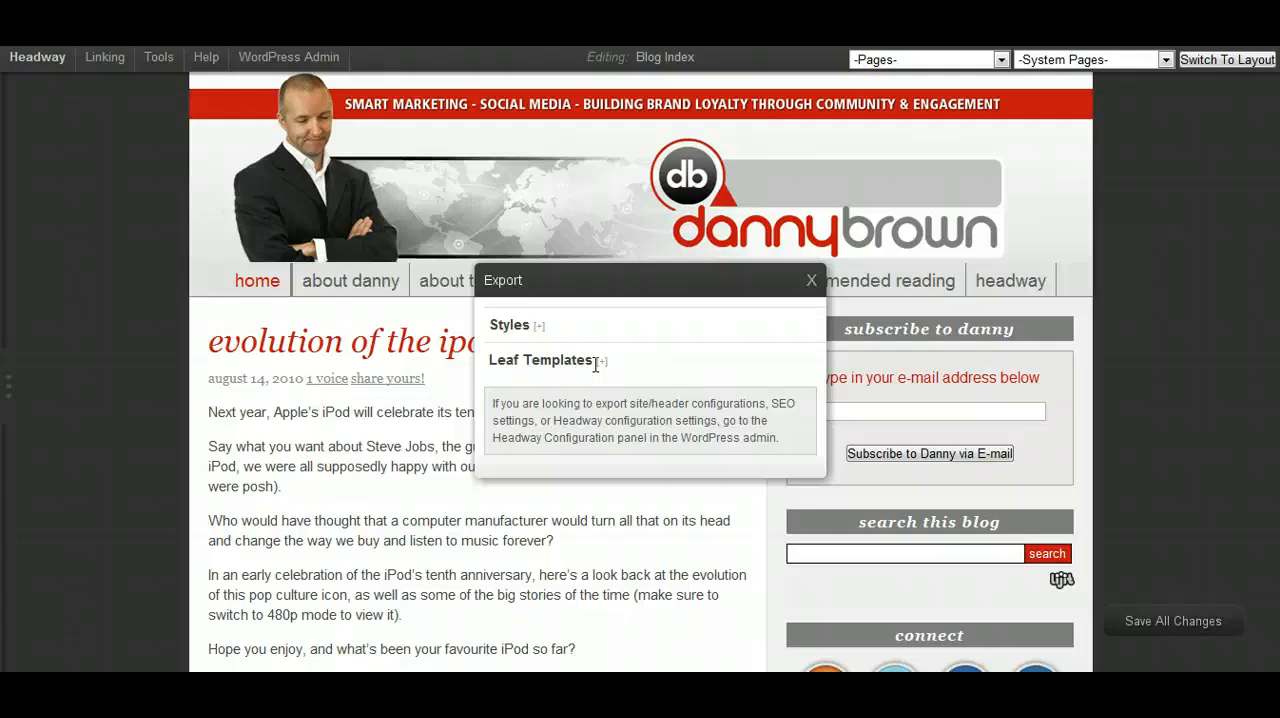
{"action": "left_click", "coordinate": [538, 324]}
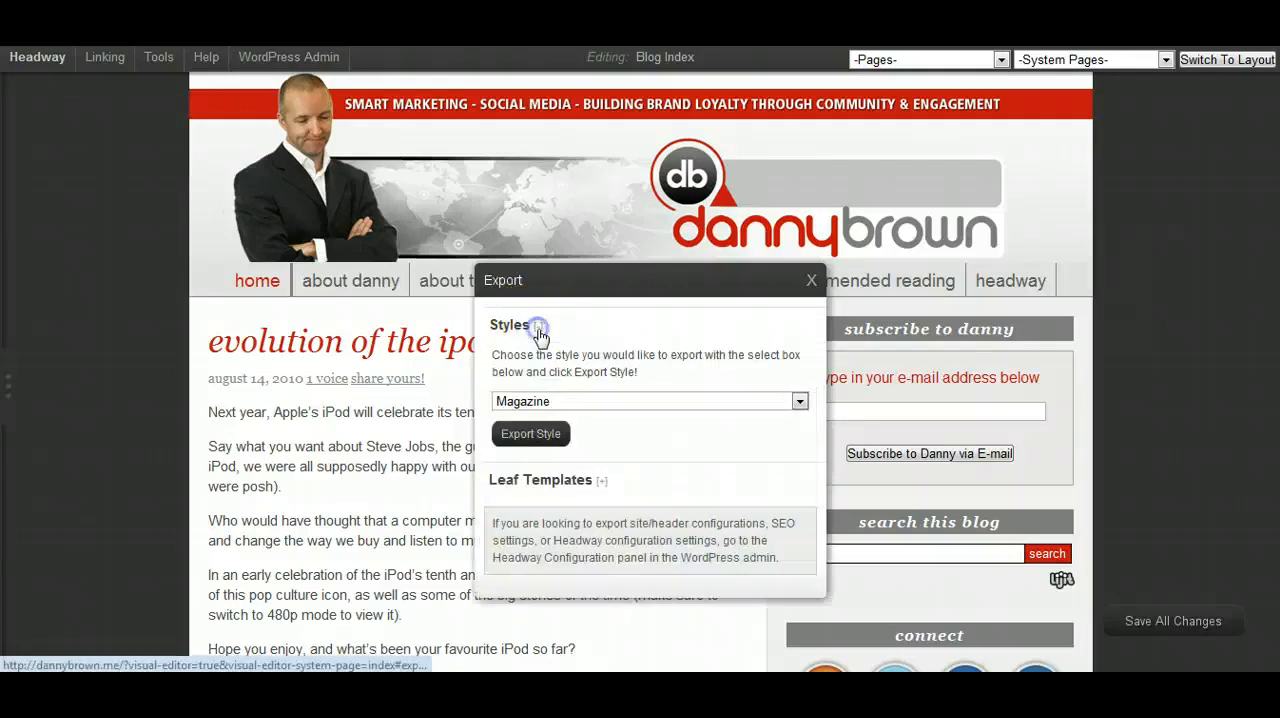
{"action": "left_click", "coordinate": [800, 400]}
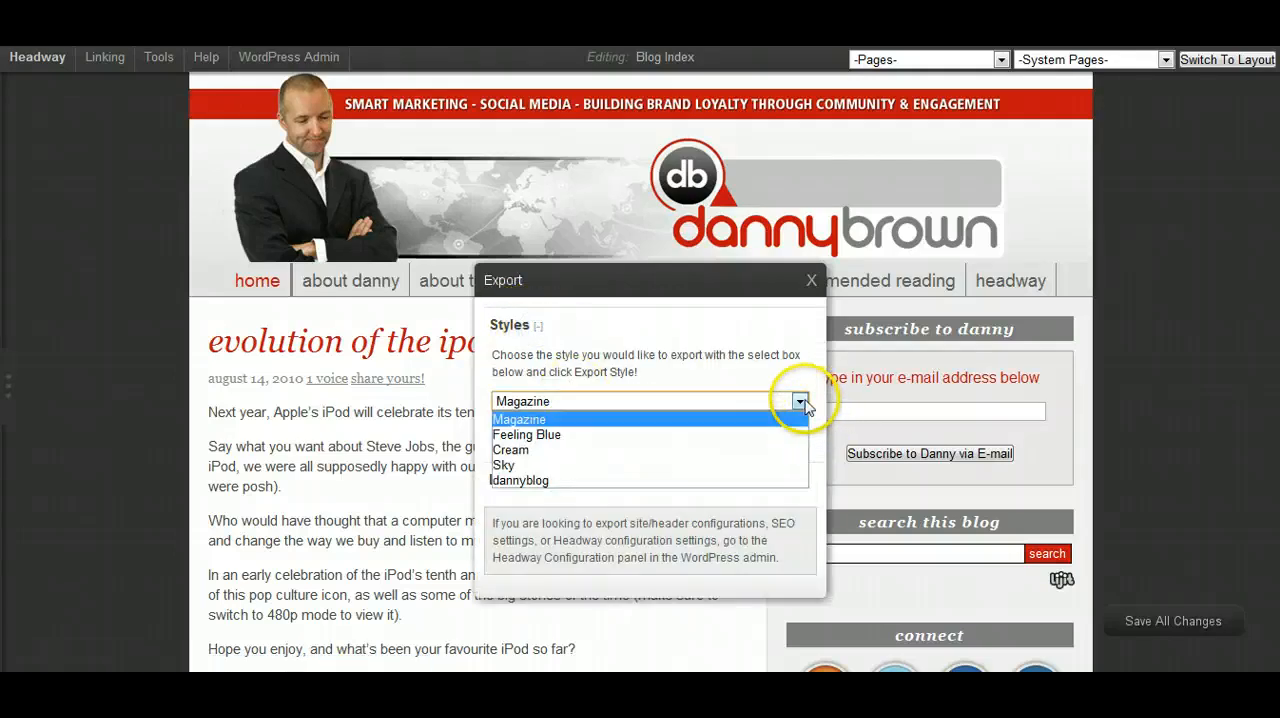
{"action": "left_click", "coordinate": [520, 480]}
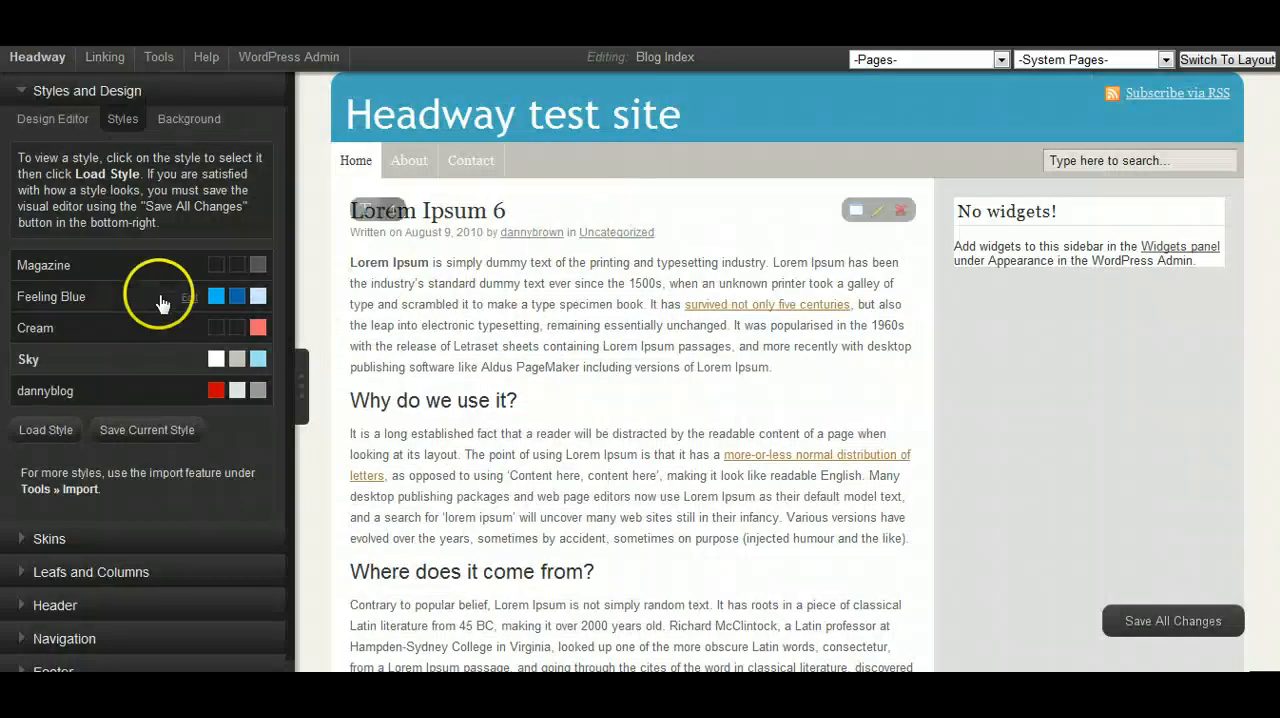
{"action": "left_click", "coordinate": [158, 56]}
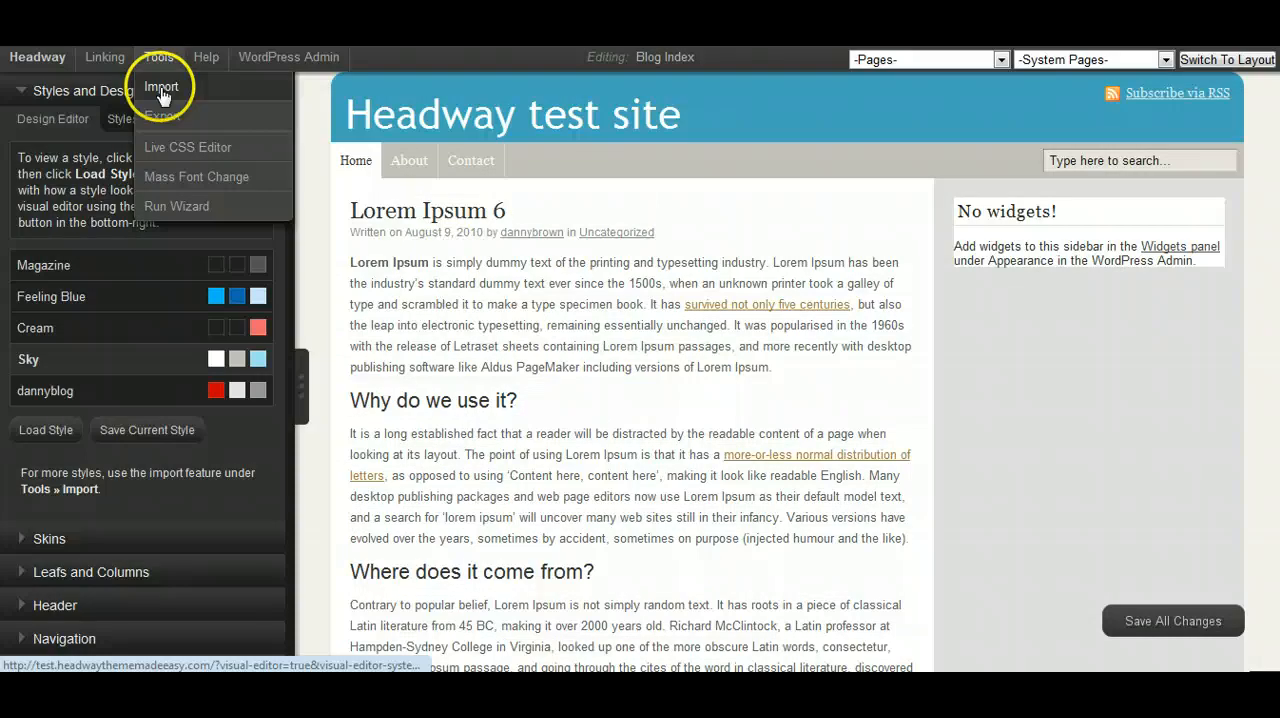
{"action": "left_click", "coordinate": [160, 86]}
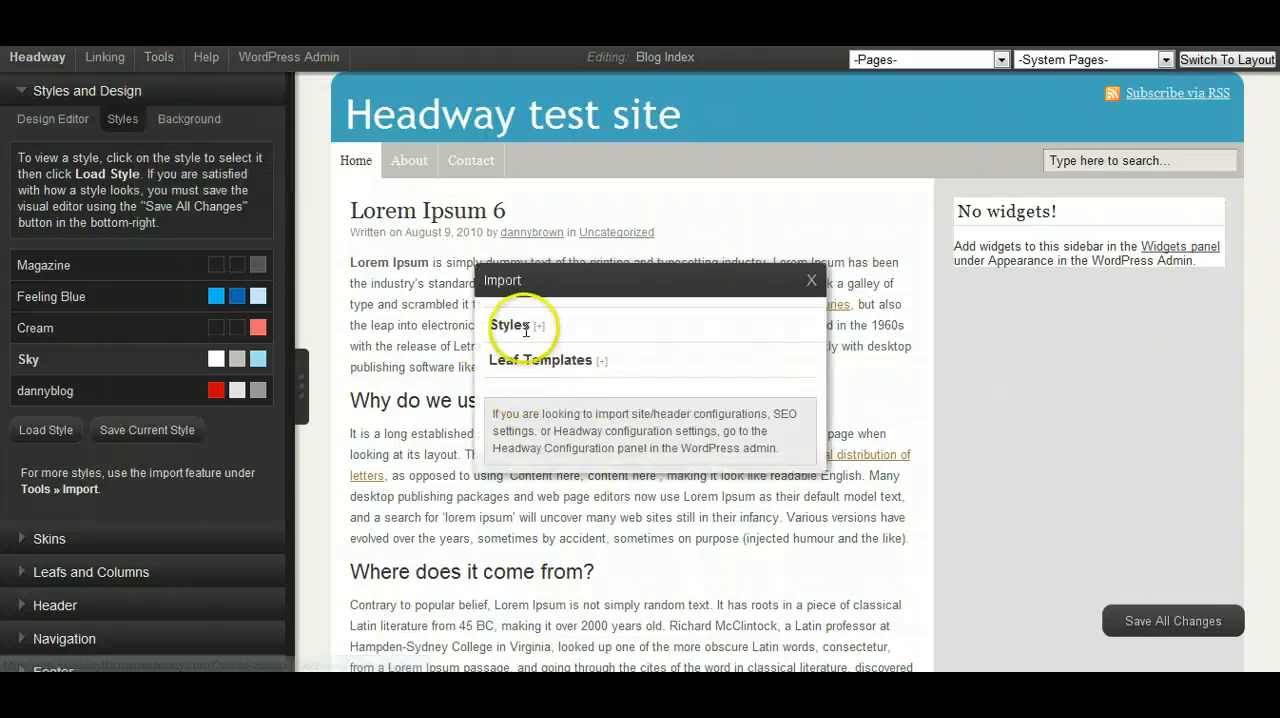
{"action": "left_click", "coordinate": [512, 324]}
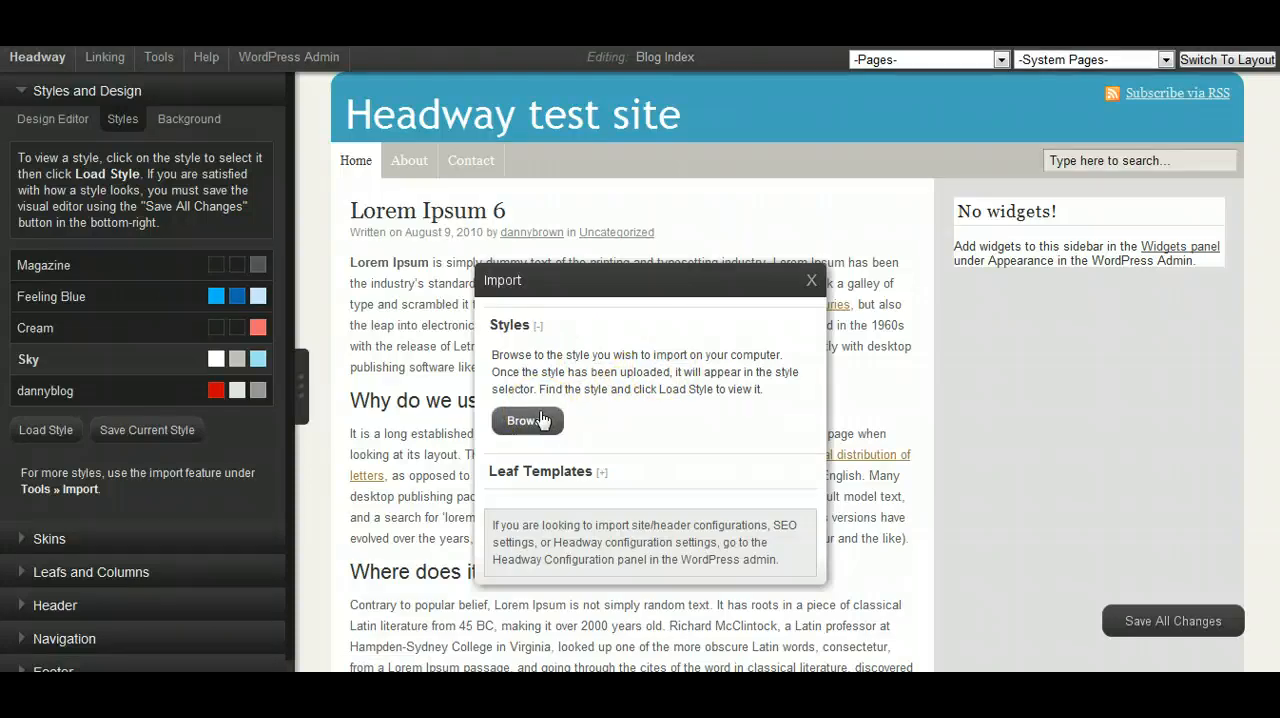
{"action": "mouse_move", "coordinate": [812, 280]}
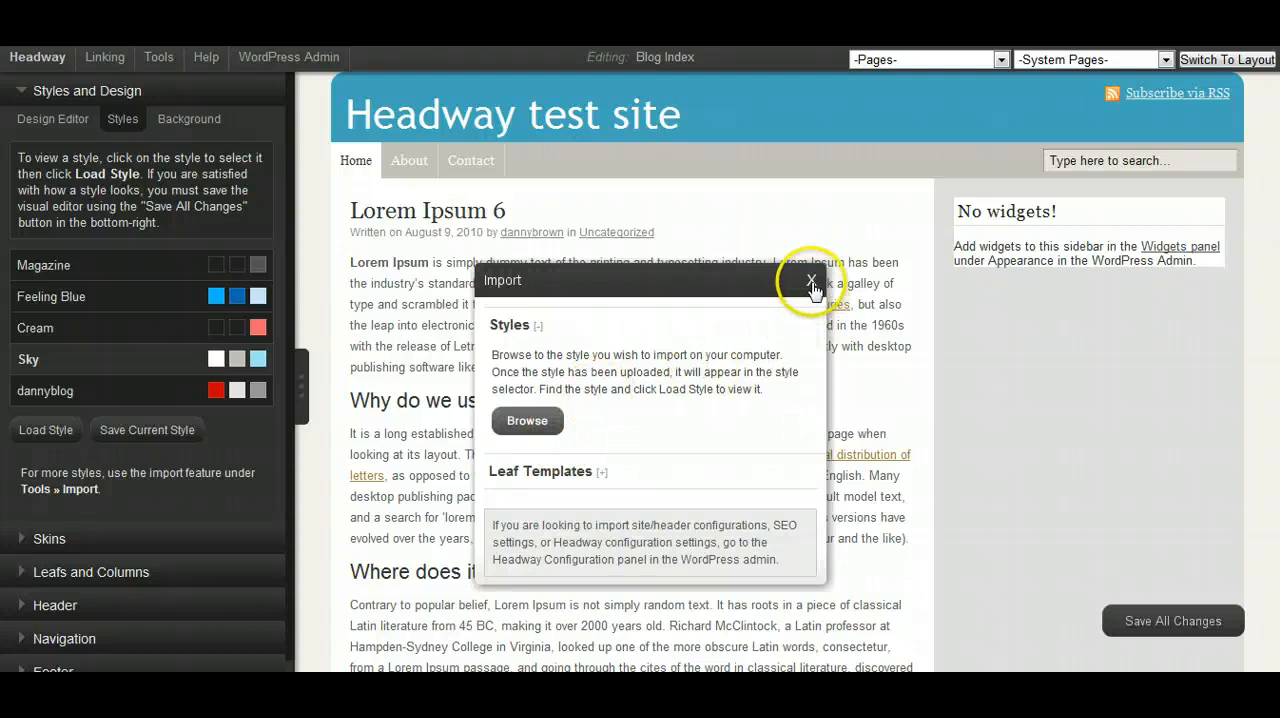
{"action": "left_click", "coordinate": [812, 280]}
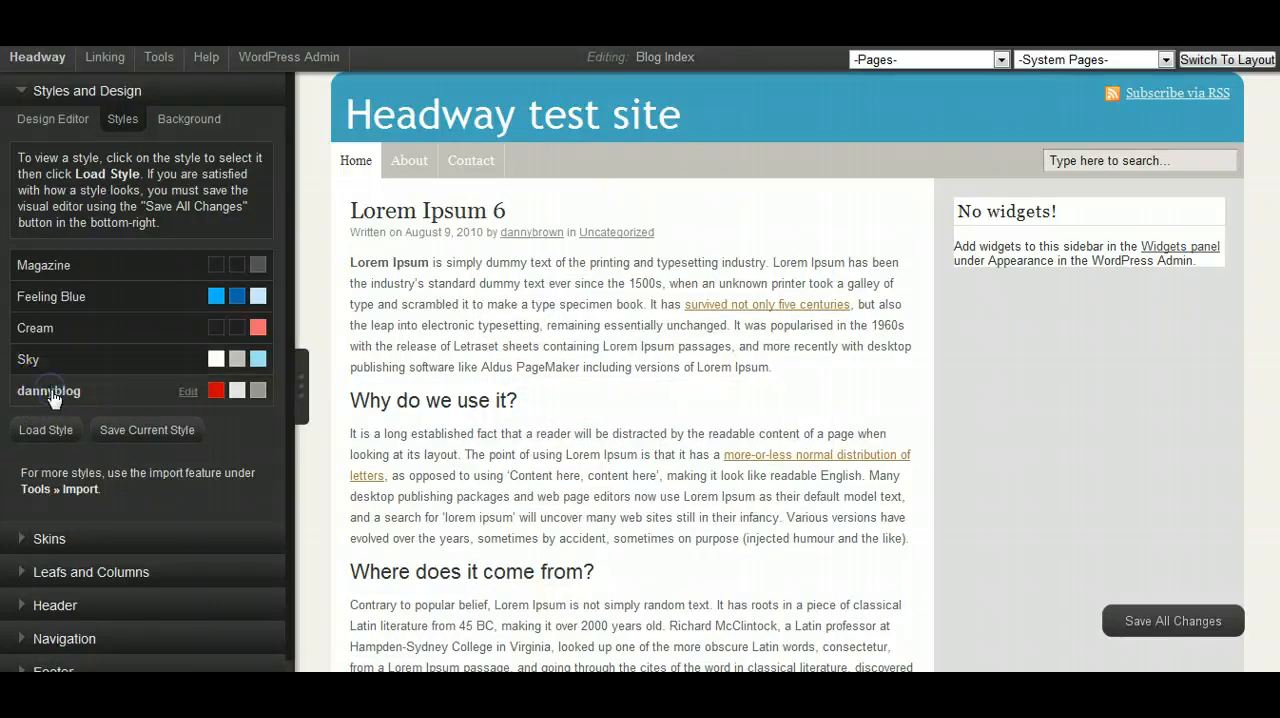
{"action": "mouse_move", "coordinate": [46, 430]}
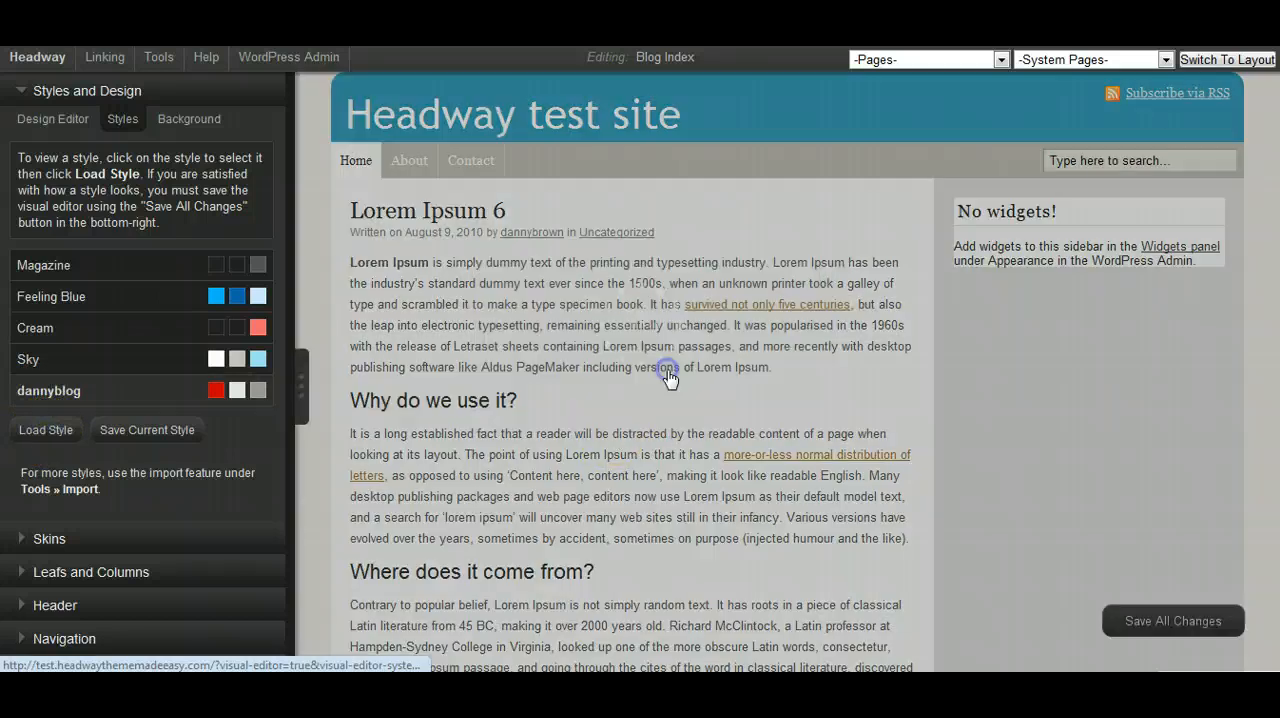
Load the dannyblog style and review the page with red serif headings and dark header bar
{"action": "left_click", "coordinate": [44, 430]}
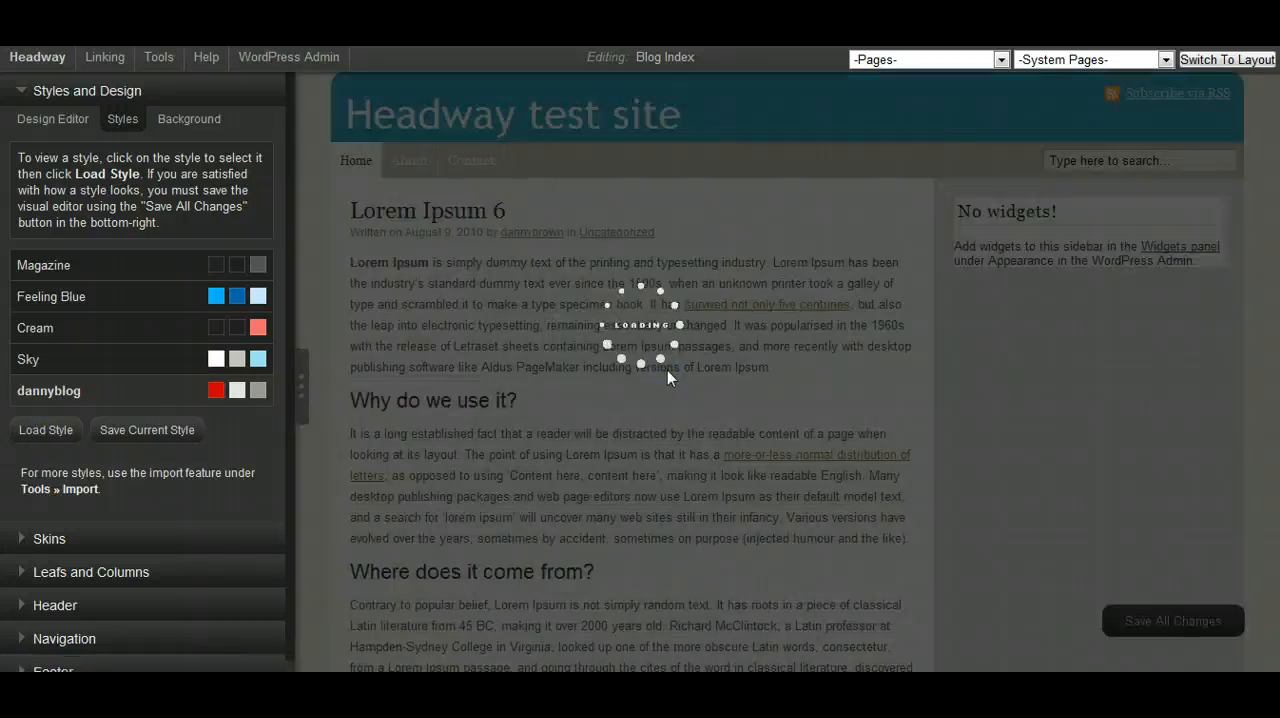
{"action": "left_click", "coordinate": [44, 430]}
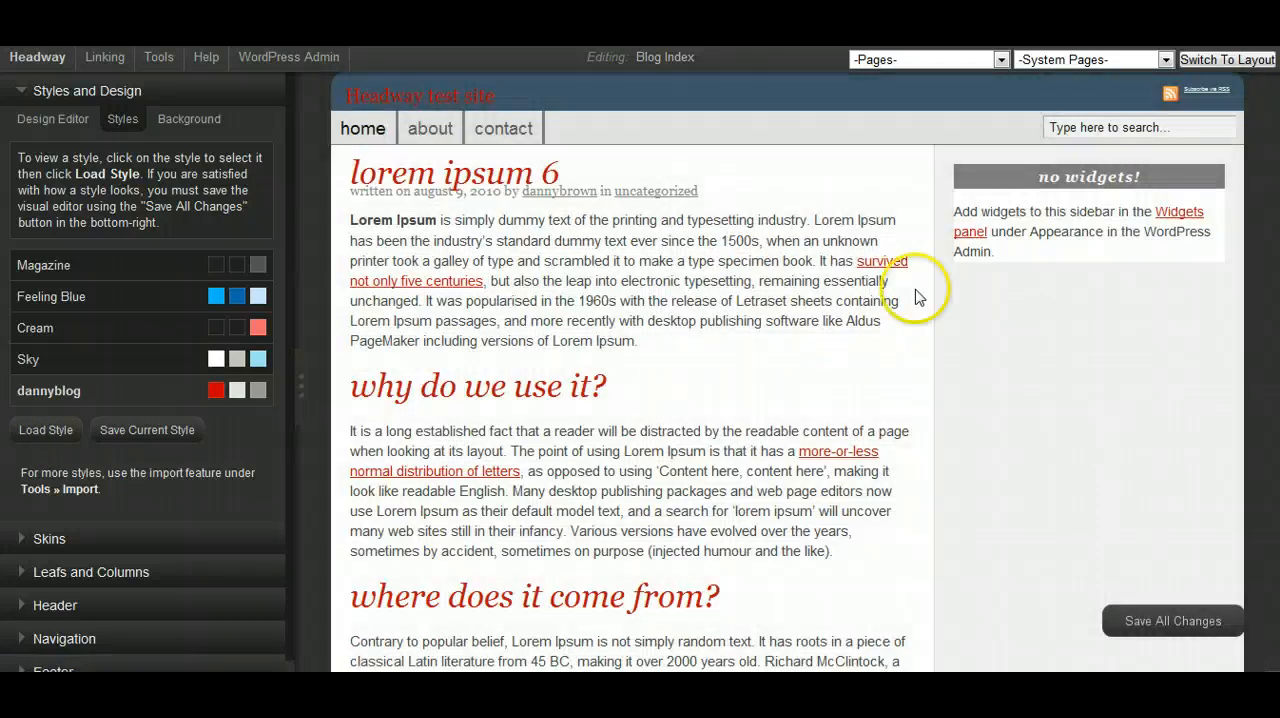
{"action": "mouse_move", "coordinate": [652, 94]}
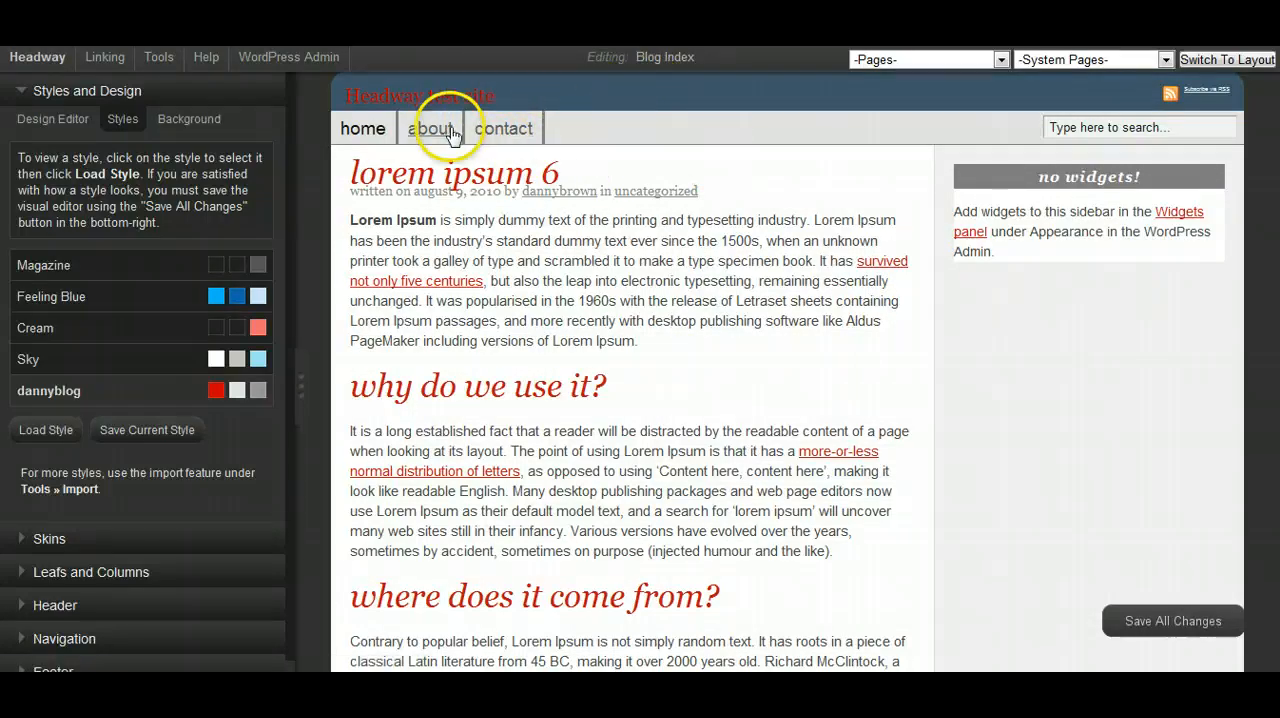
{"action": "mouse_move", "coordinate": [500, 128]}
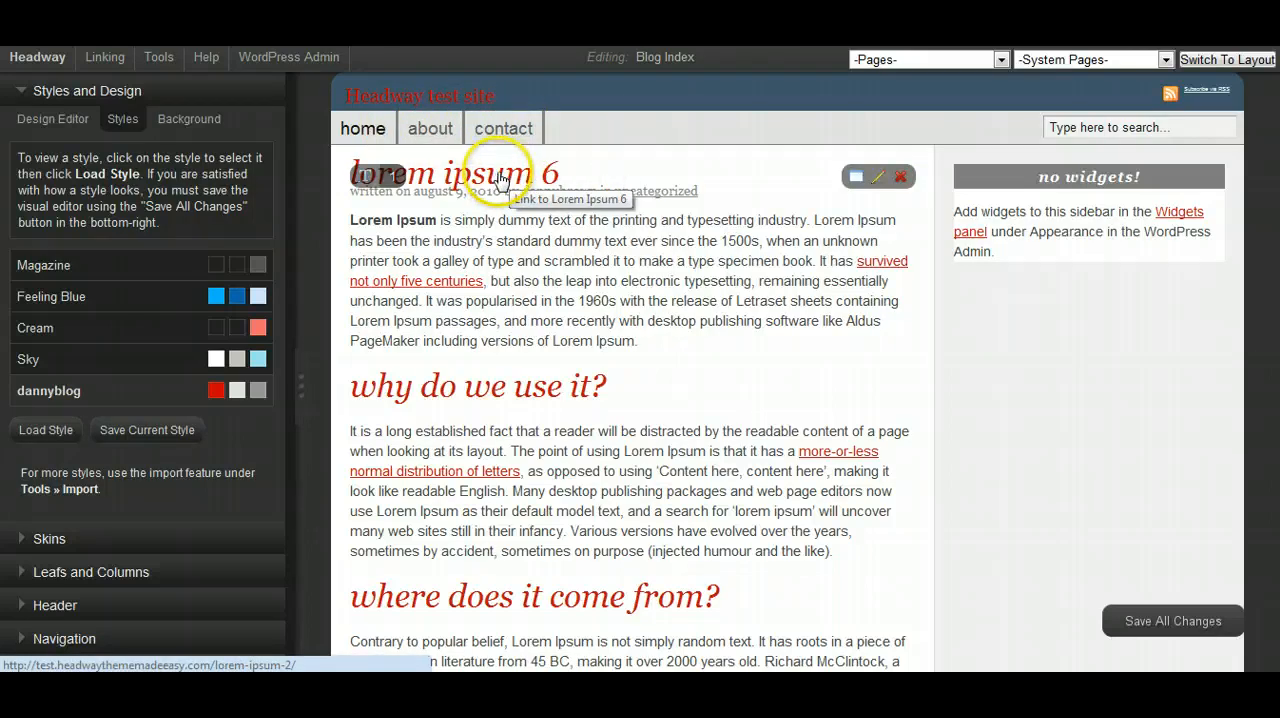
{"action": "mouse_move", "coordinate": [444, 290]}
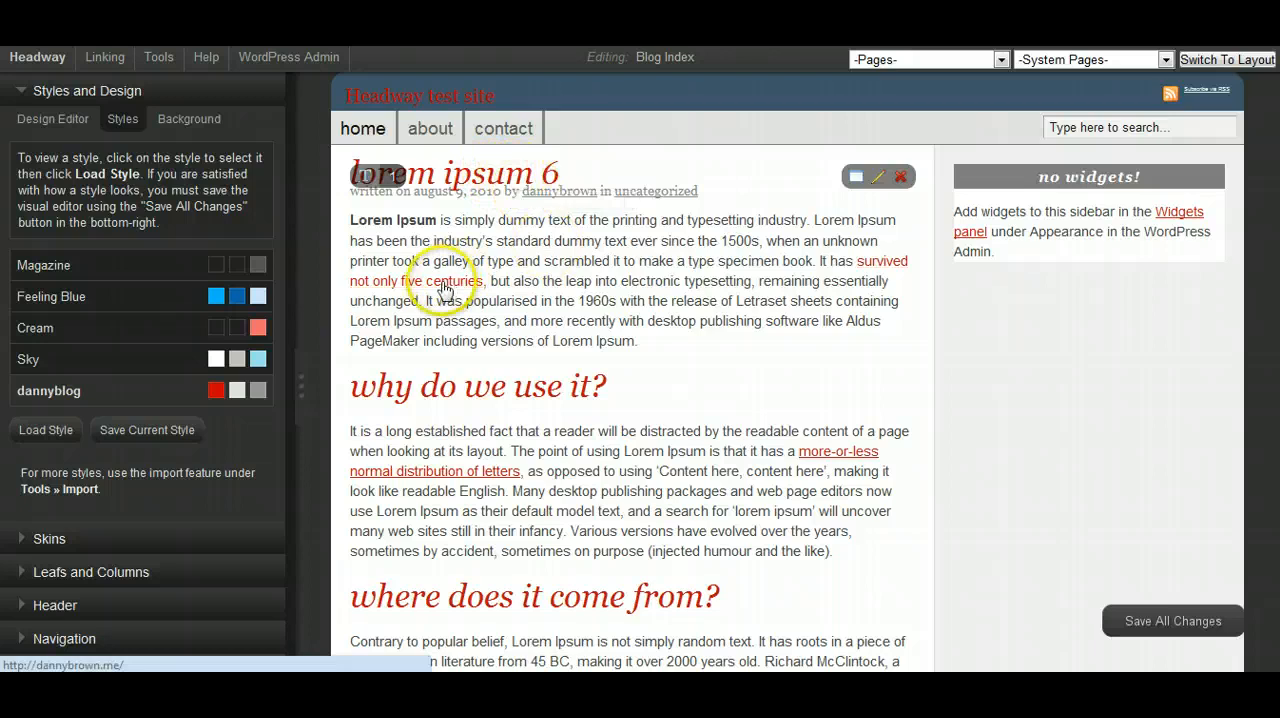
{"action": "scroll", "scroll_direction": "down", "scroll_amount": 3}
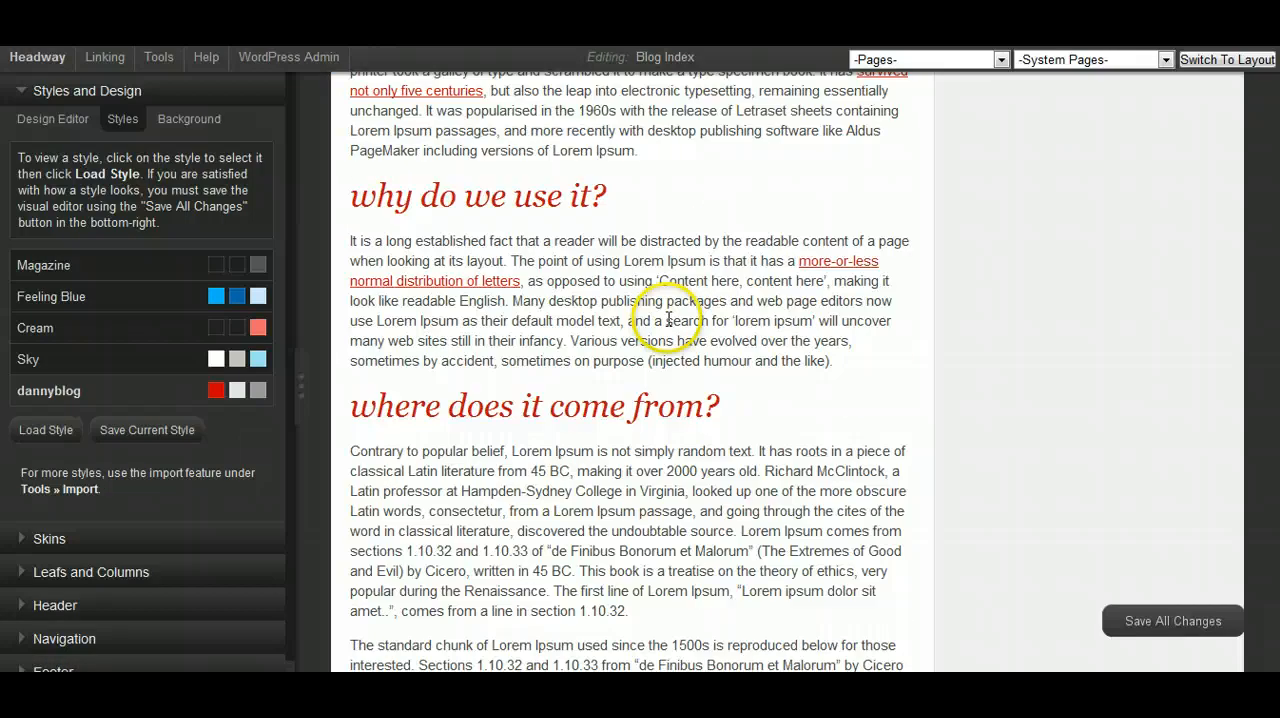
{"action": "scroll", "scroll_direction": "up", "scroll_amount": 3}
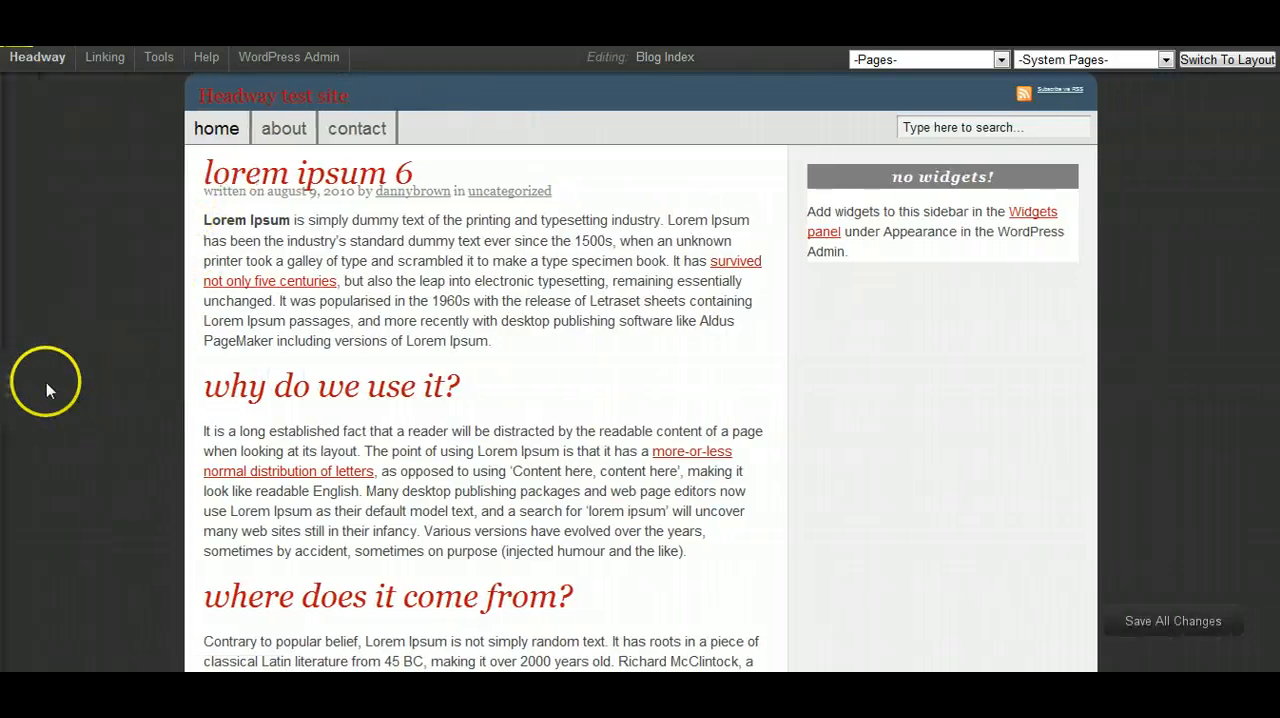
Open the Upload Background Image window from Styles and Design > Background > Body Background Image
{"action": "left_click", "coordinate": [36, 56]}
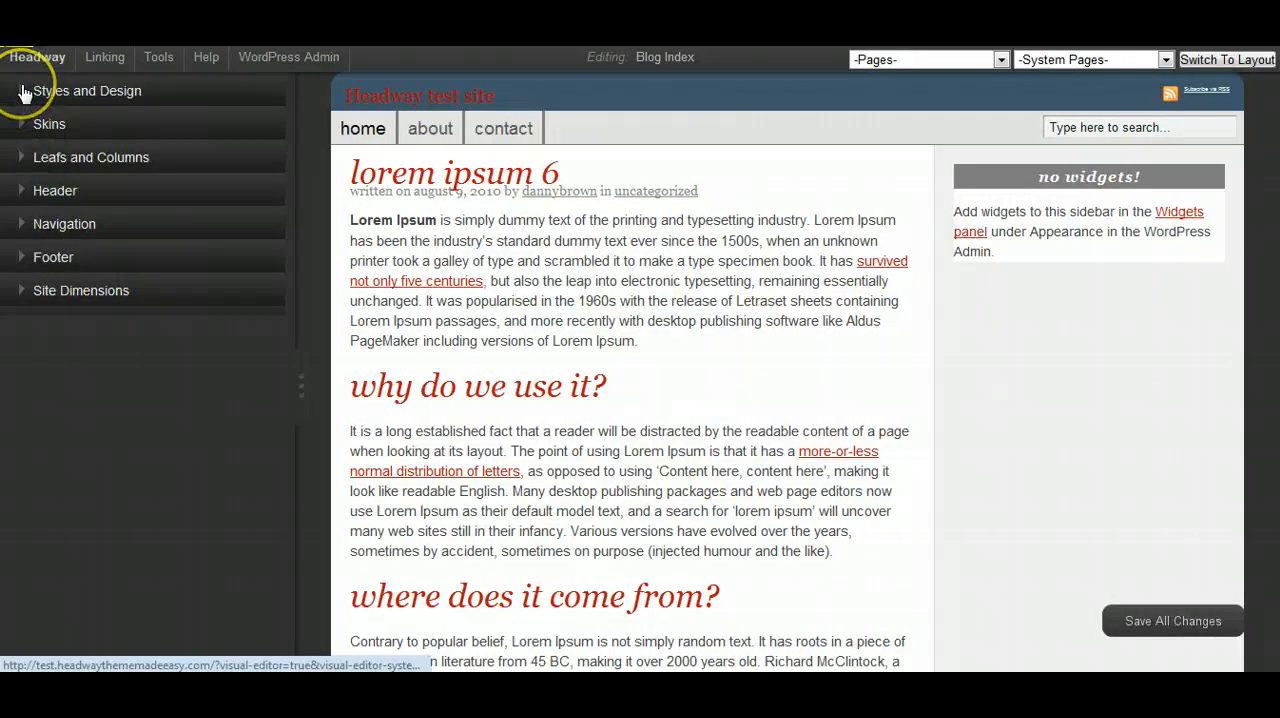
{"action": "mouse_move", "coordinate": [12, 256]}
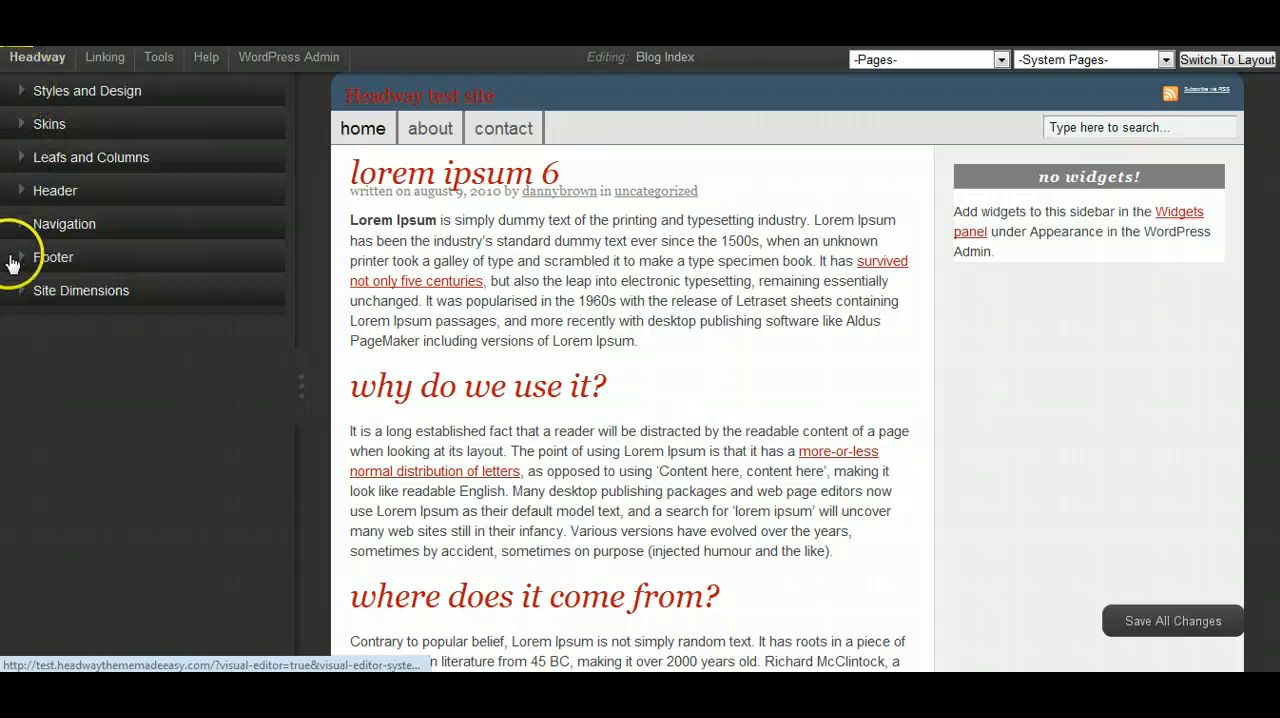
{"action": "mouse_move", "coordinate": [16, 264]}
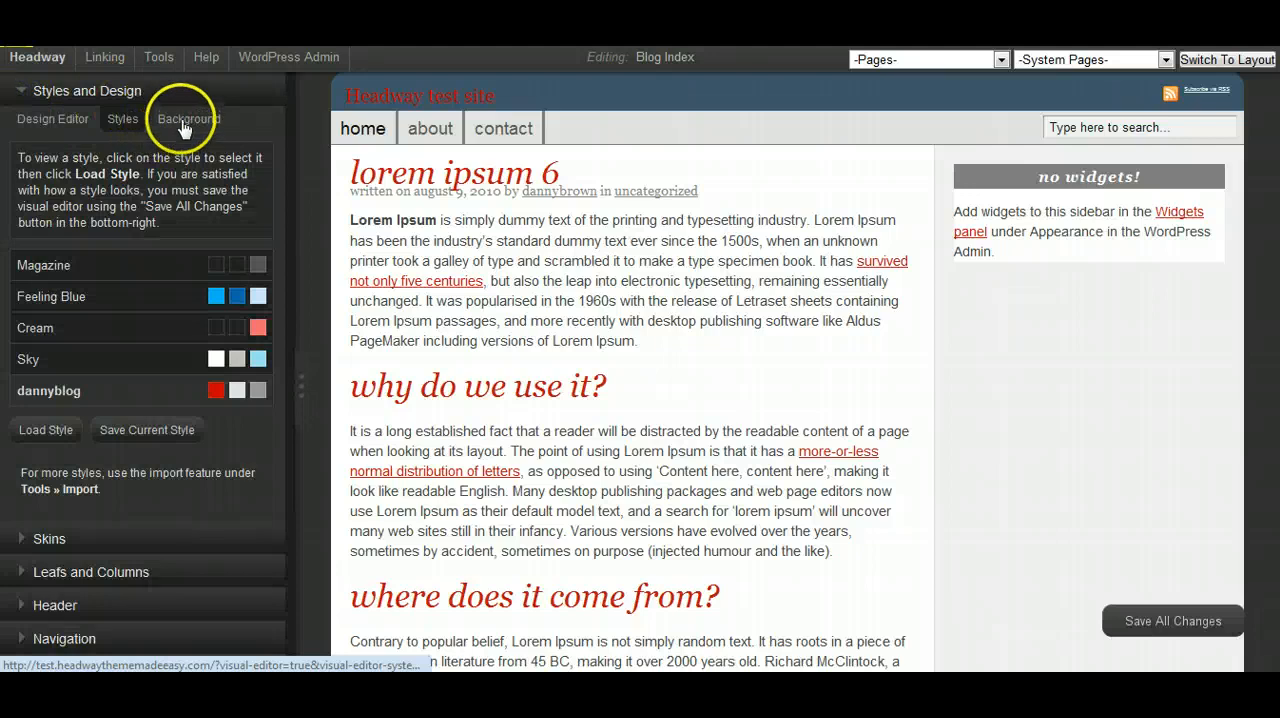
{"action": "left_click", "coordinate": [188, 118]}
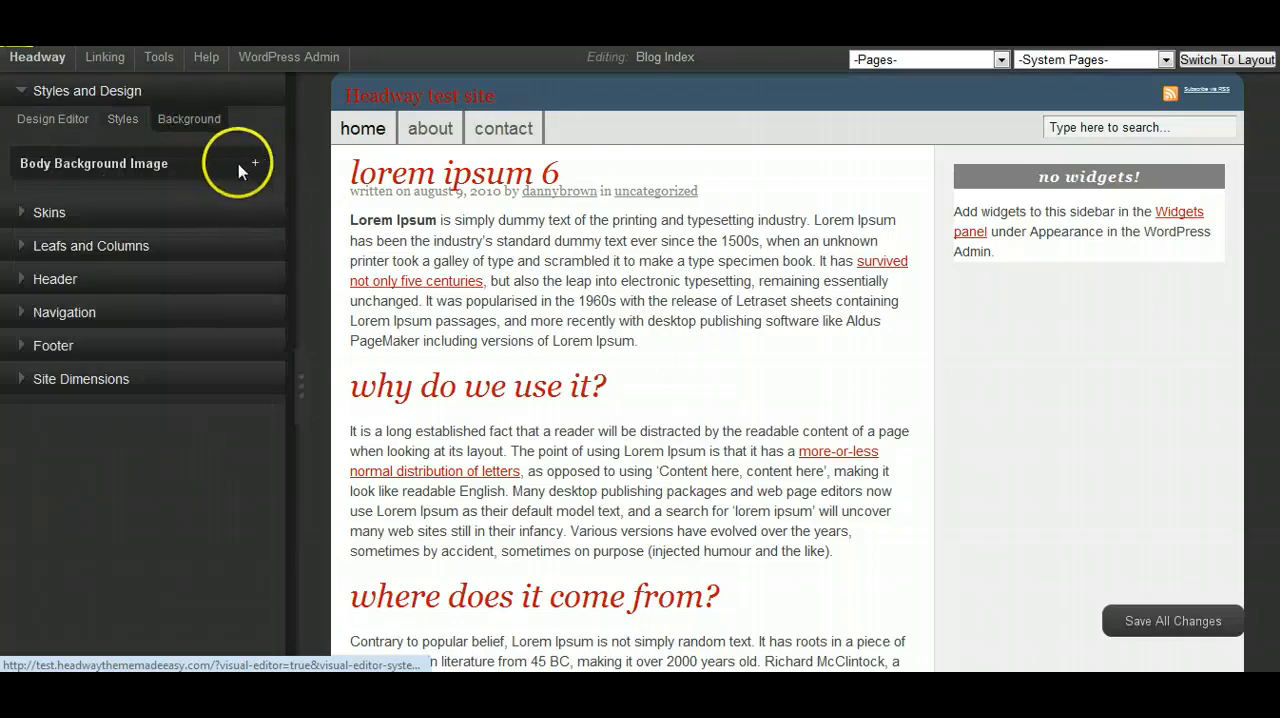
{"action": "left_click", "coordinate": [254, 162]}
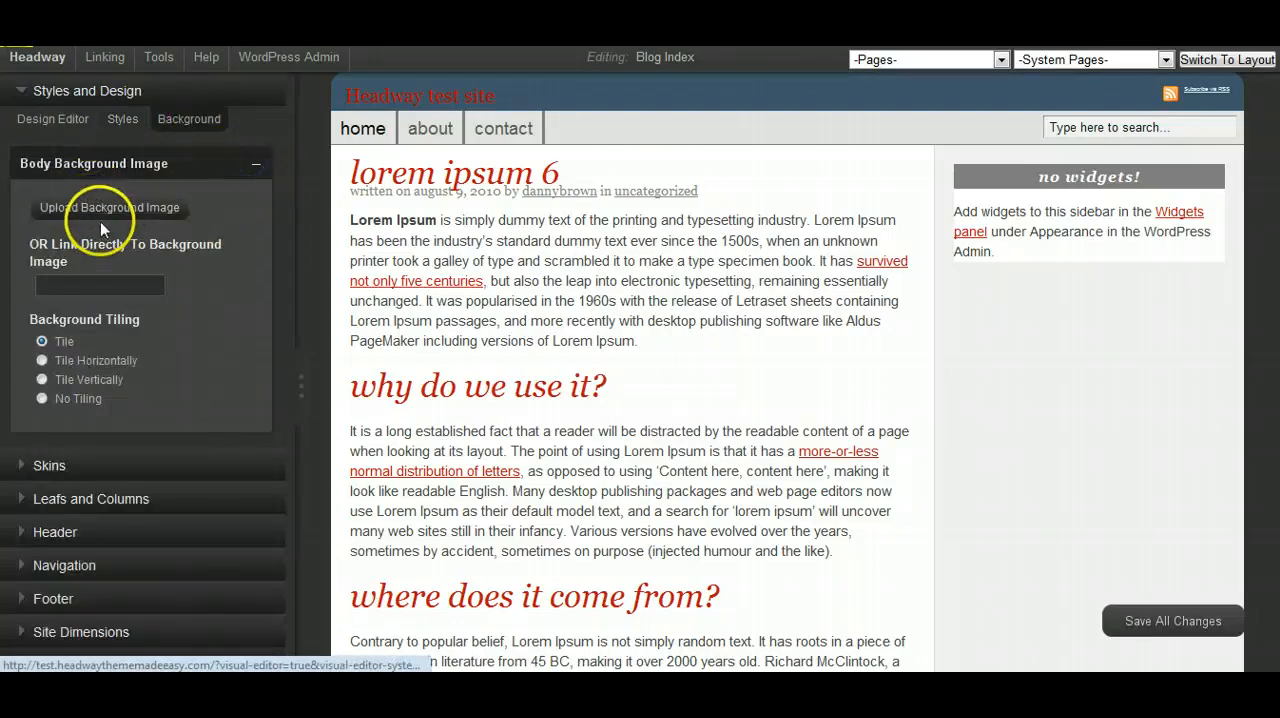
{"action": "left_click", "coordinate": [108, 206]}
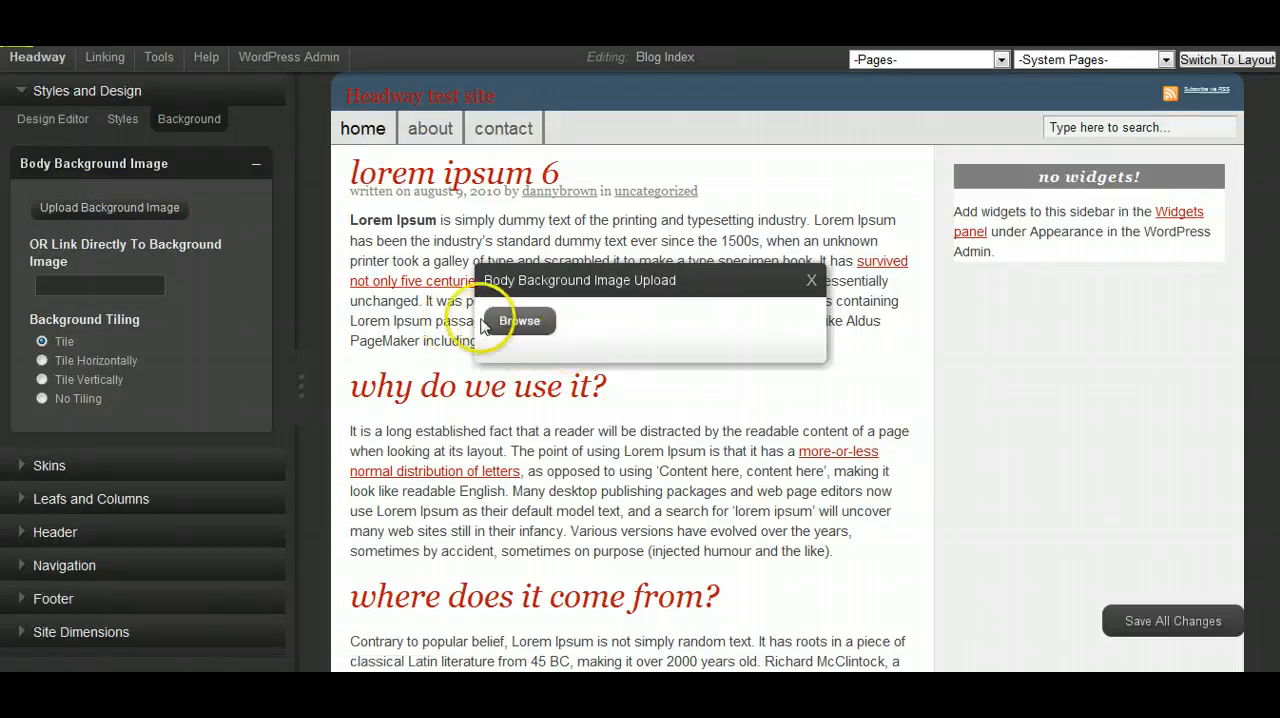
Upload 2.jpg as the body background image, tiled, and preview it behind the blog
{"action": "left_click", "coordinate": [520, 320]}
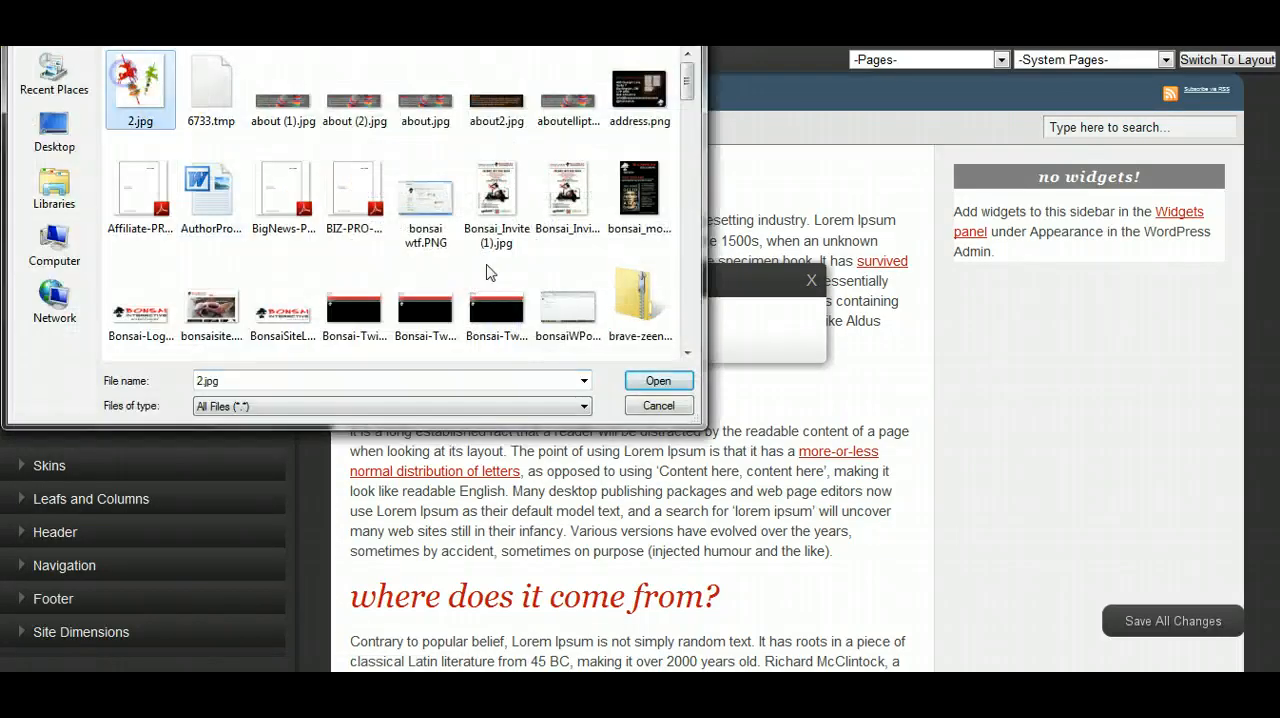
{"action": "left_click", "coordinate": [658, 404]}
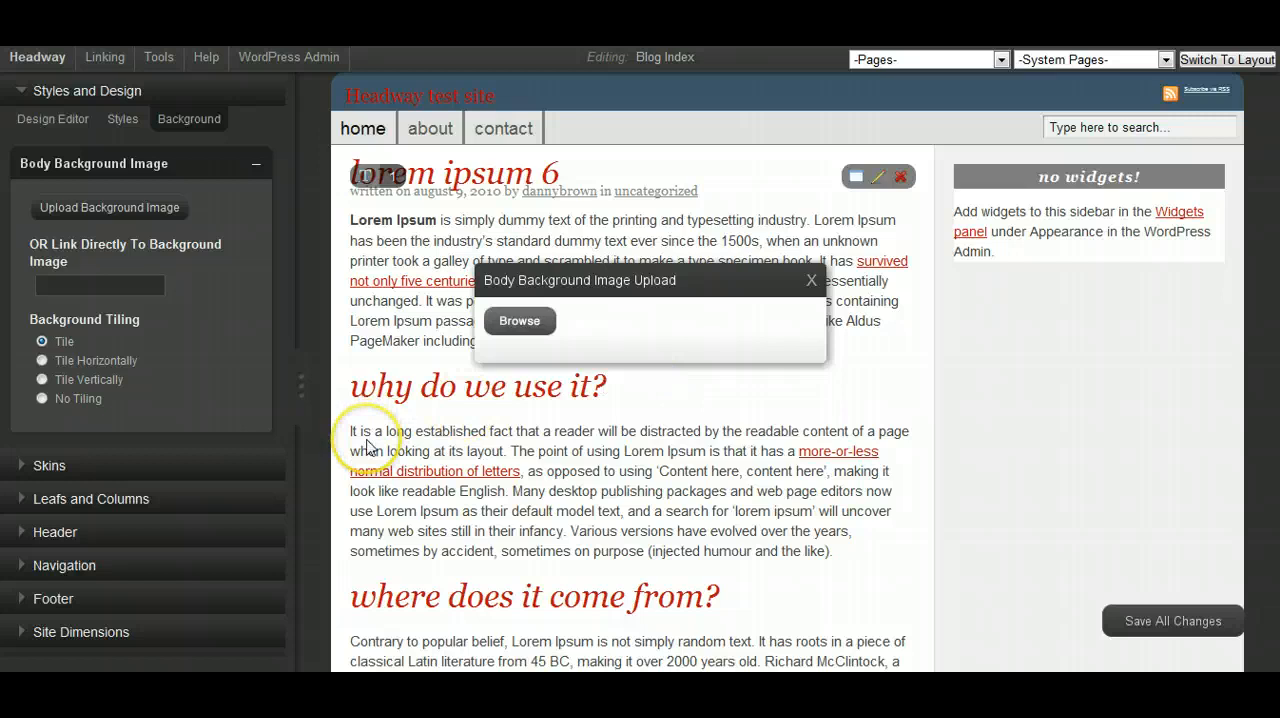
{"action": "left_click", "coordinate": [520, 320]}
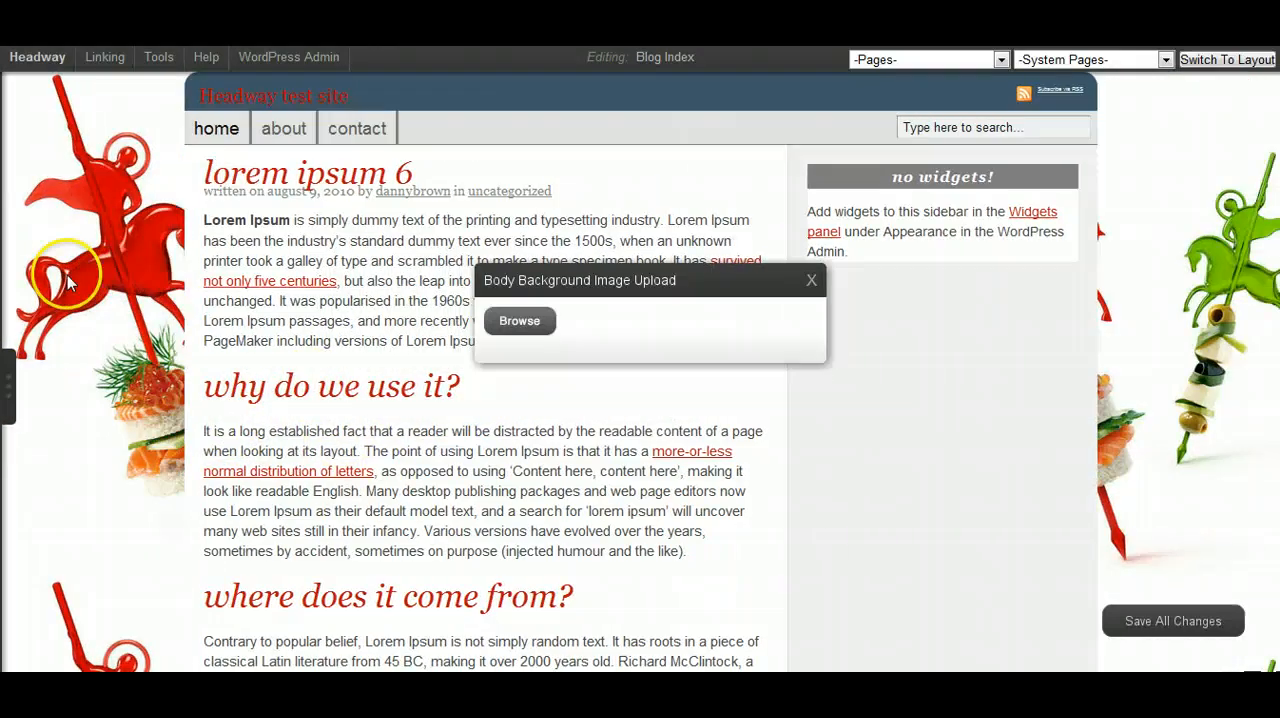
{"action": "scroll", "scroll_direction": "down", "scroll_amount": 3}
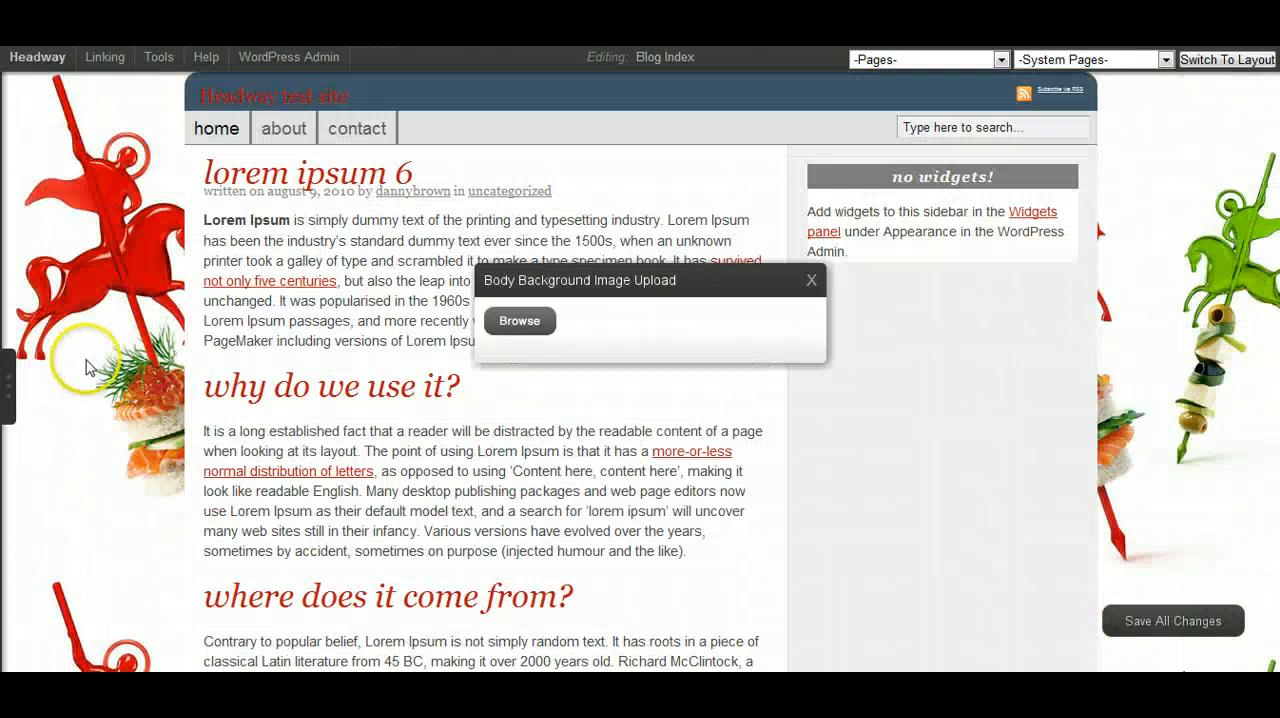
{"action": "mouse_move", "coordinate": [120, 128]}
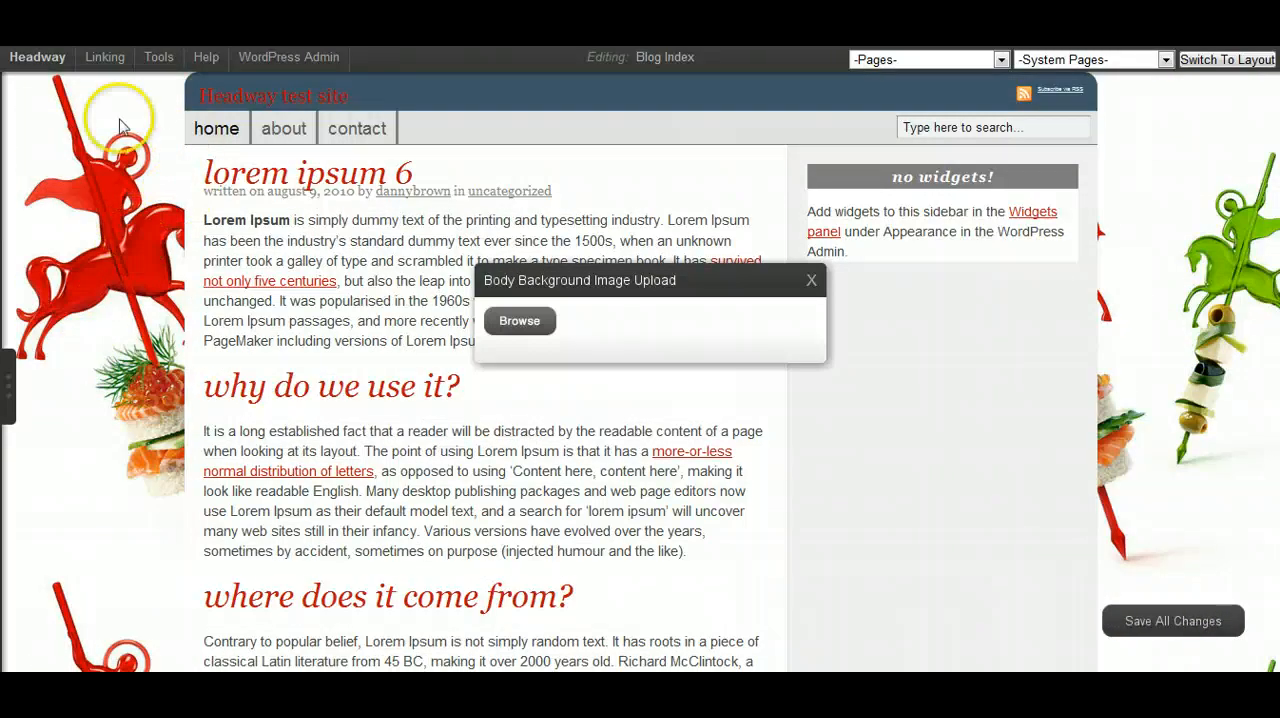
{"action": "mouse_move", "coordinate": [176, 448]}
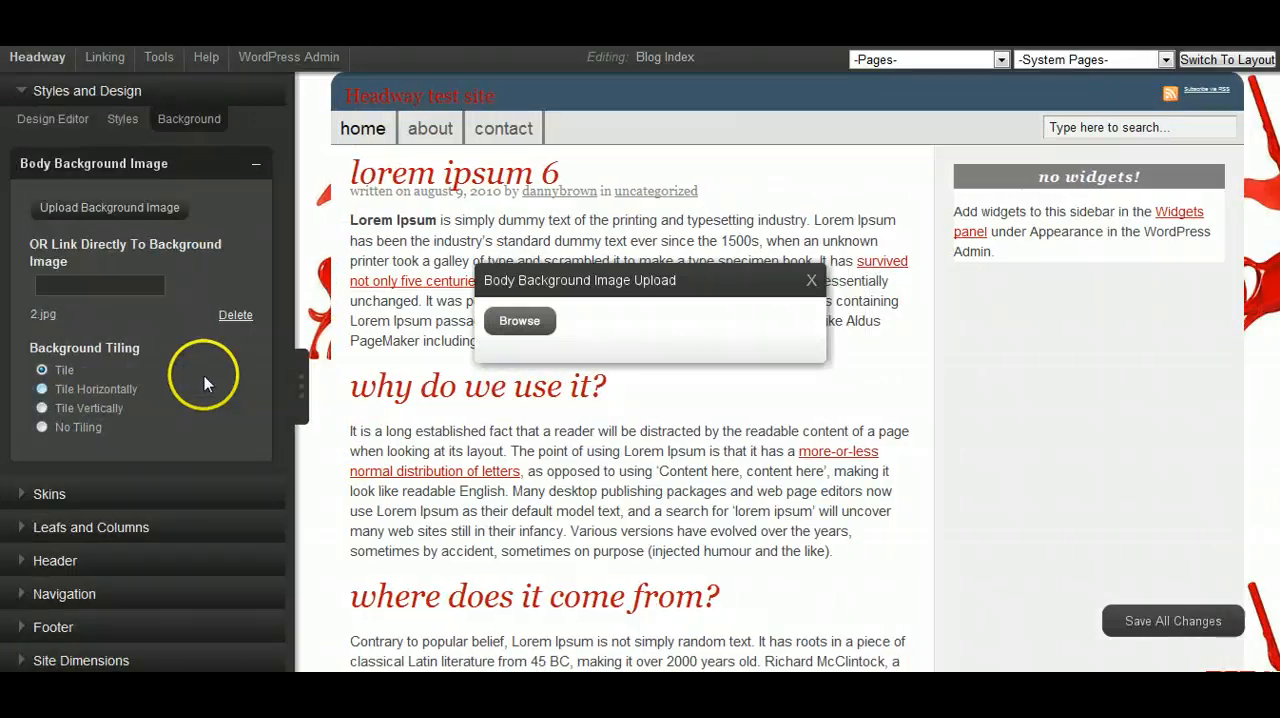
{"action": "mouse_move", "coordinate": [130, 400]}
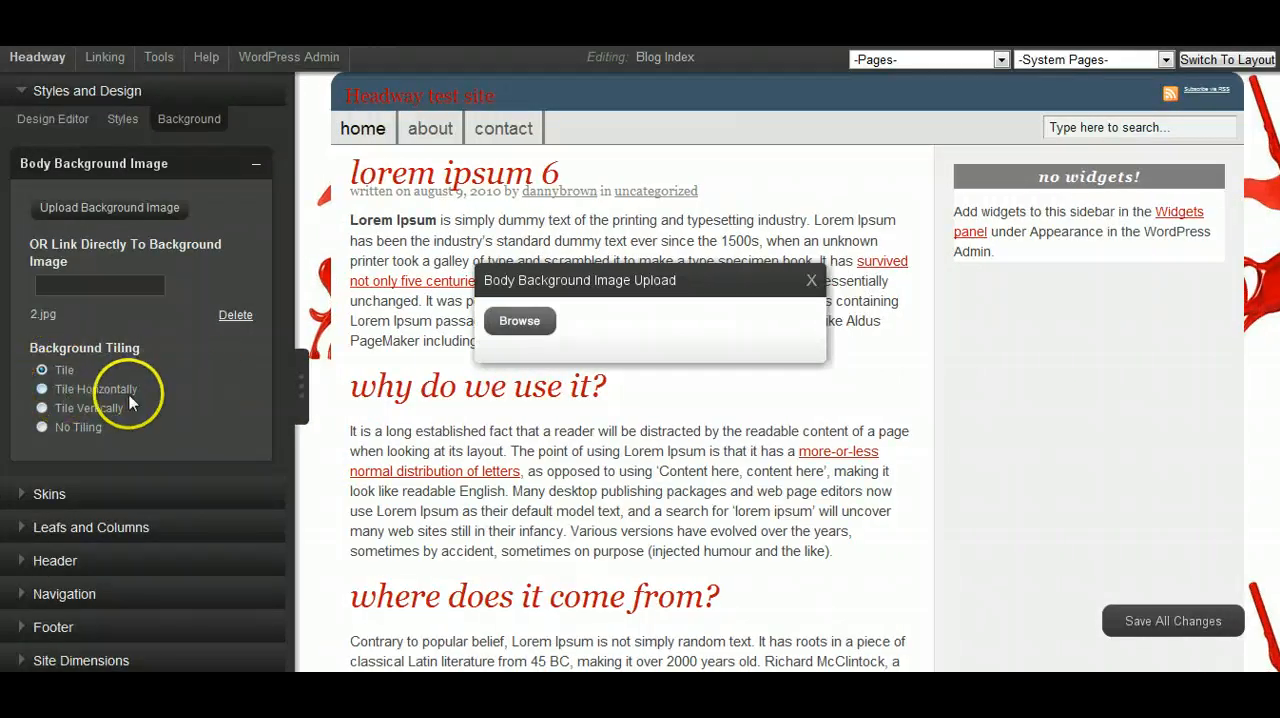
{"action": "mouse_move", "coordinate": [70, 312]}
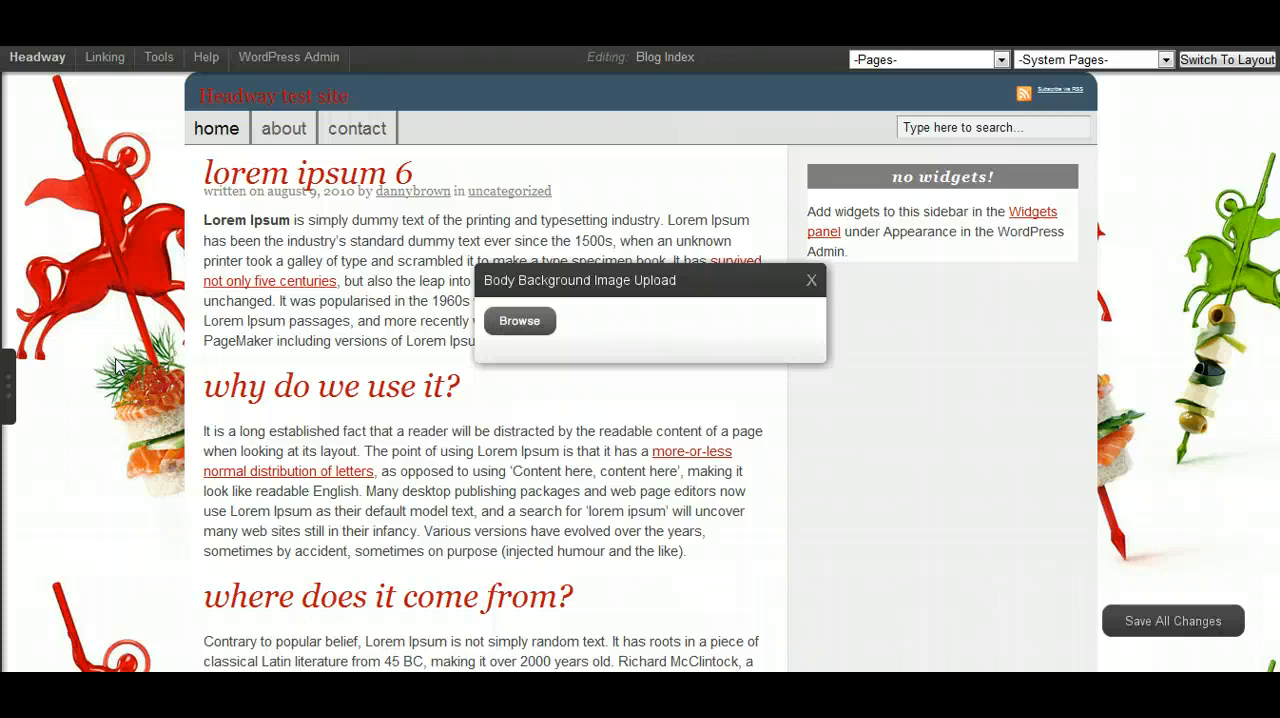
{"action": "mouse_move", "coordinate": [164, 440]}
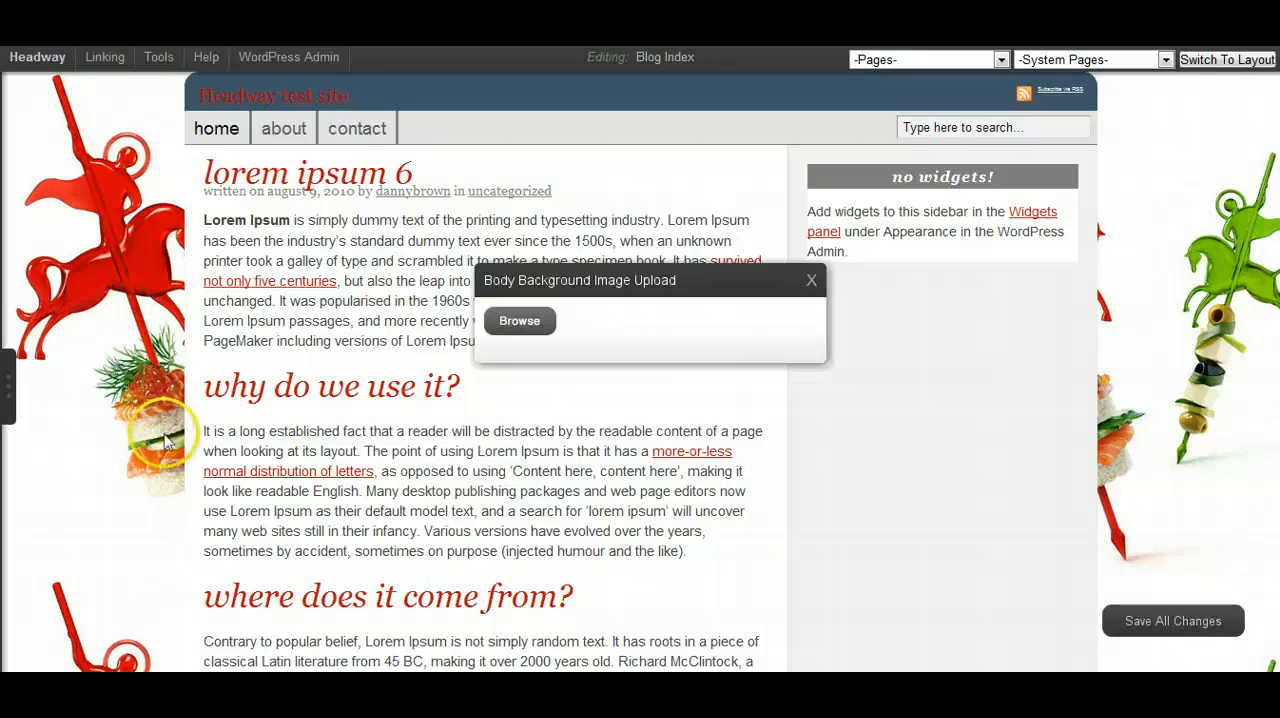